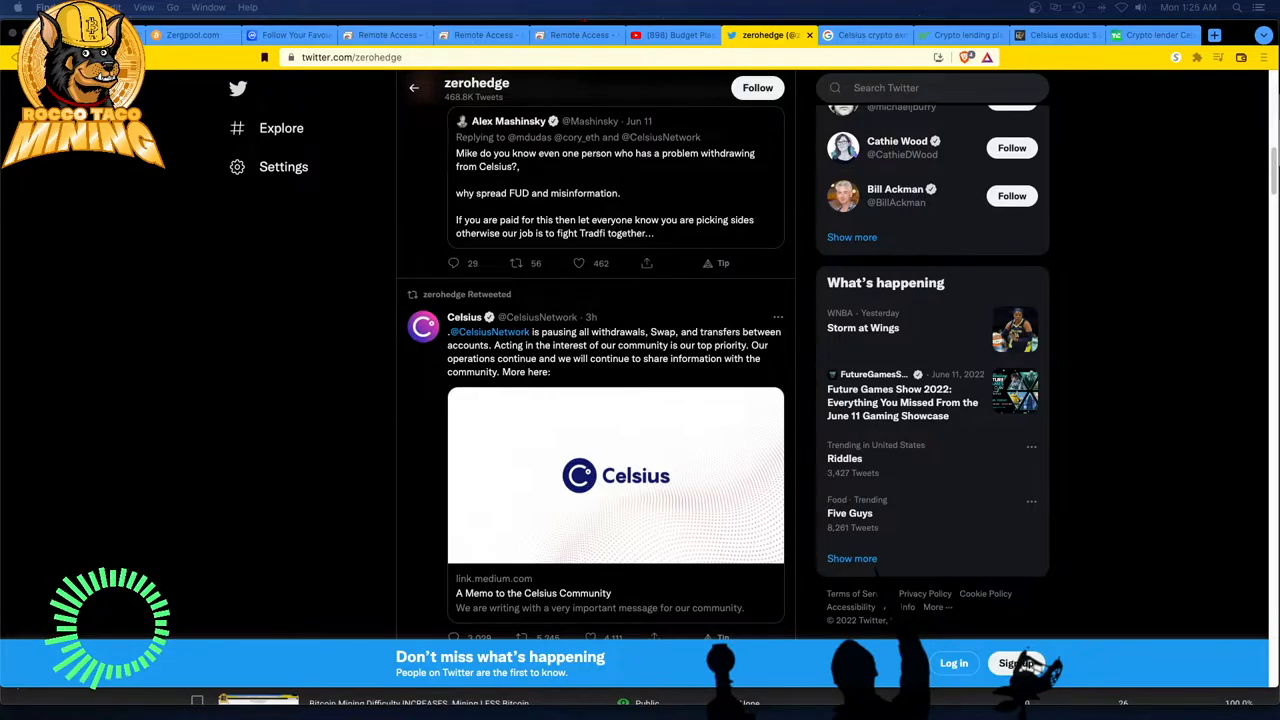
Open the zerohedge tweet about Celsius's $12BN in customer assets and view its replies
scroll(up, 3)
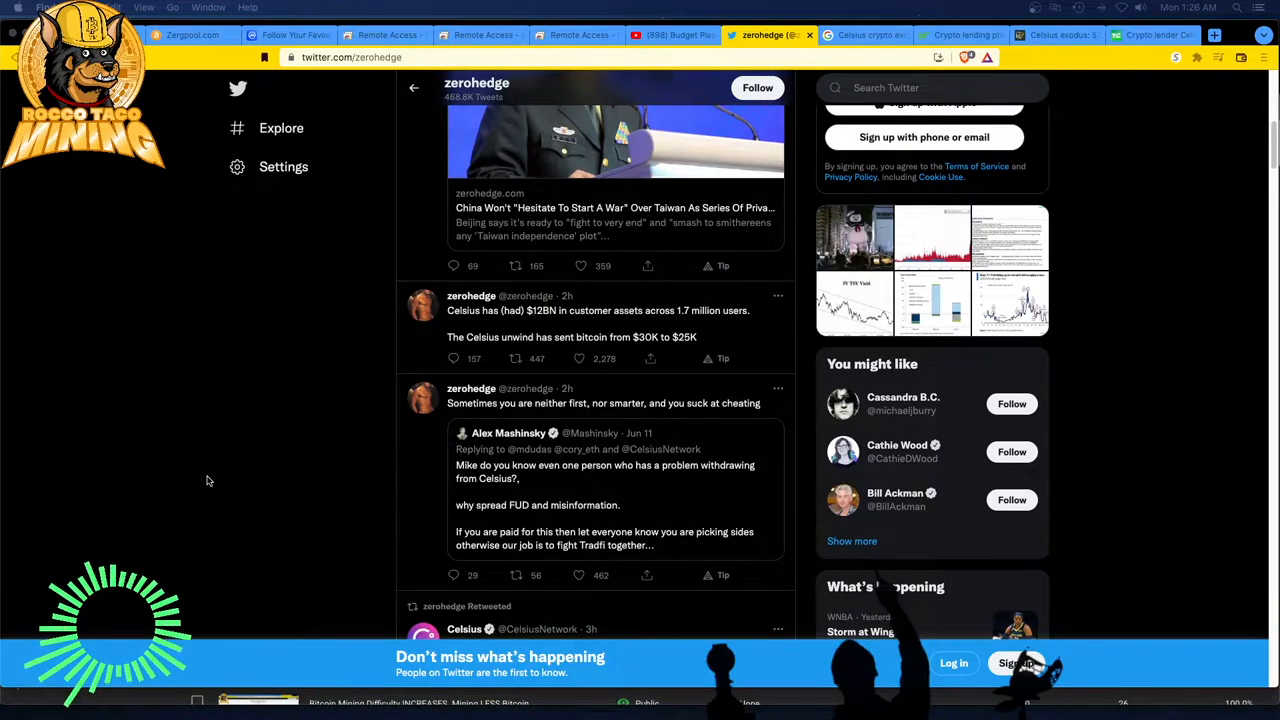
mouse_move(276, 464)
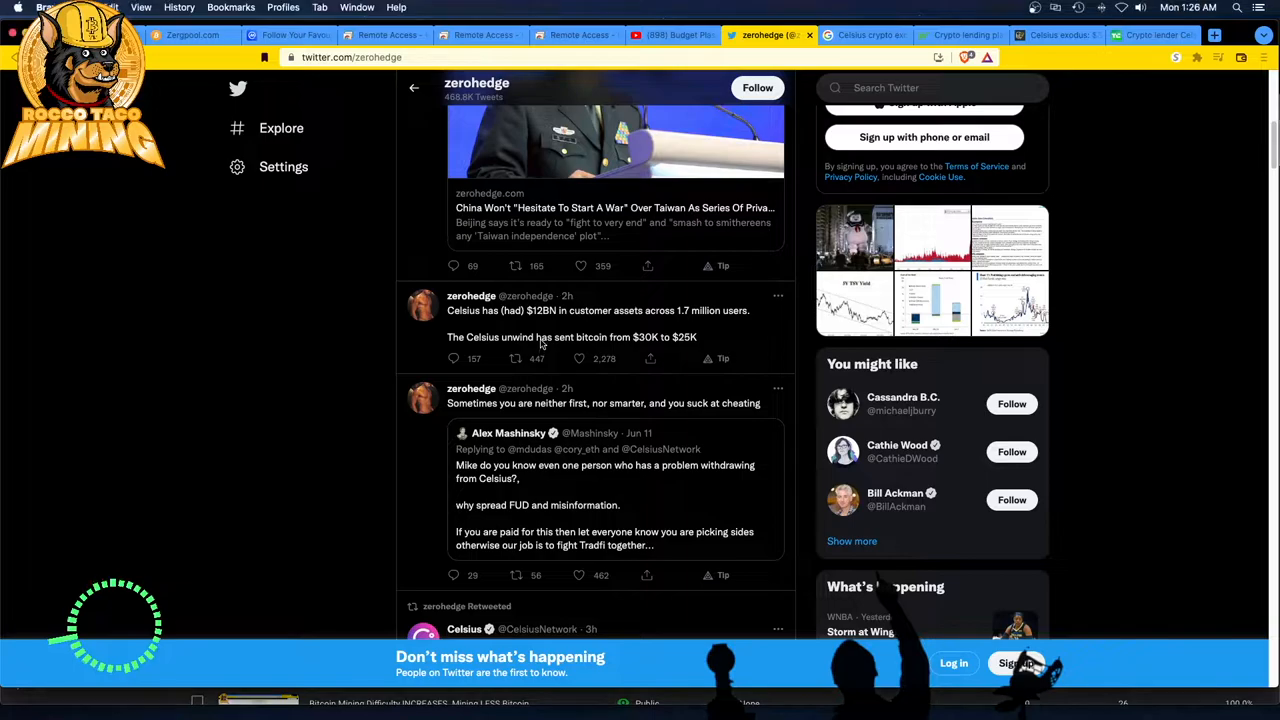
click(596, 310)
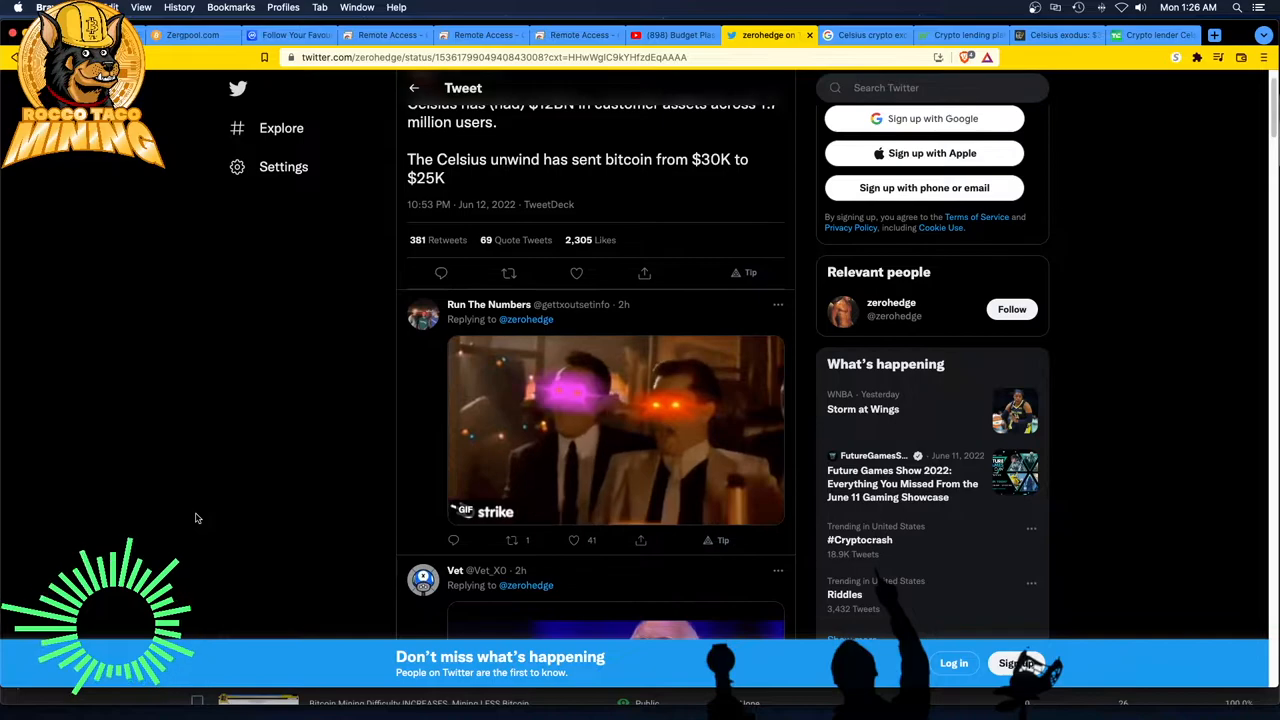
scroll(down, 3)
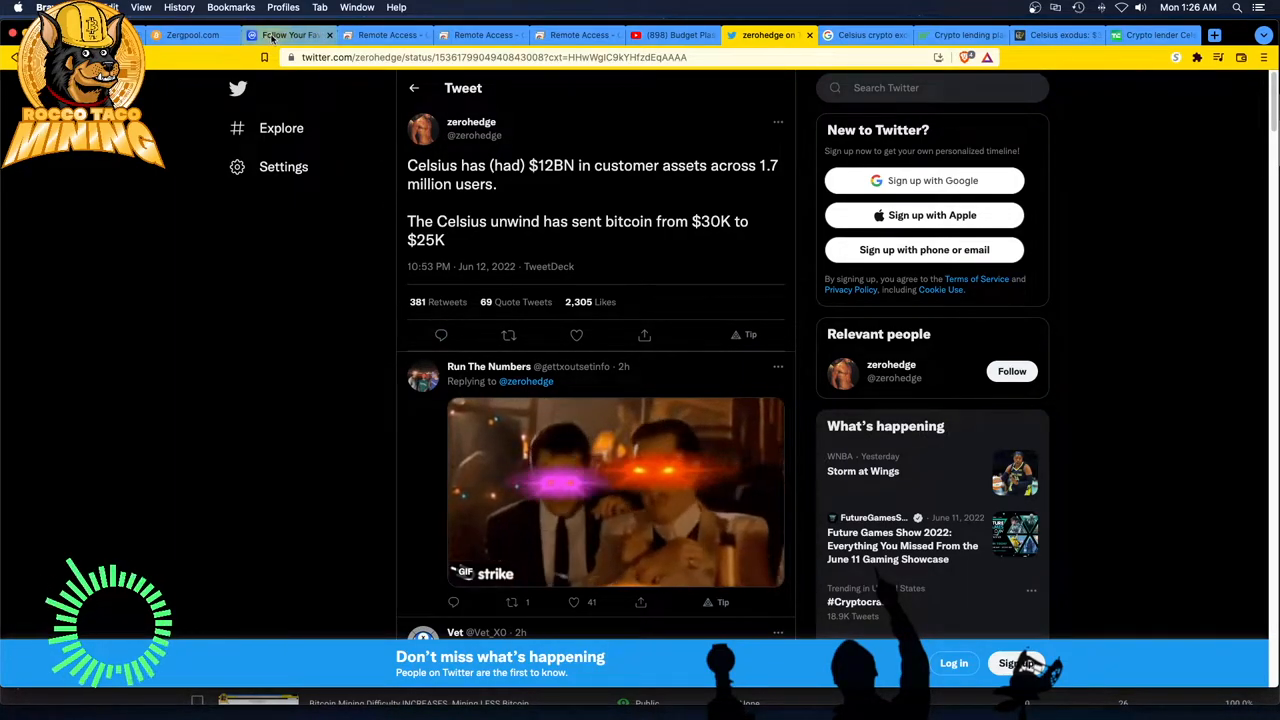
Show My First Watchlist on CoinMarketCap with Bitcoin, Ethereum, Dogecoin and their 24h changes
click(290, 36)
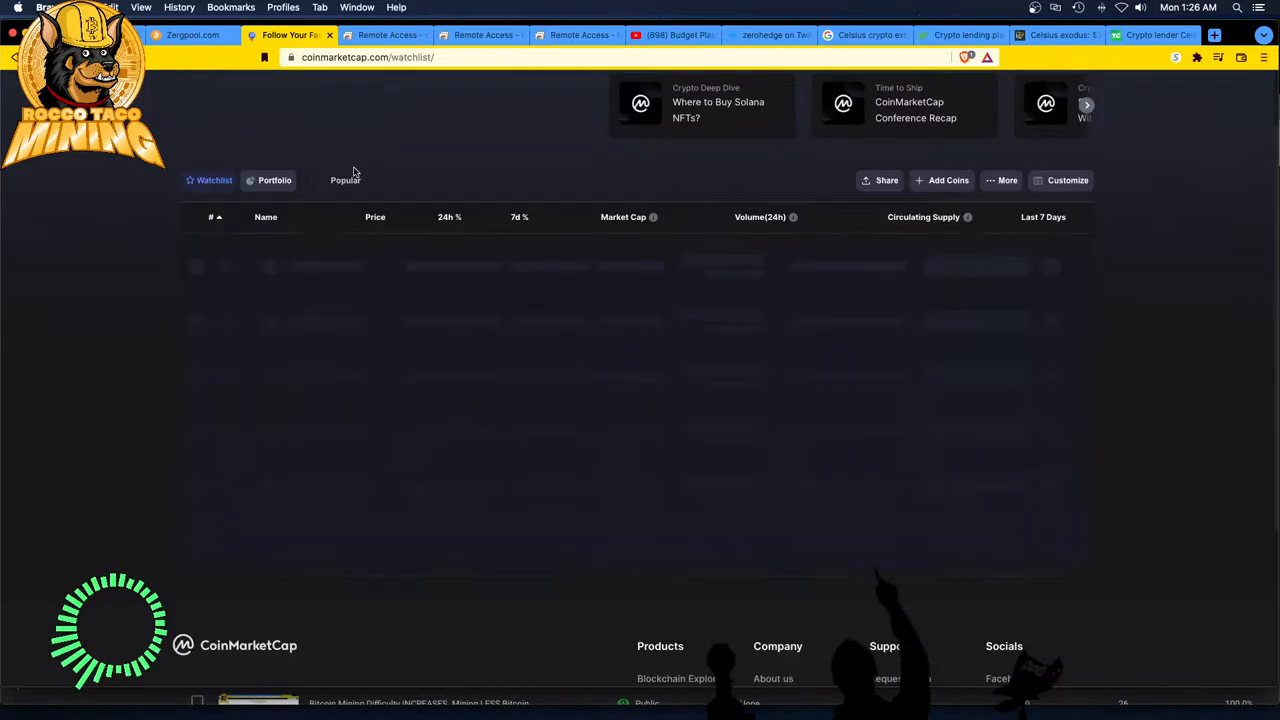
click(344, 180)
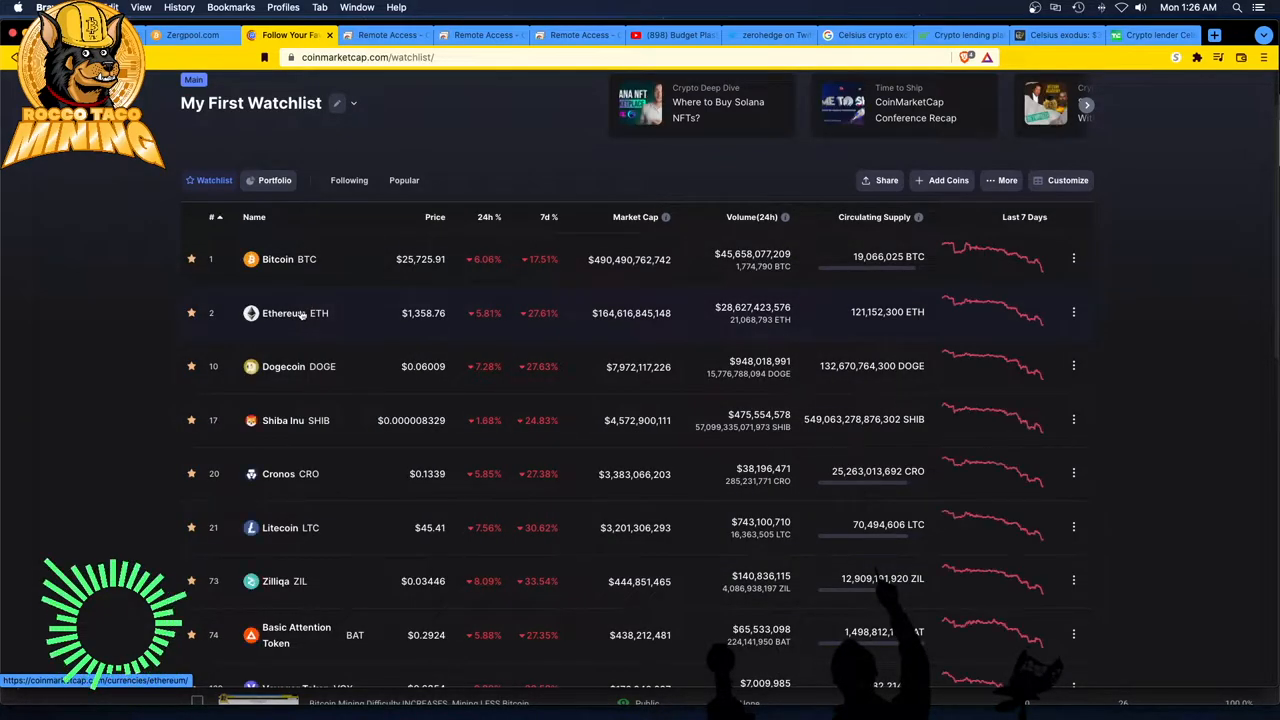
mouse_move(484, 168)
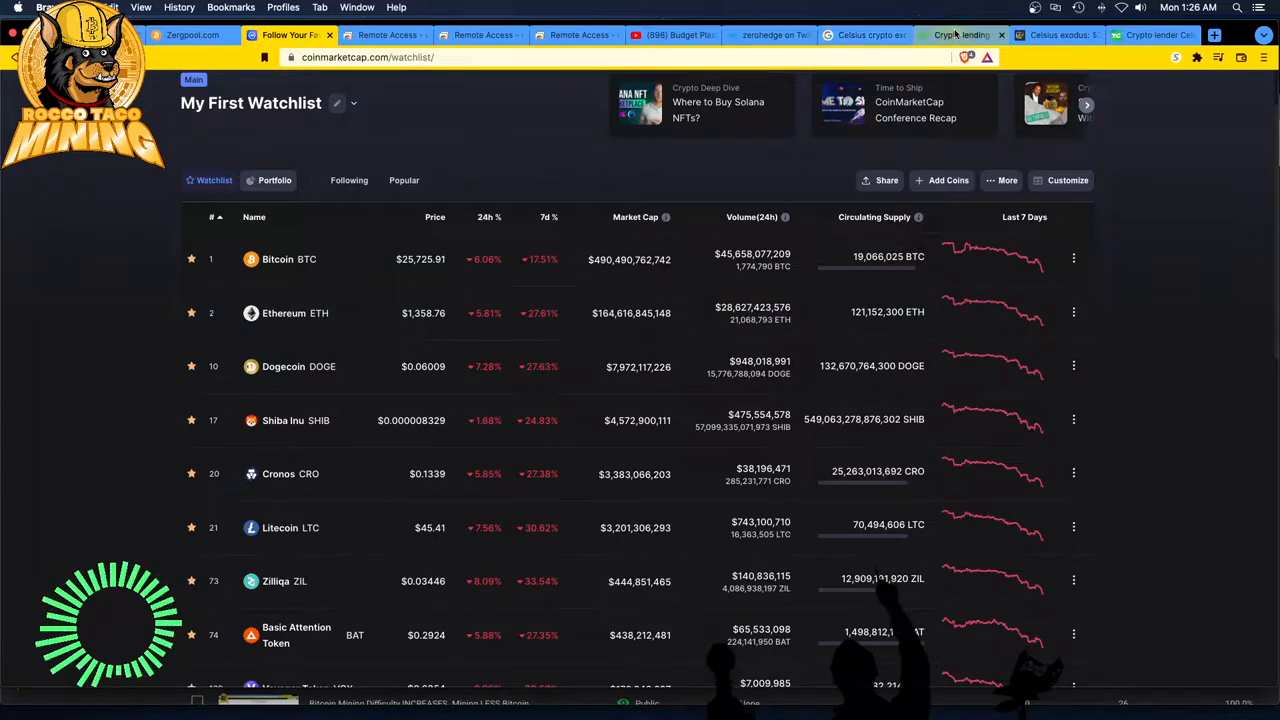
Read the MarketWatch article on Celsius pausing withdrawals, scrolling into its body text
click(962, 36)
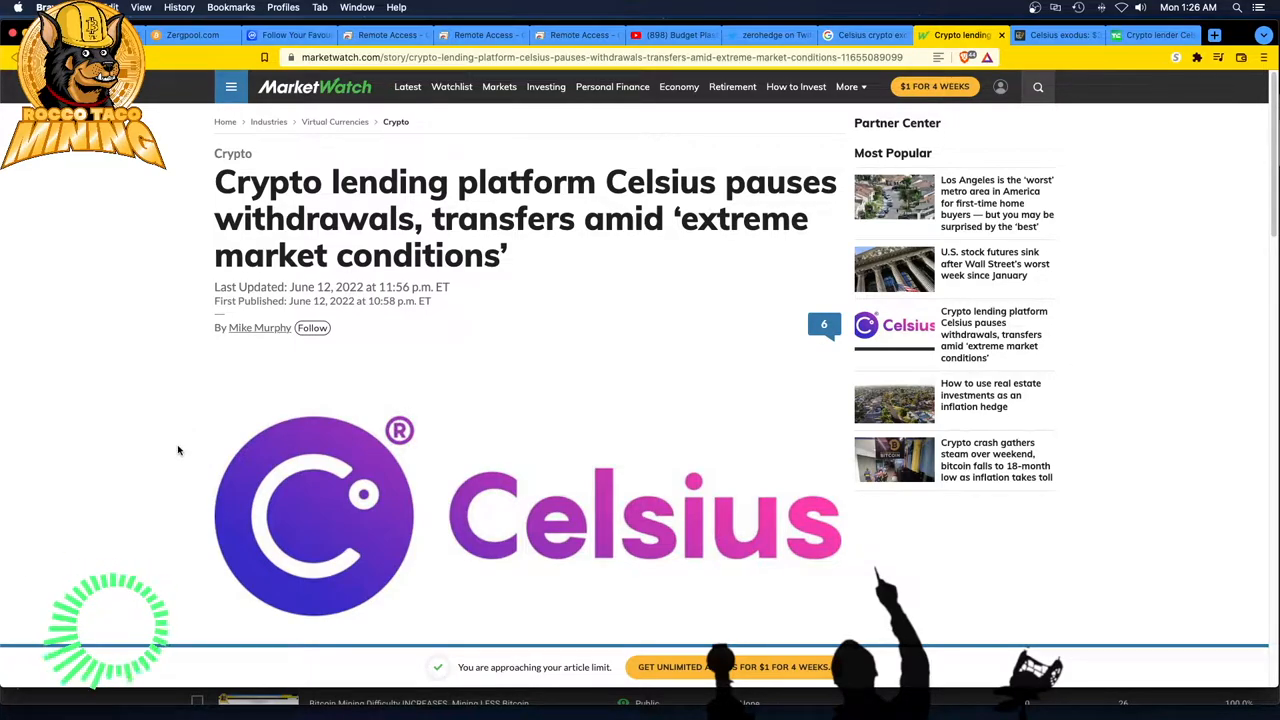
mouse_move(184, 480)
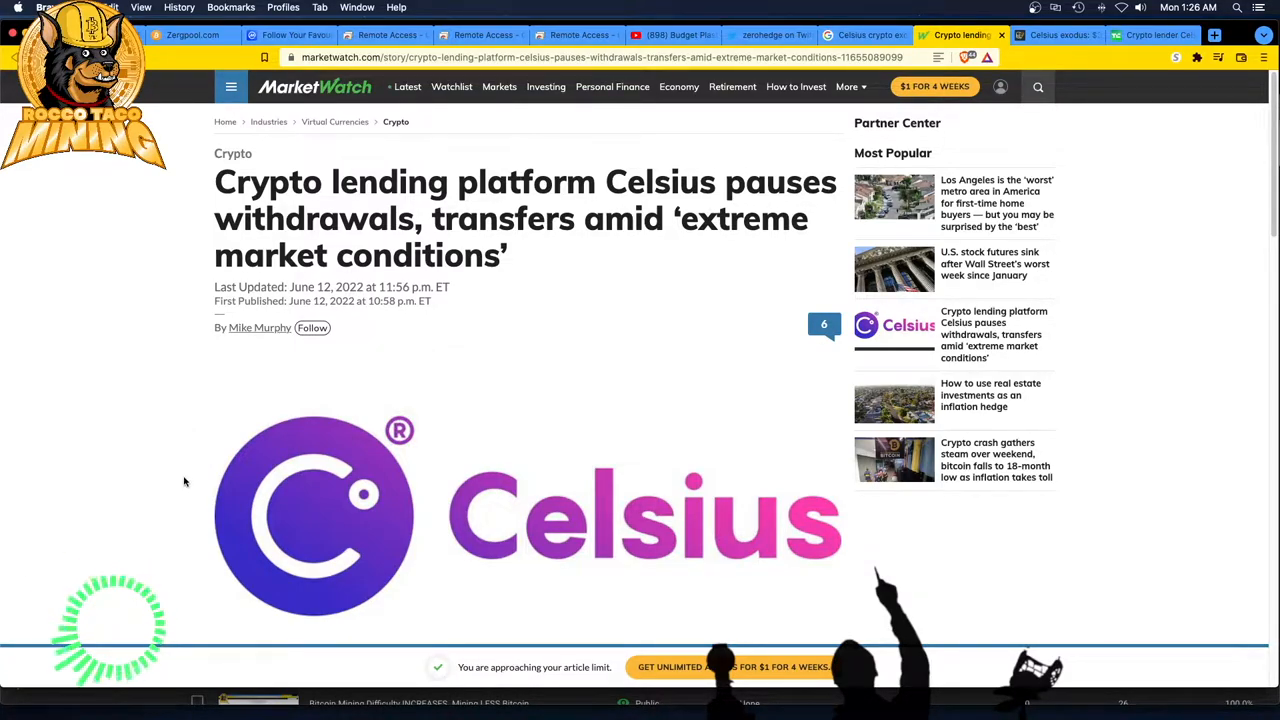
scroll(down, 3)
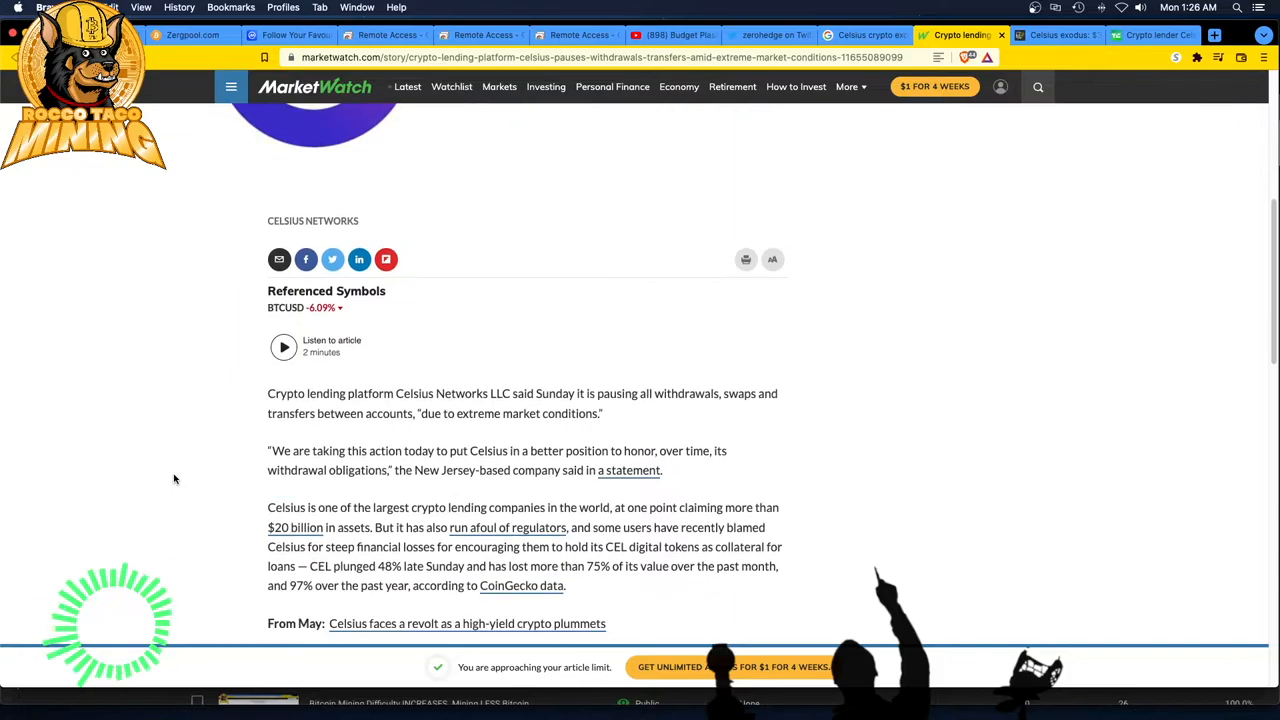
scroll(down, 3)
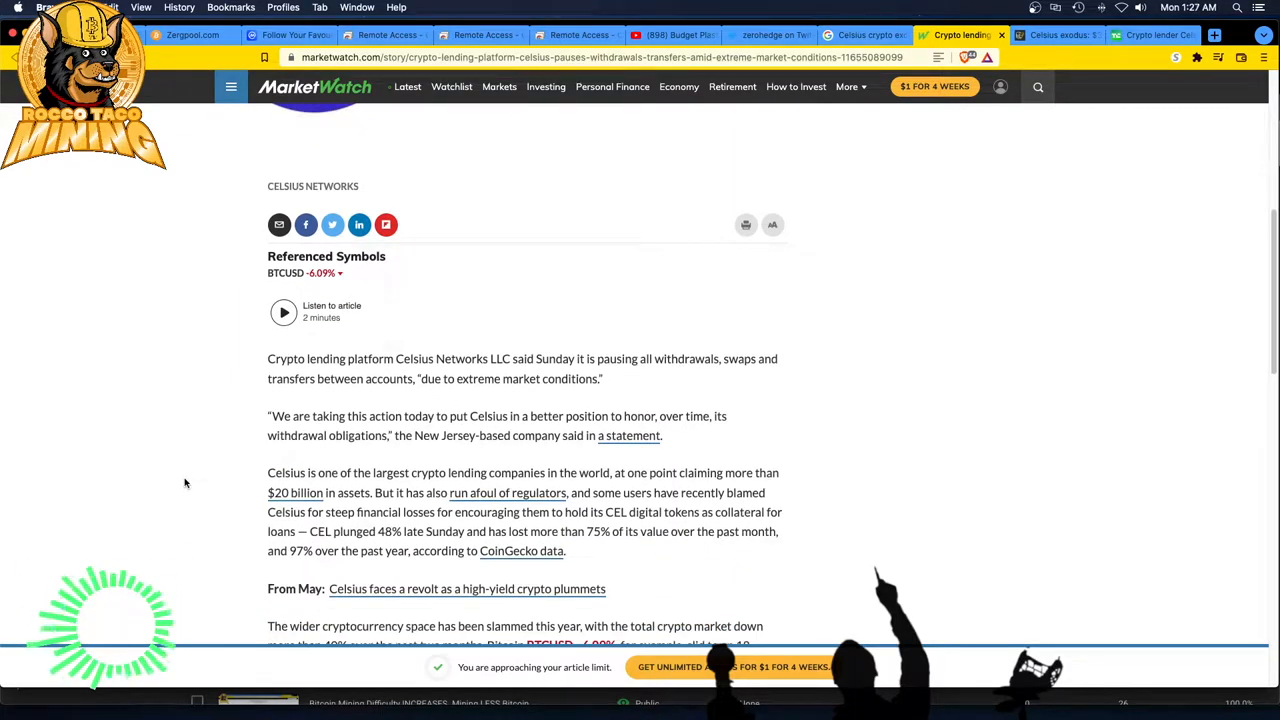
mouse_move(170, 528)
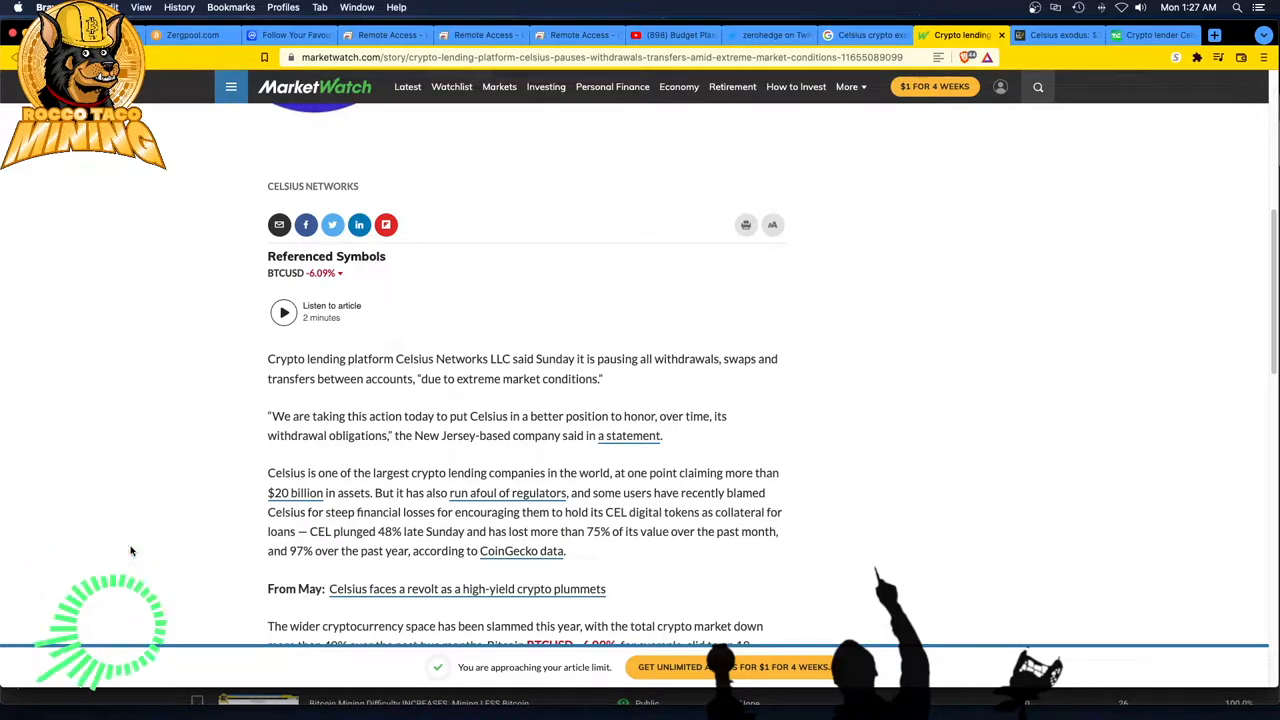
scroll(down, 3)
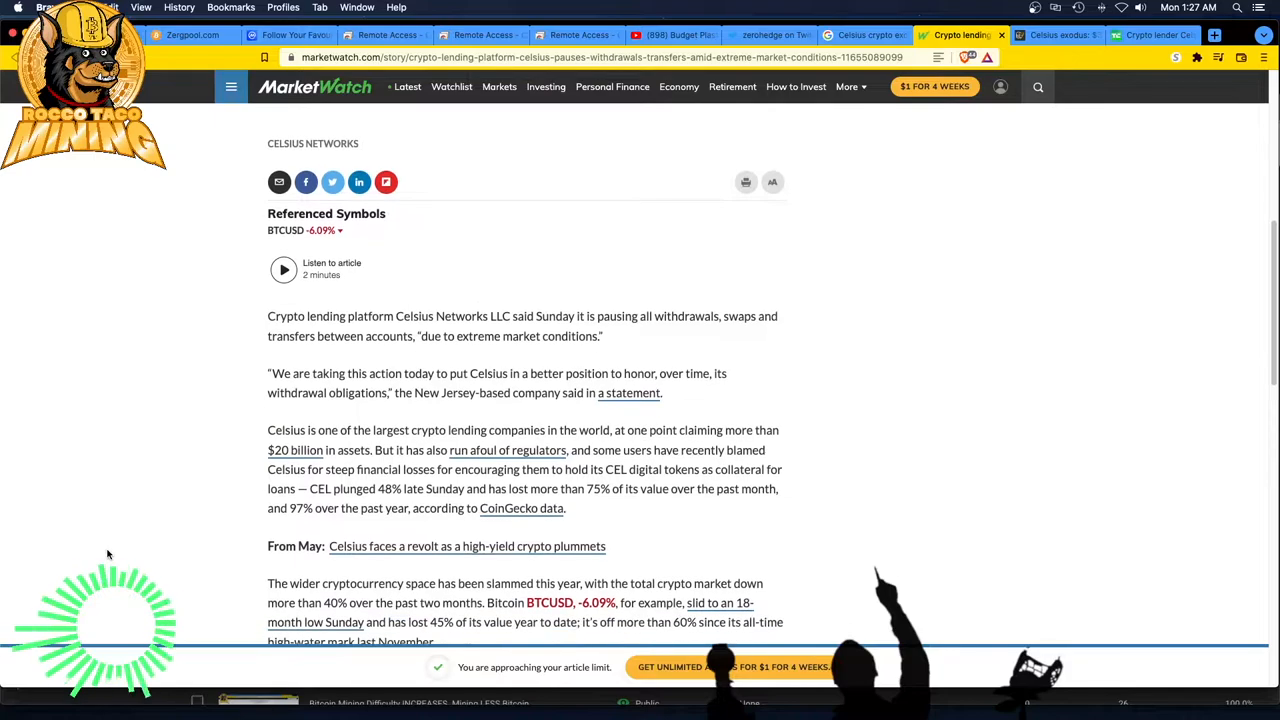
scroll(down, 3)
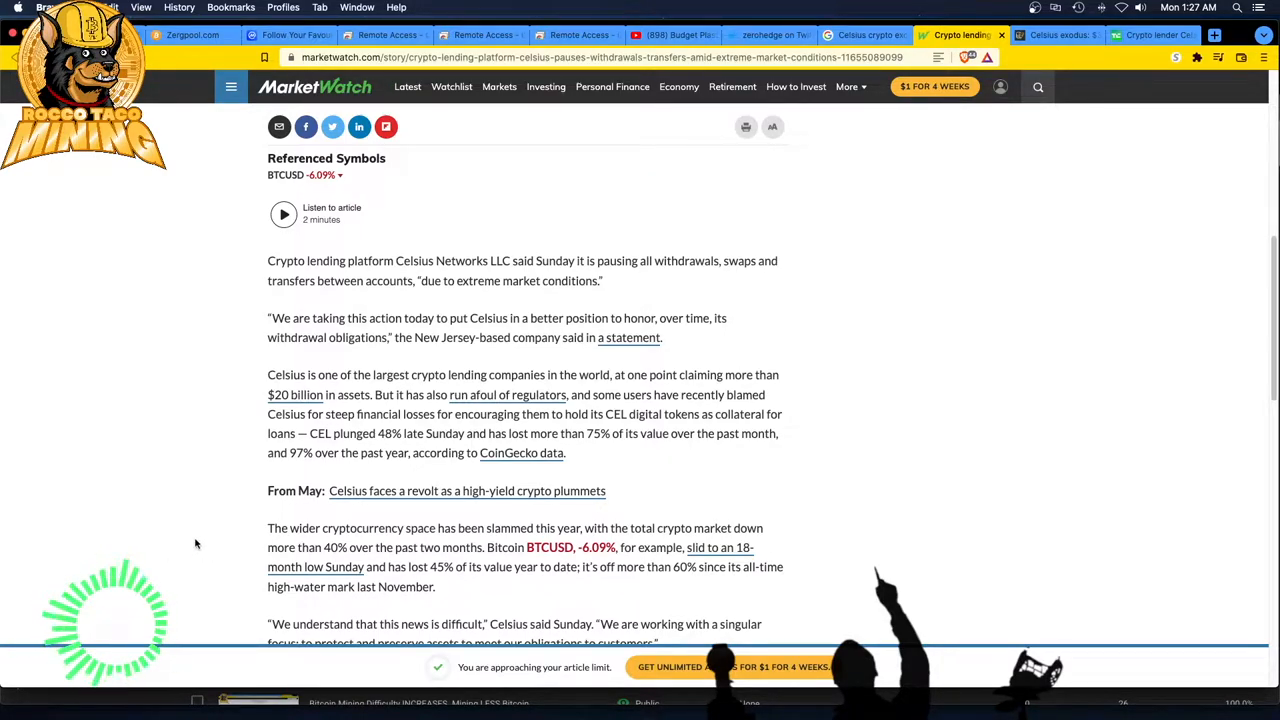
scroll(down, 3)
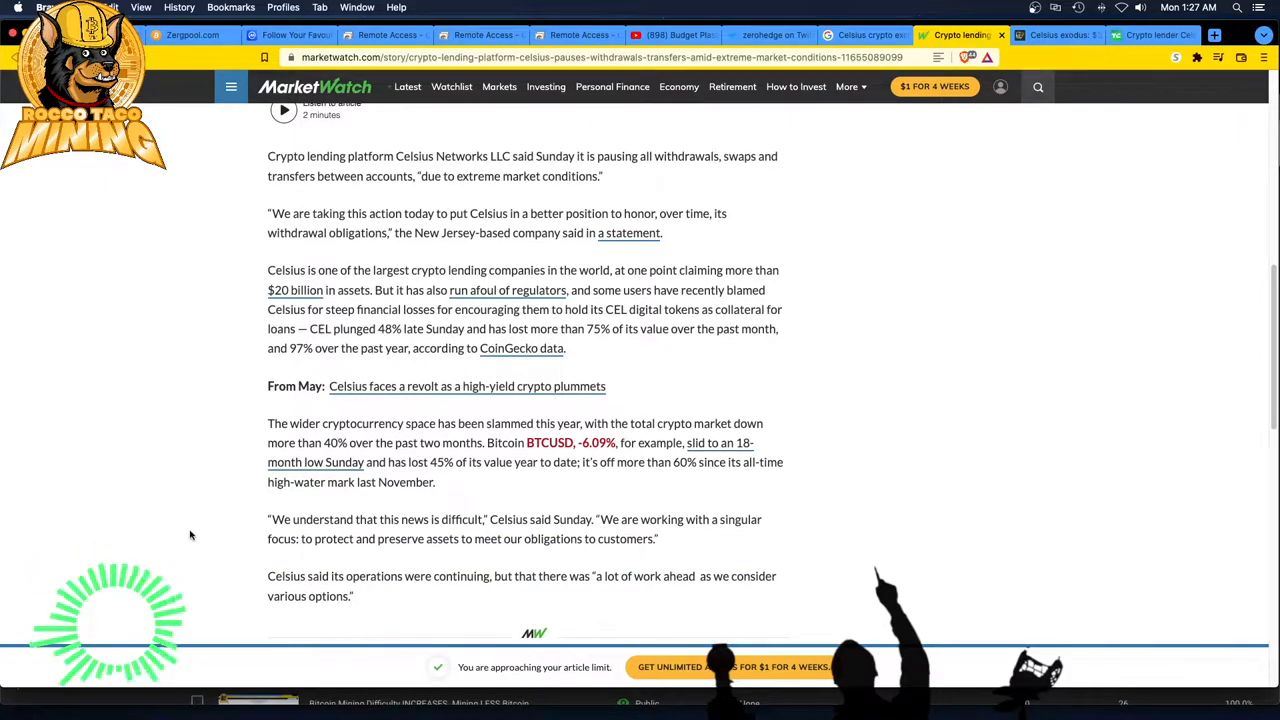
mouse_move(184, 536)
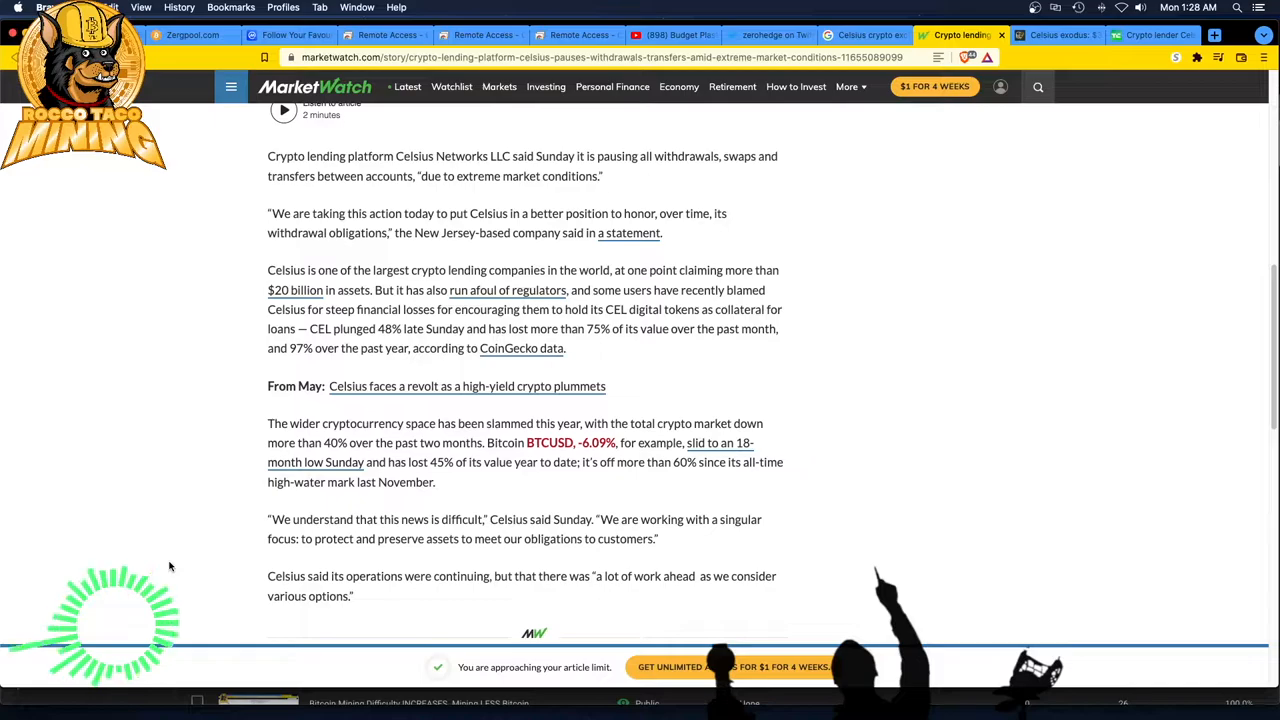
mouse_move(184, 544)
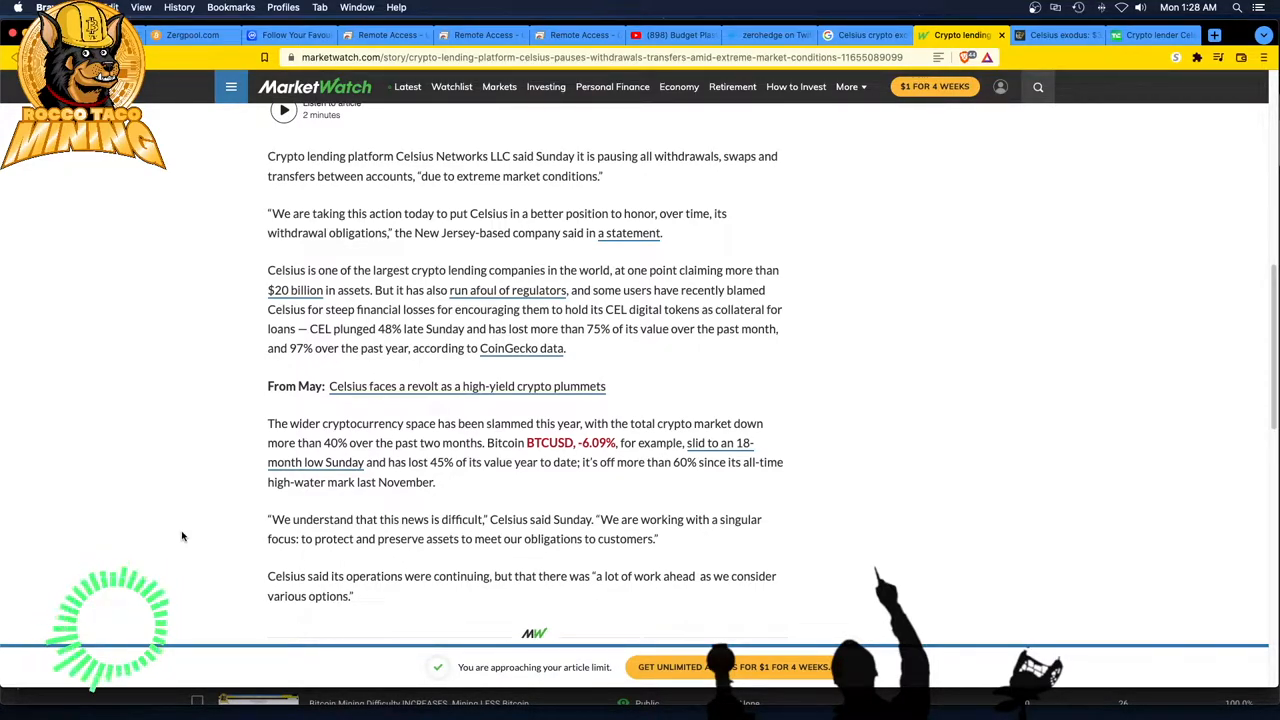
mouse_move(204, 528)
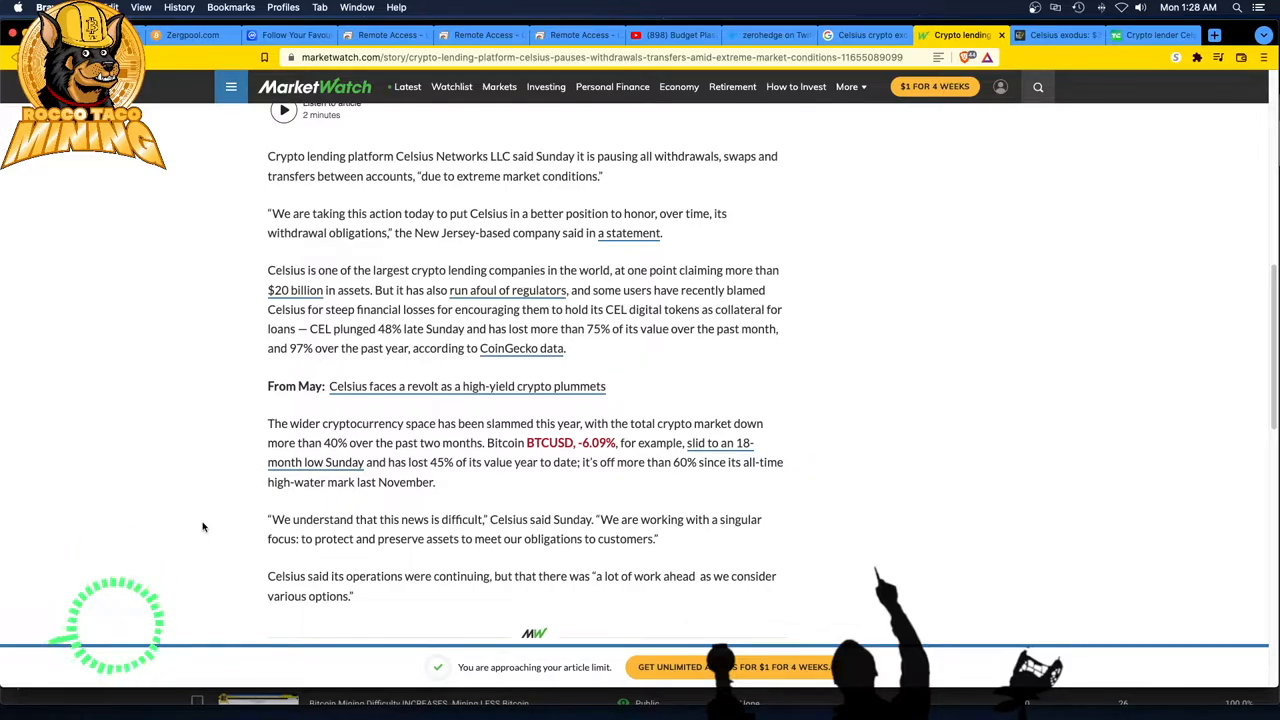
mouse_move(208, 524)
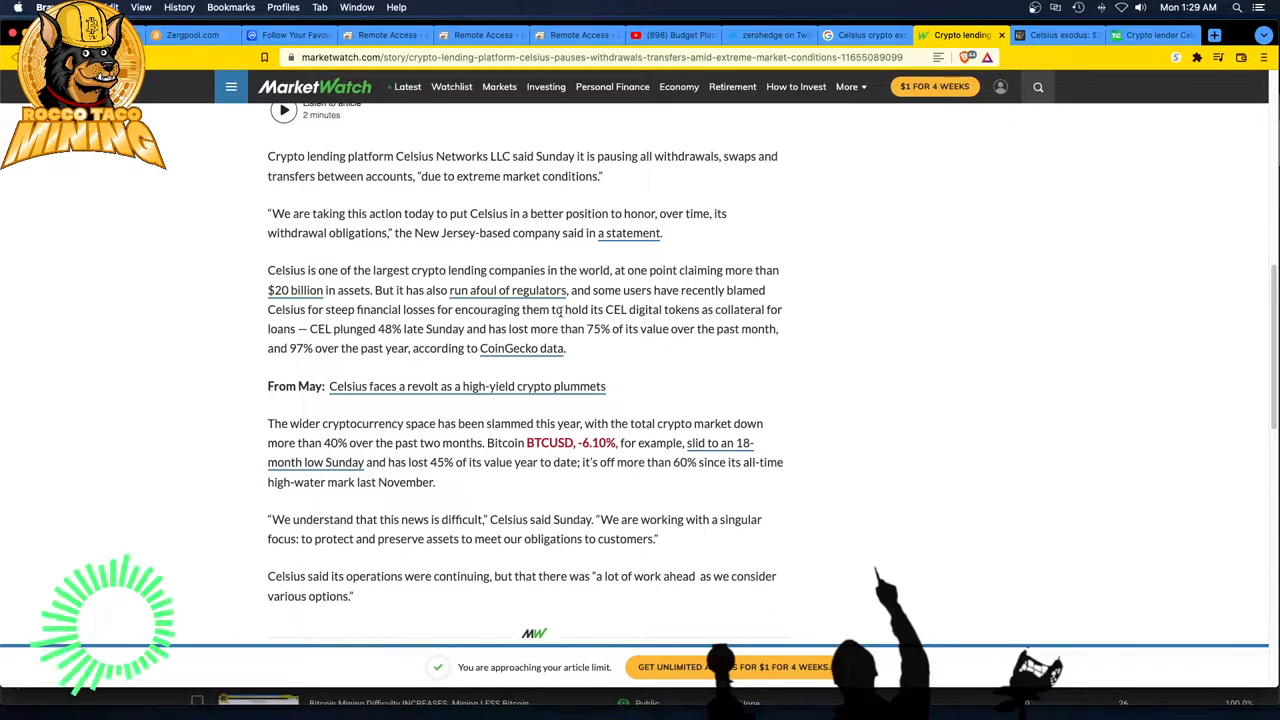
mouse_move(452, 344)
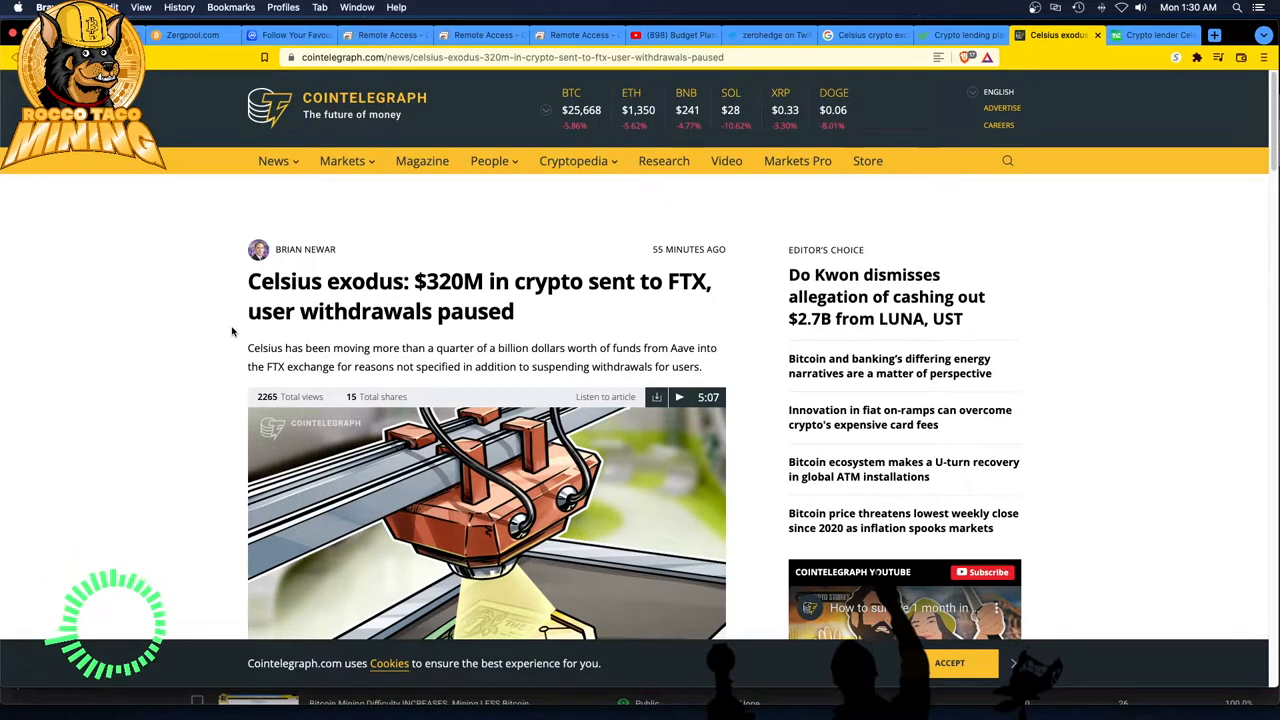
mouse_move(208, 344)
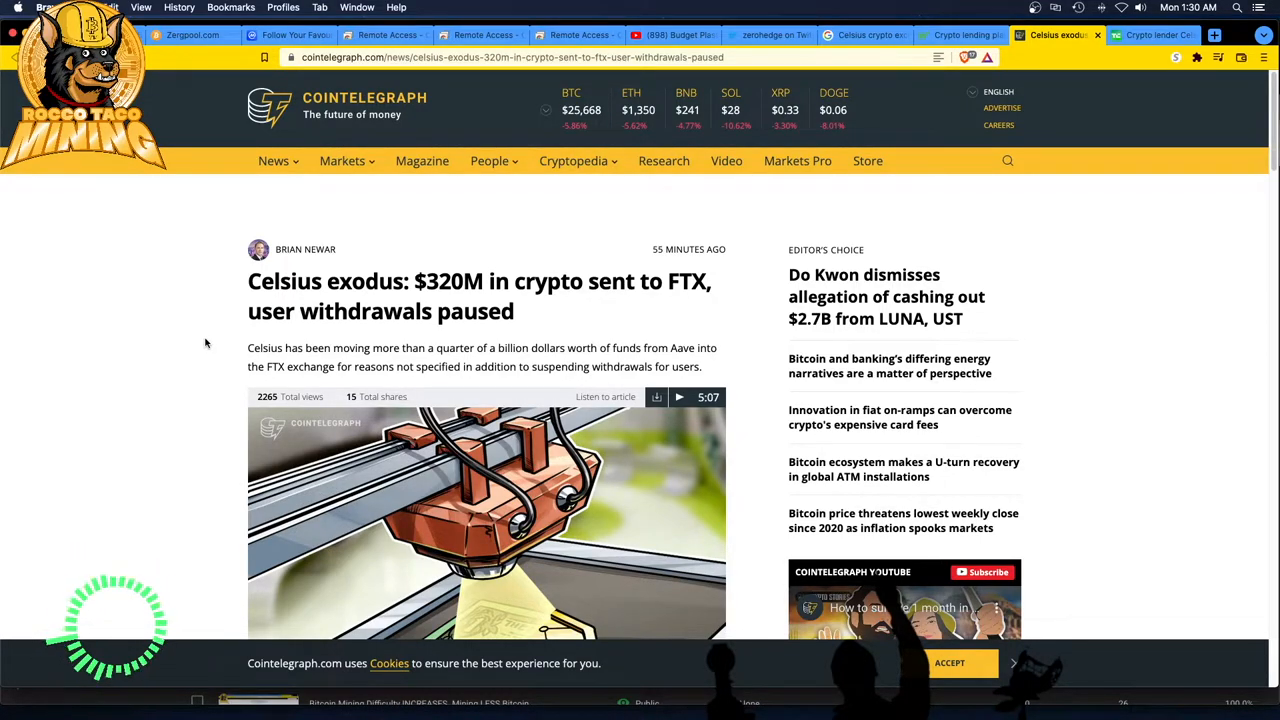
mouse_move(194, 358)
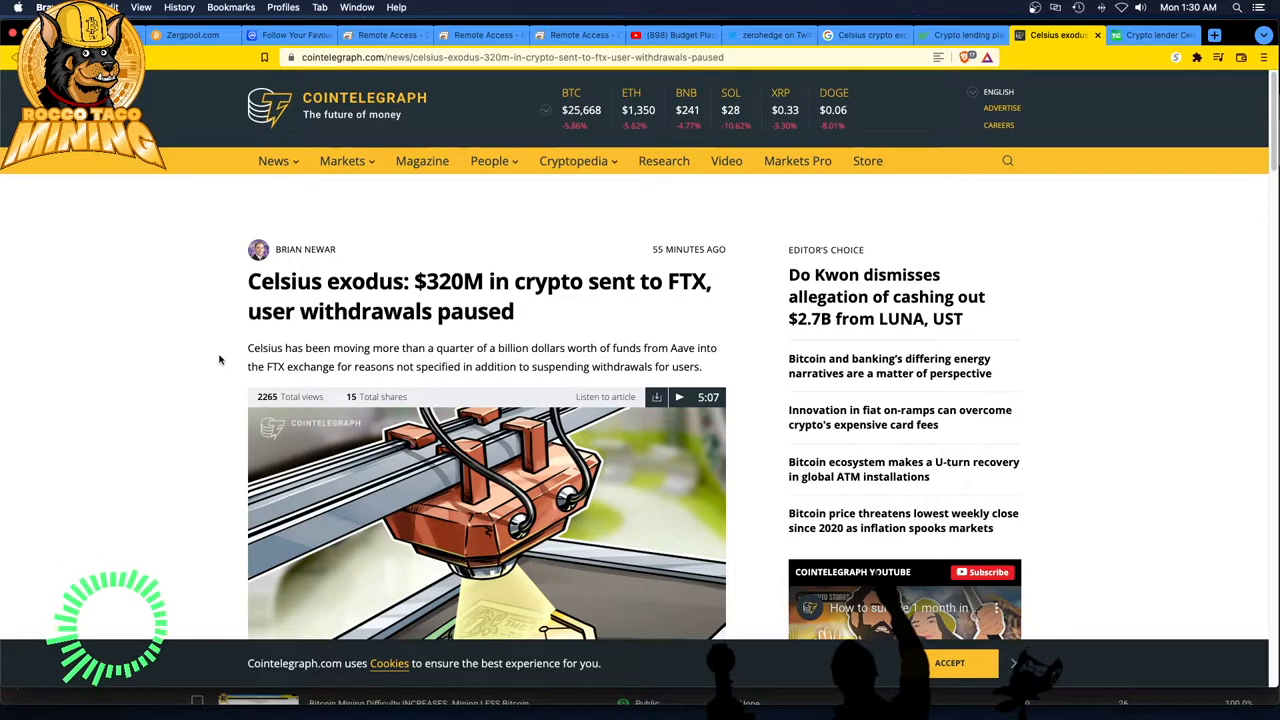
mouse_move(200, 376)
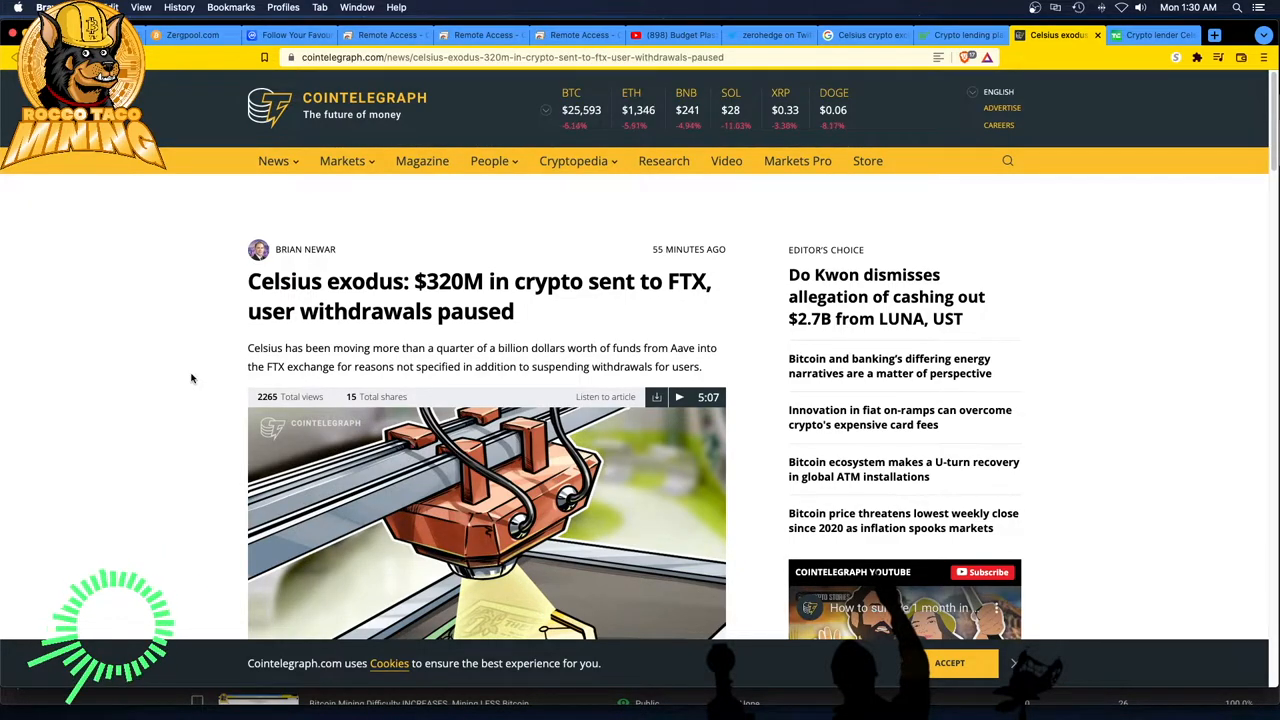
mouse_move(168, 380)
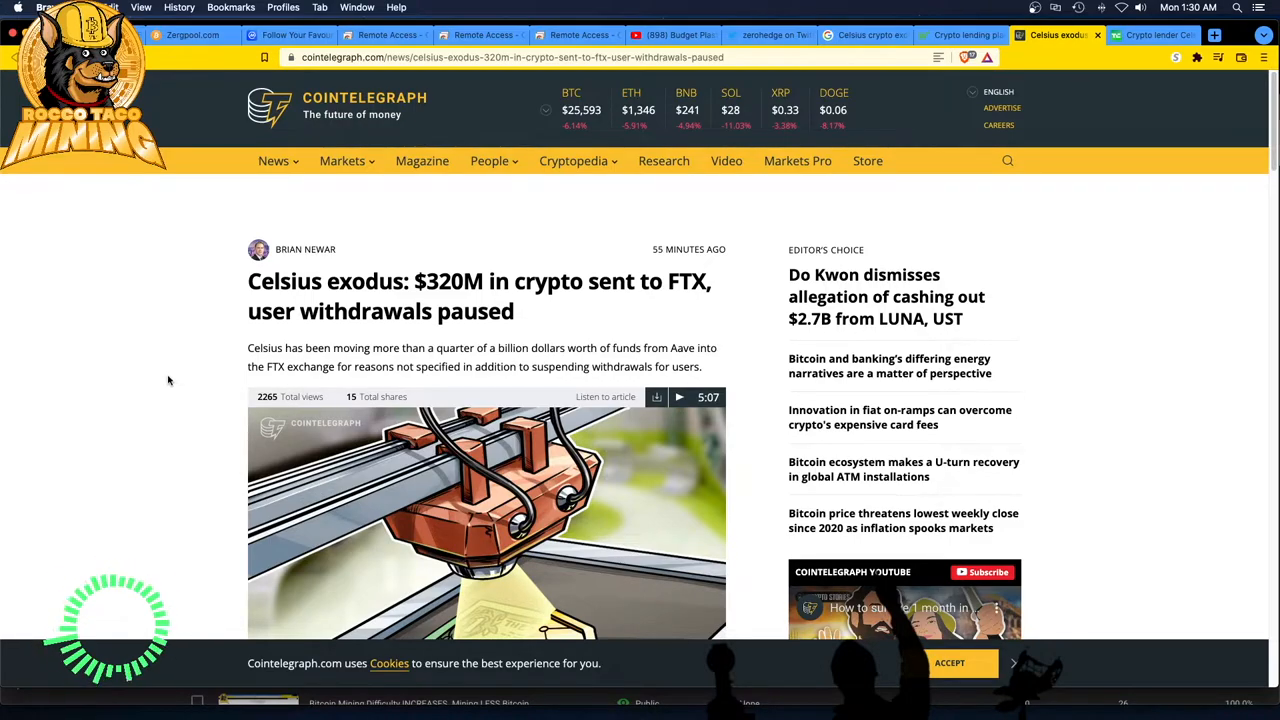
Scroll the Cointelegraph Celsius exodus article down past the embedded tweet
scroll(down, 3)
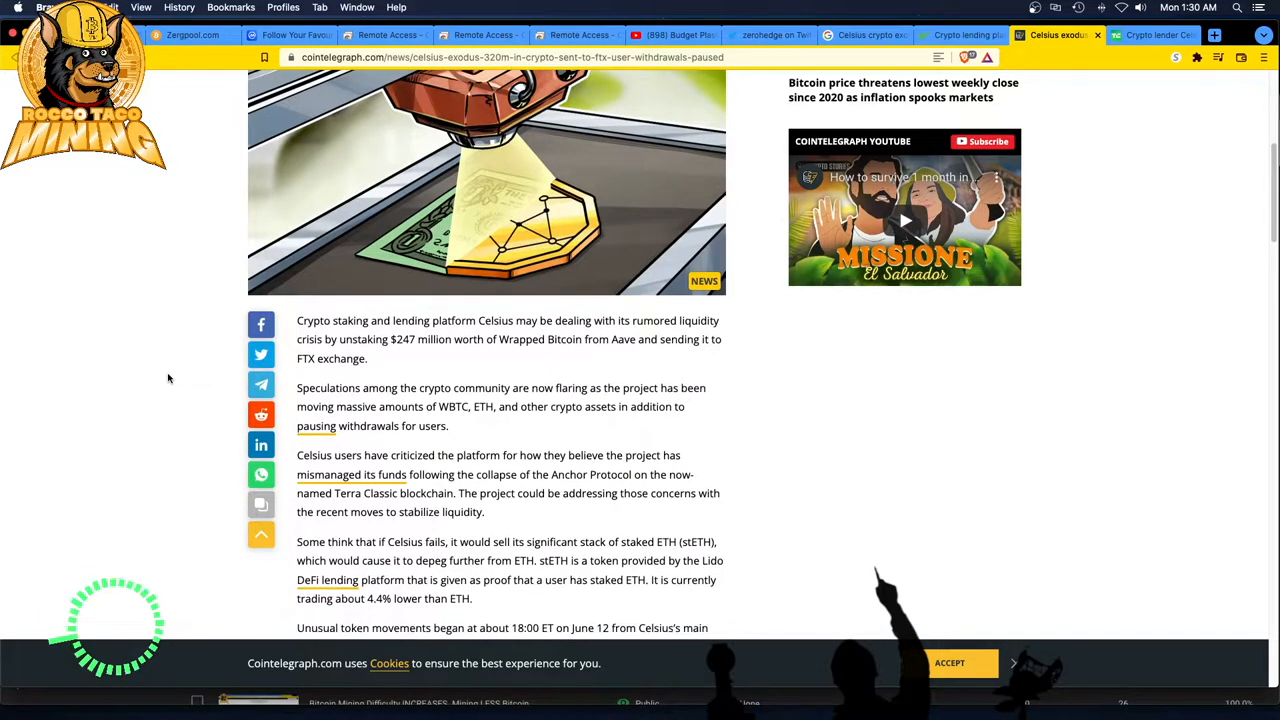
scroll(down, 3)
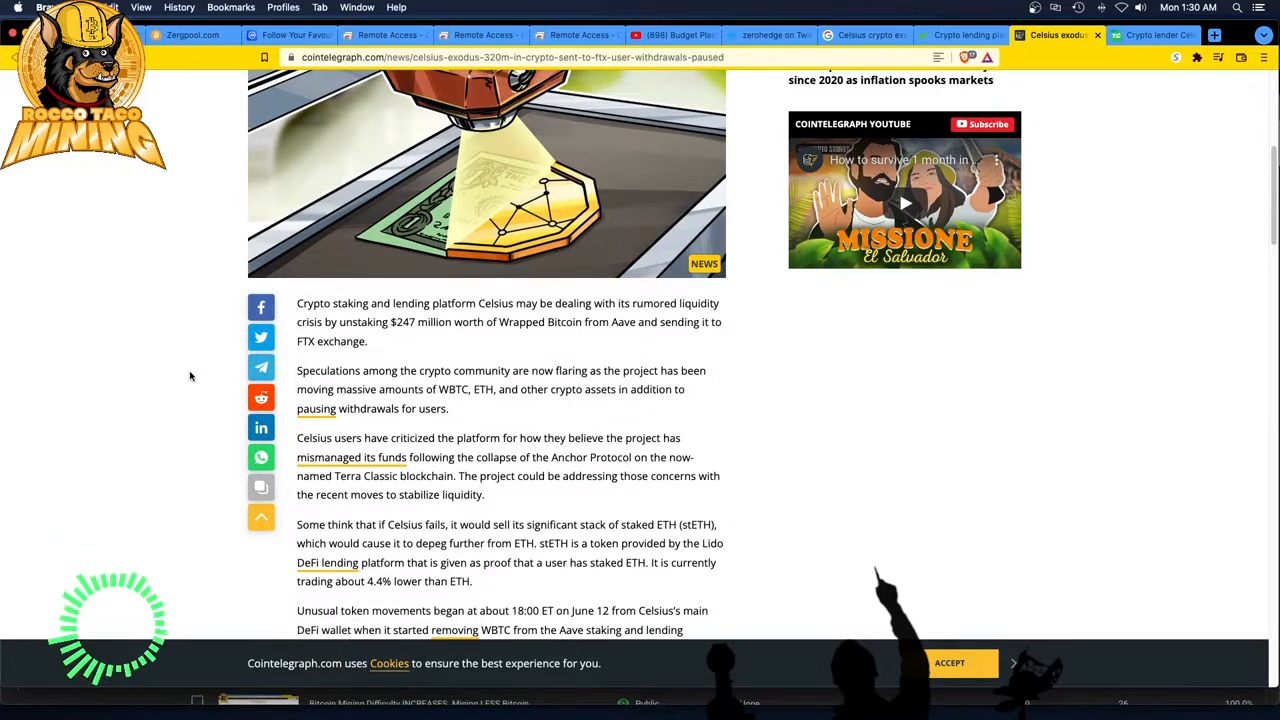
mouse_move(196, 388)
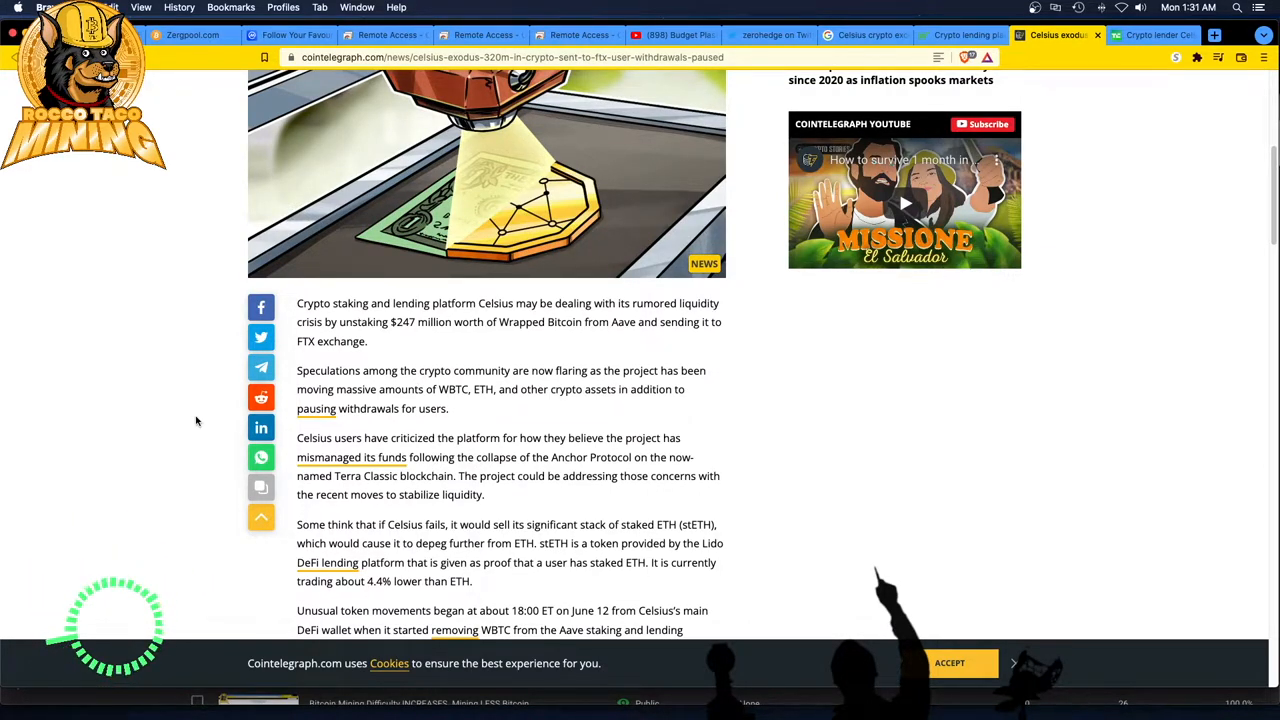
scroll(down, 3)
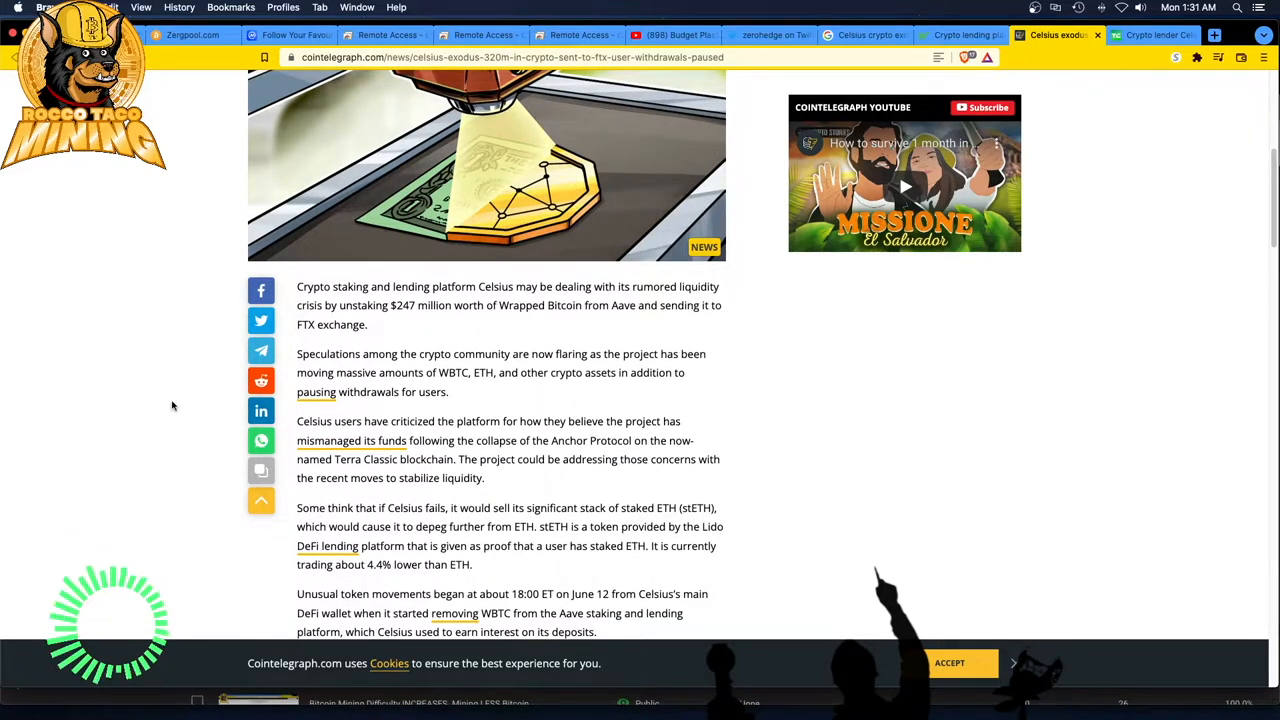
scroll(down, 3)
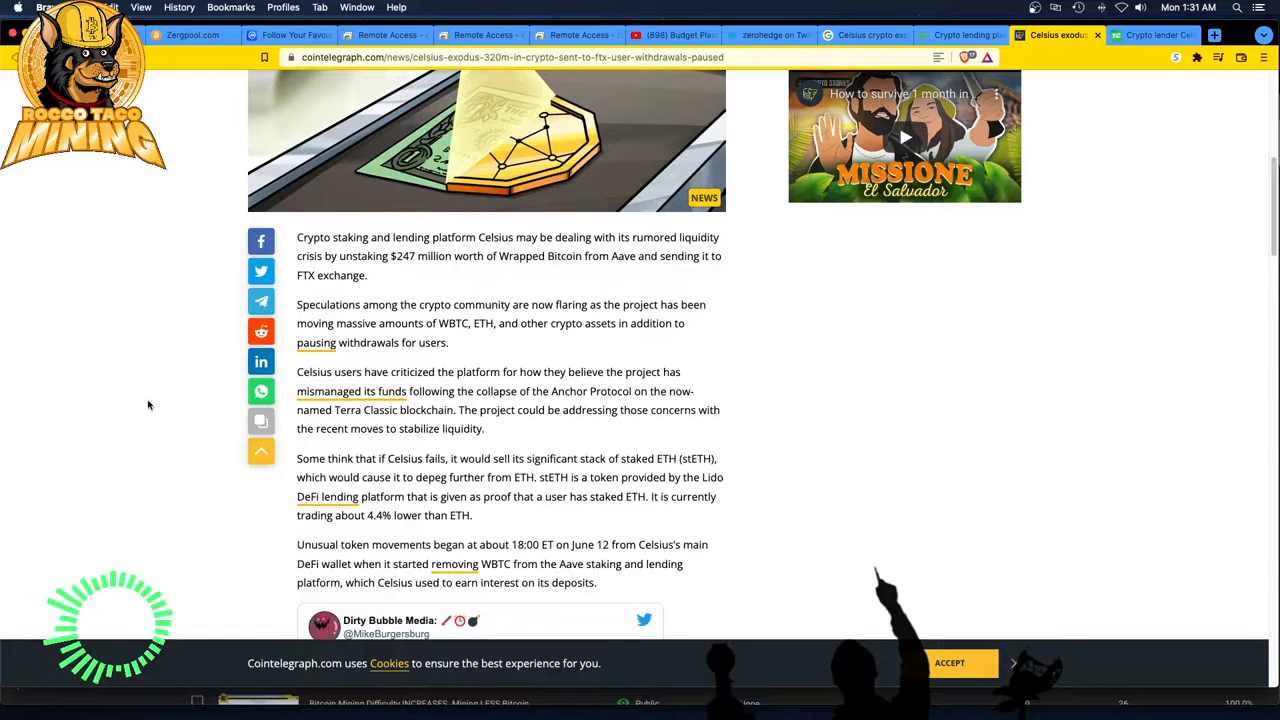
mouse_move(168, 380)
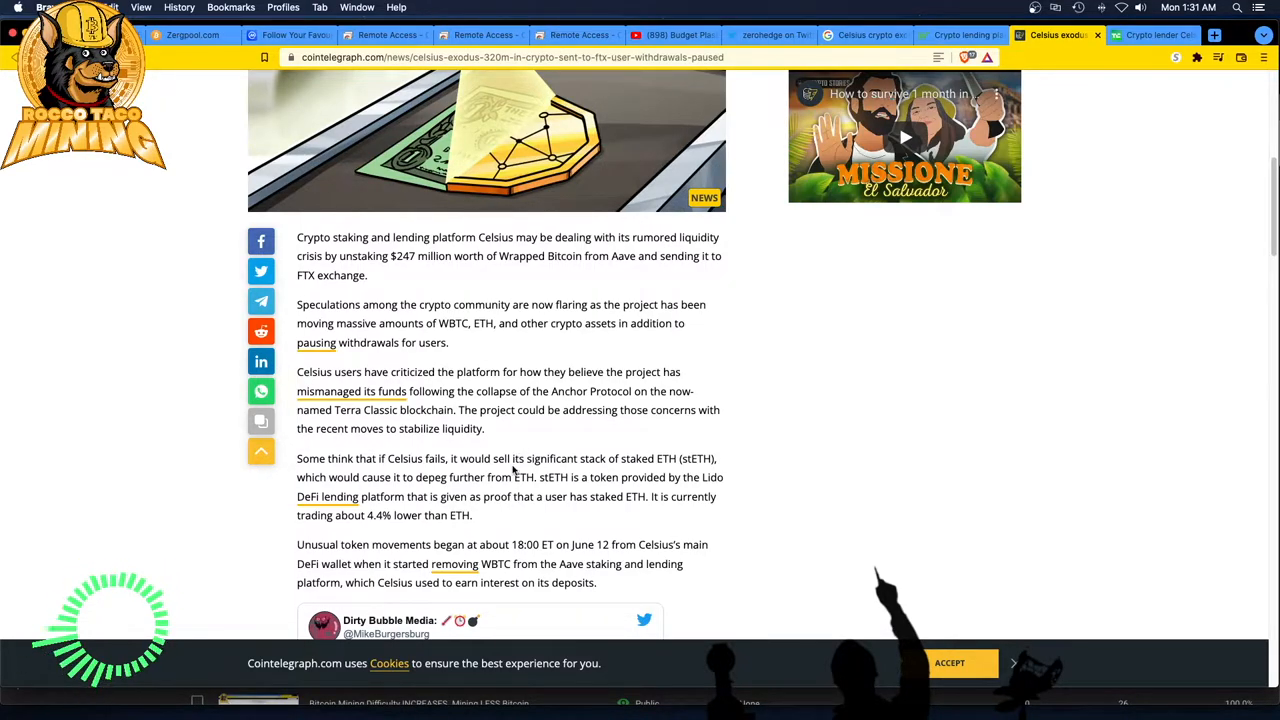
mouse_move(556, 510)
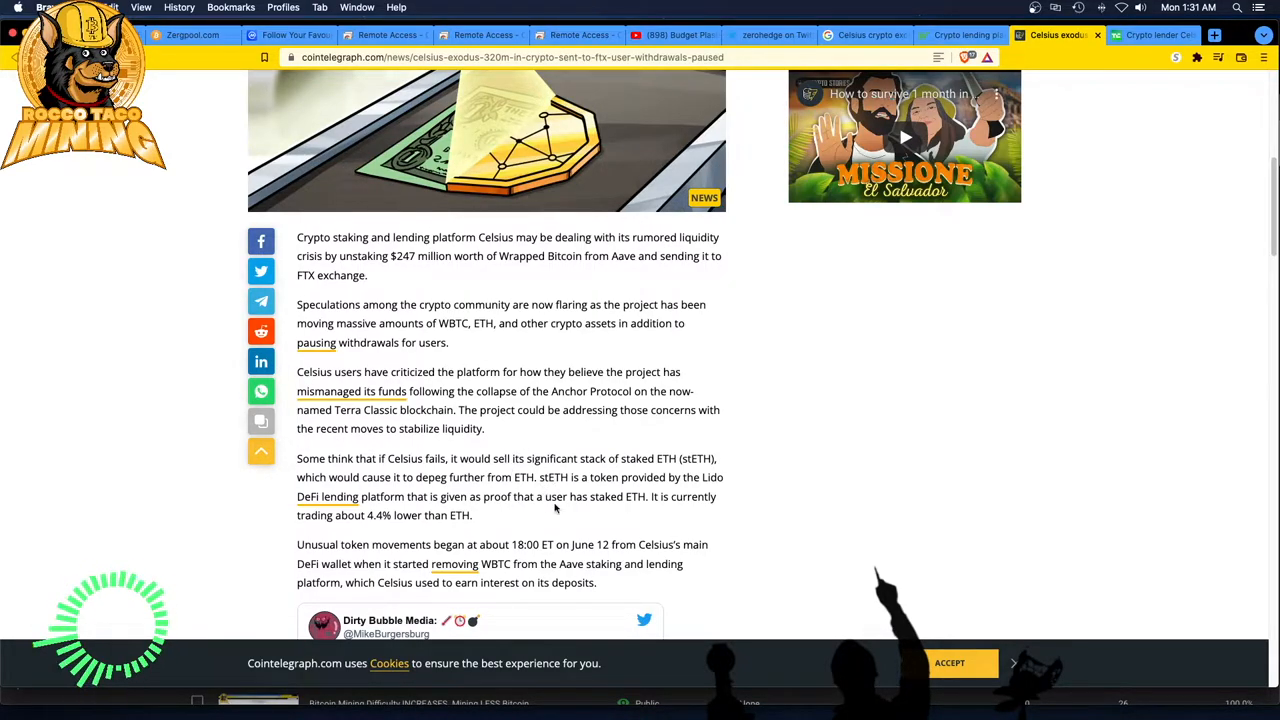
mouse_move(552, 504)
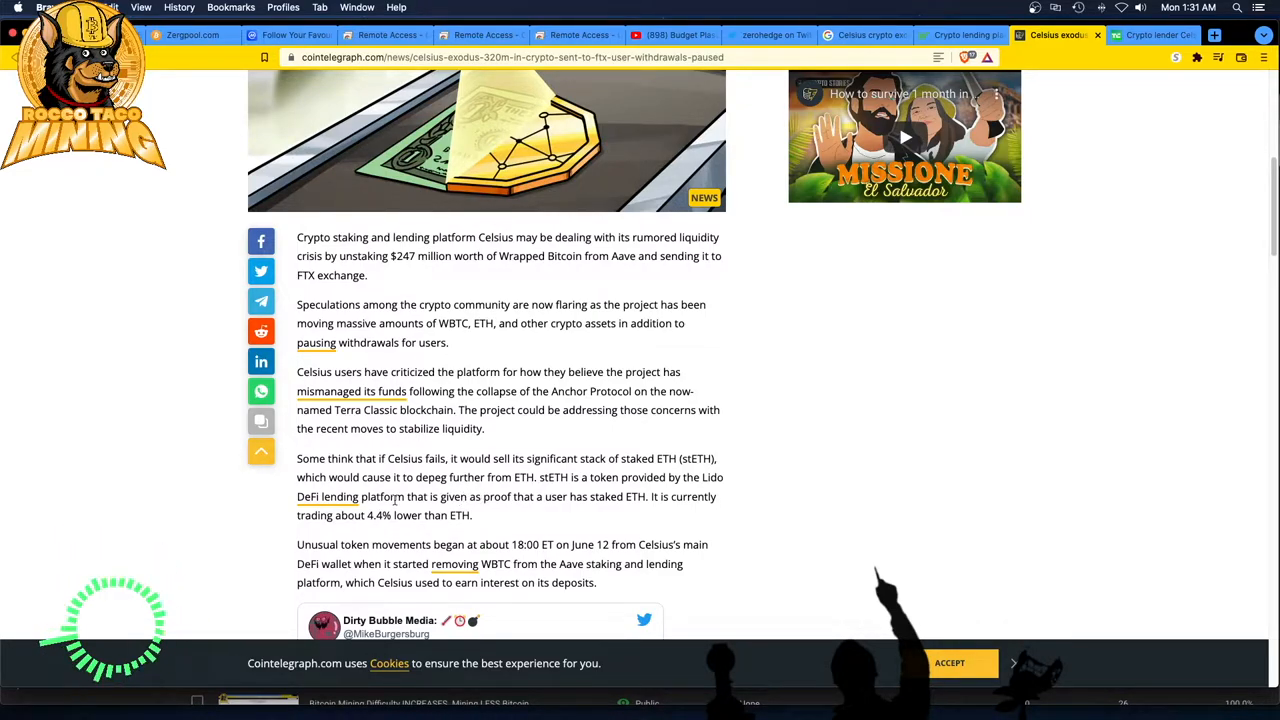
scroll(down, 3)
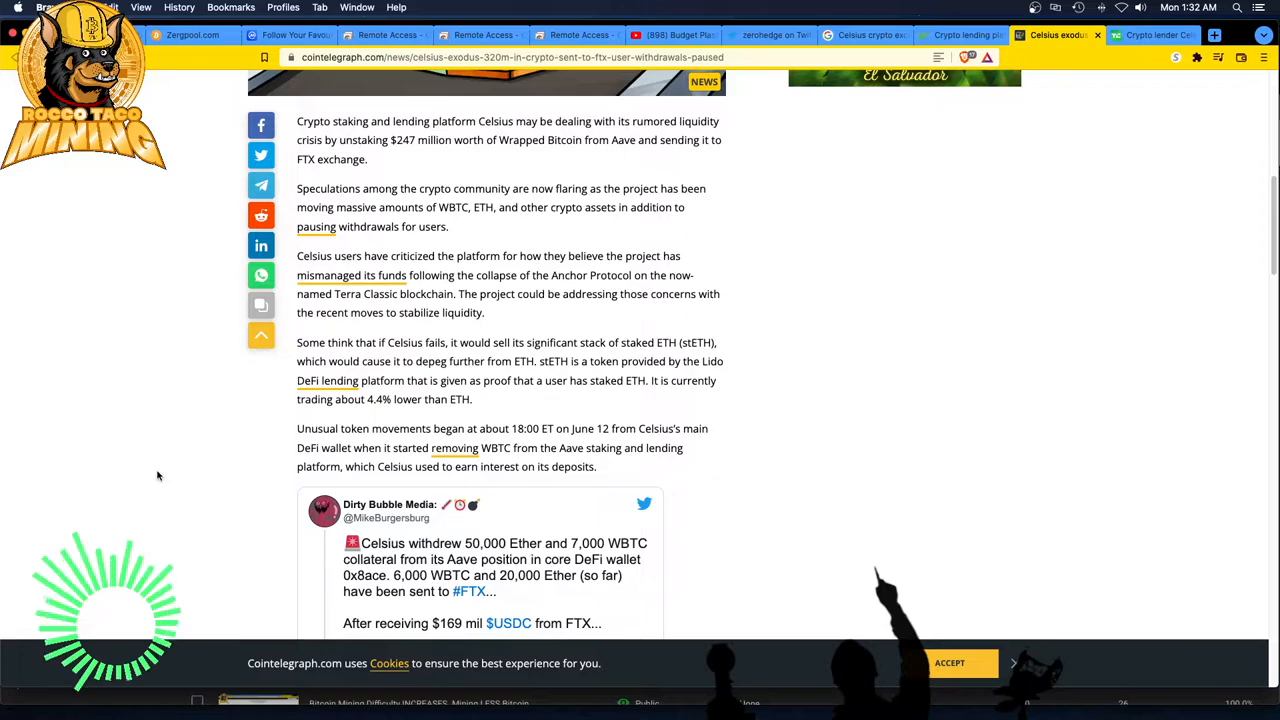
Reach the paragraphs on 9,500 WBTC redeemed from Aave and crypto sent to FTX
scroll(down, 3)
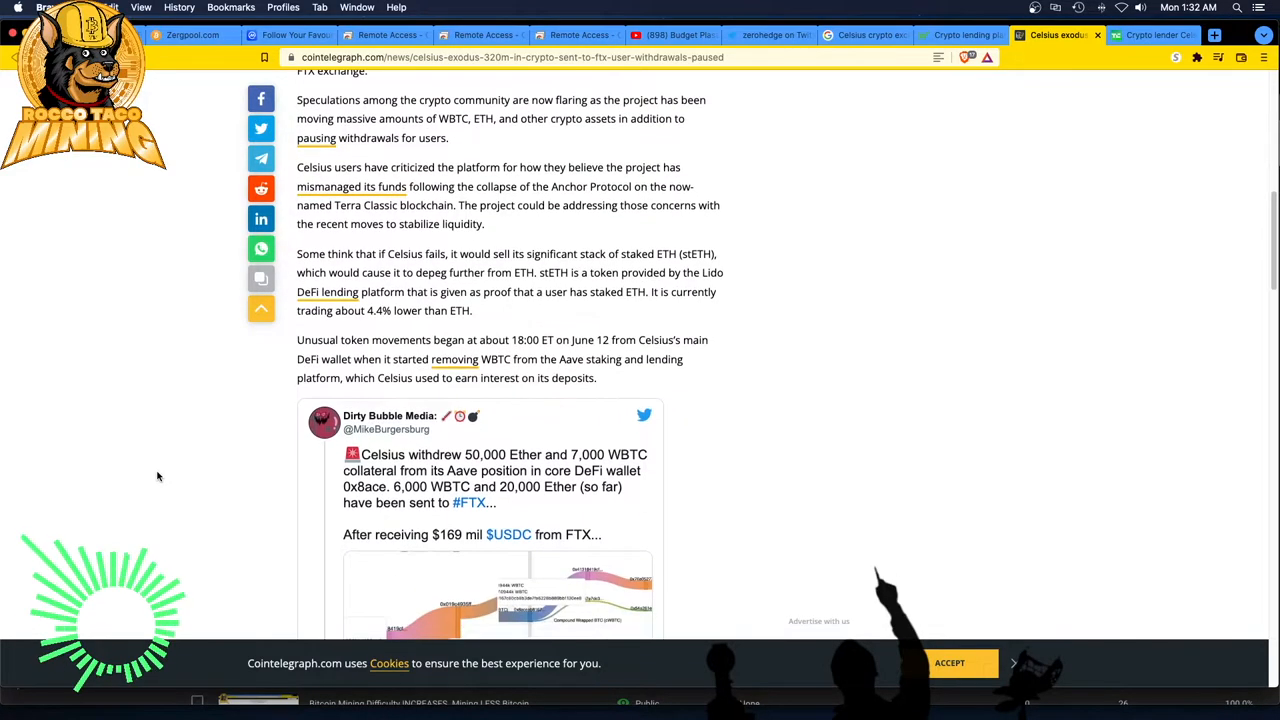
scroll(down, 3)
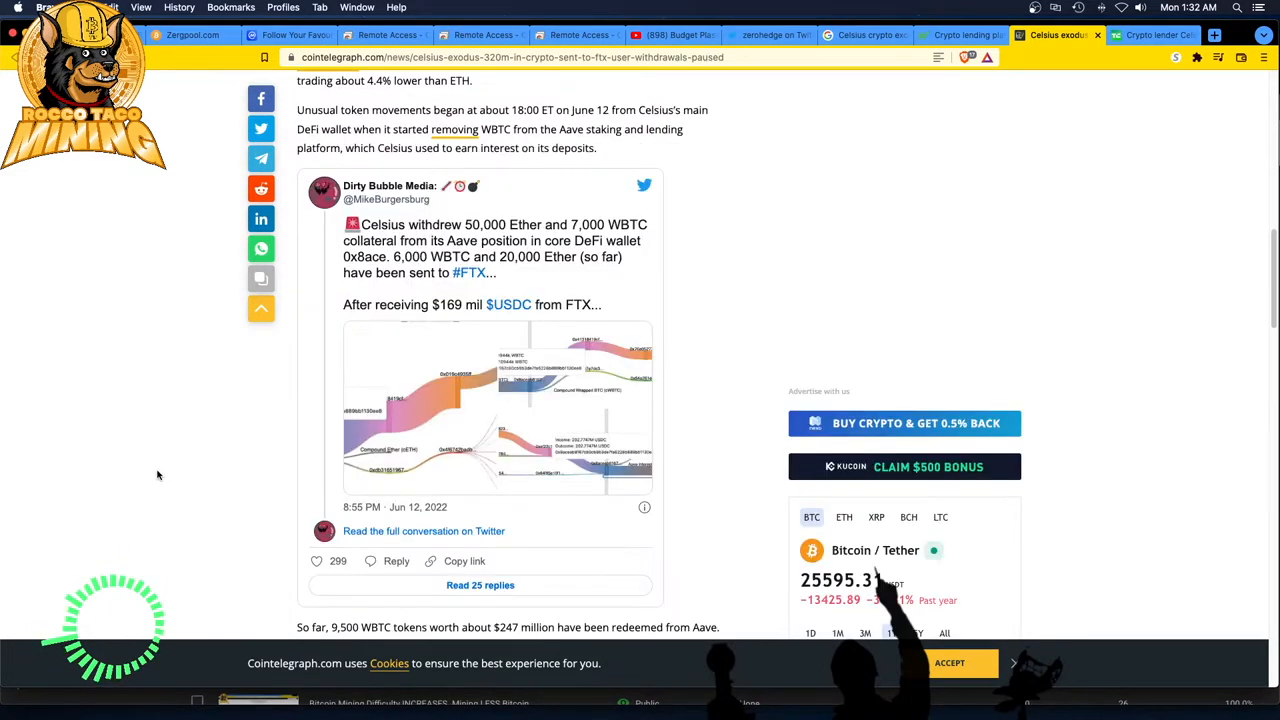
scroll(down, 3)
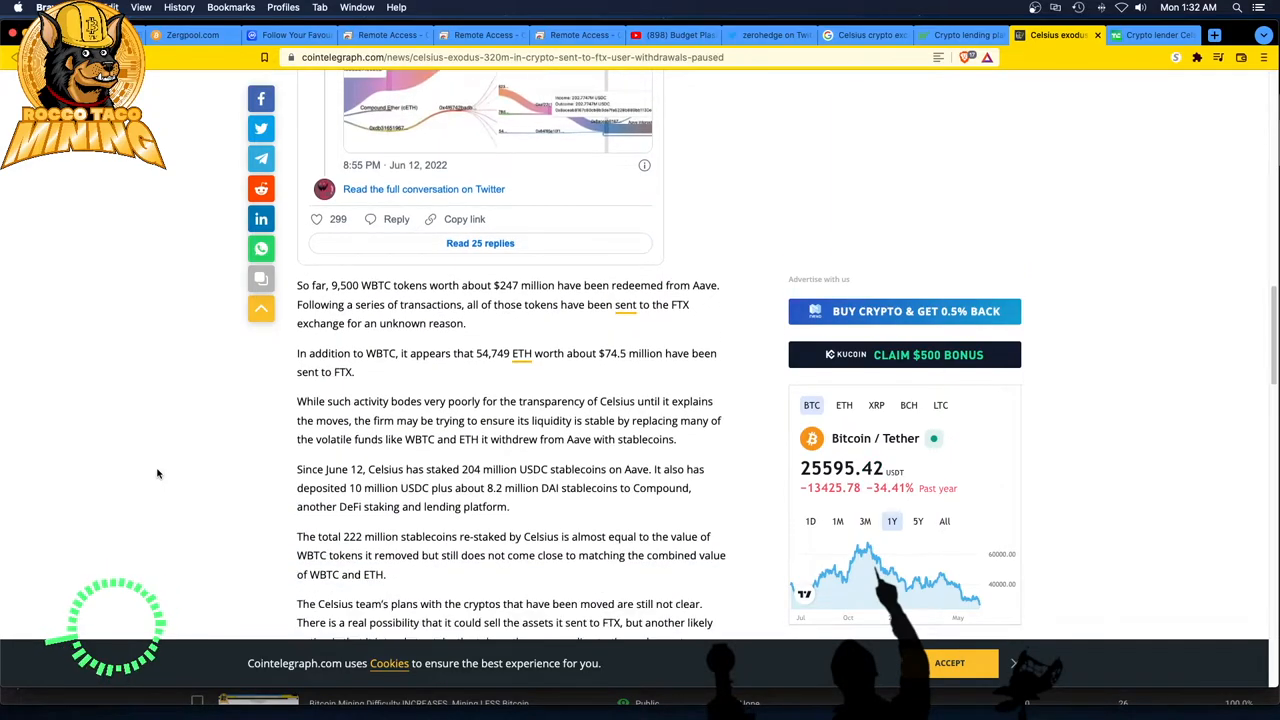
scroll(down, 3)
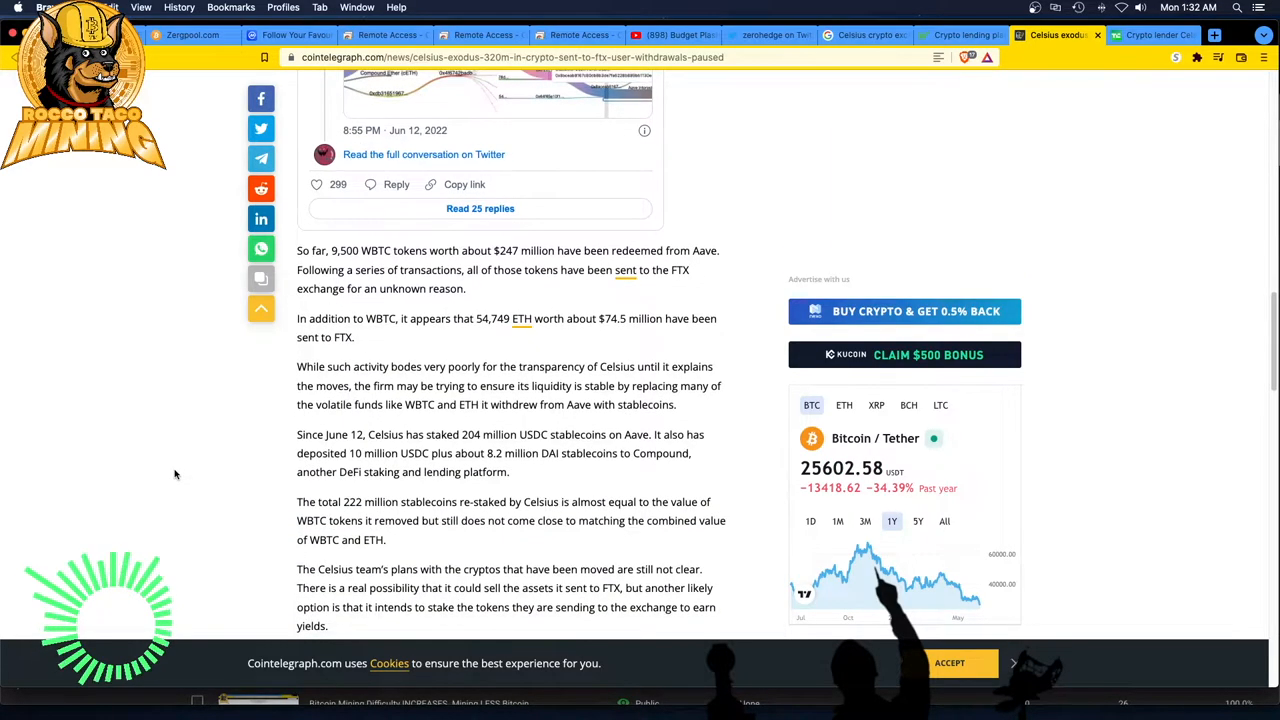
scroll(down, 3)
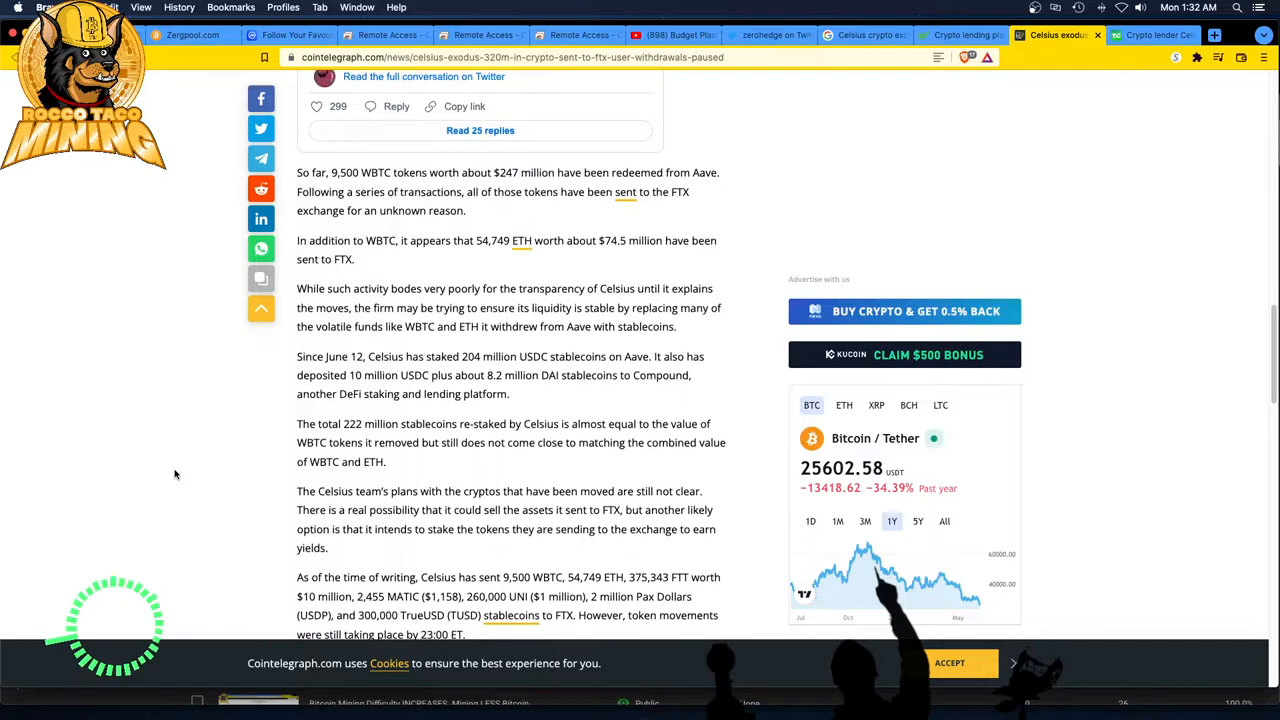
scroll(down, 3)
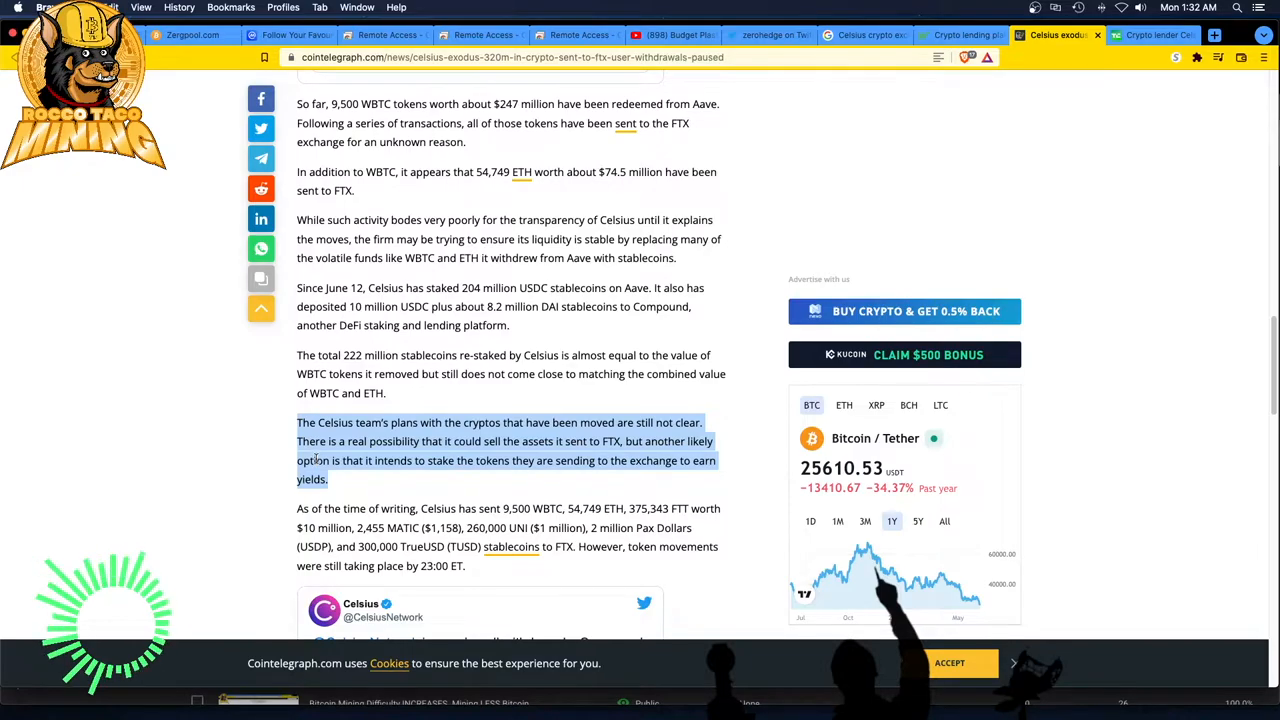
Scroll to the embedded Celsius Network tweet announcing the pause of withdrawals, Swap and transfers
scroll(down, 3)
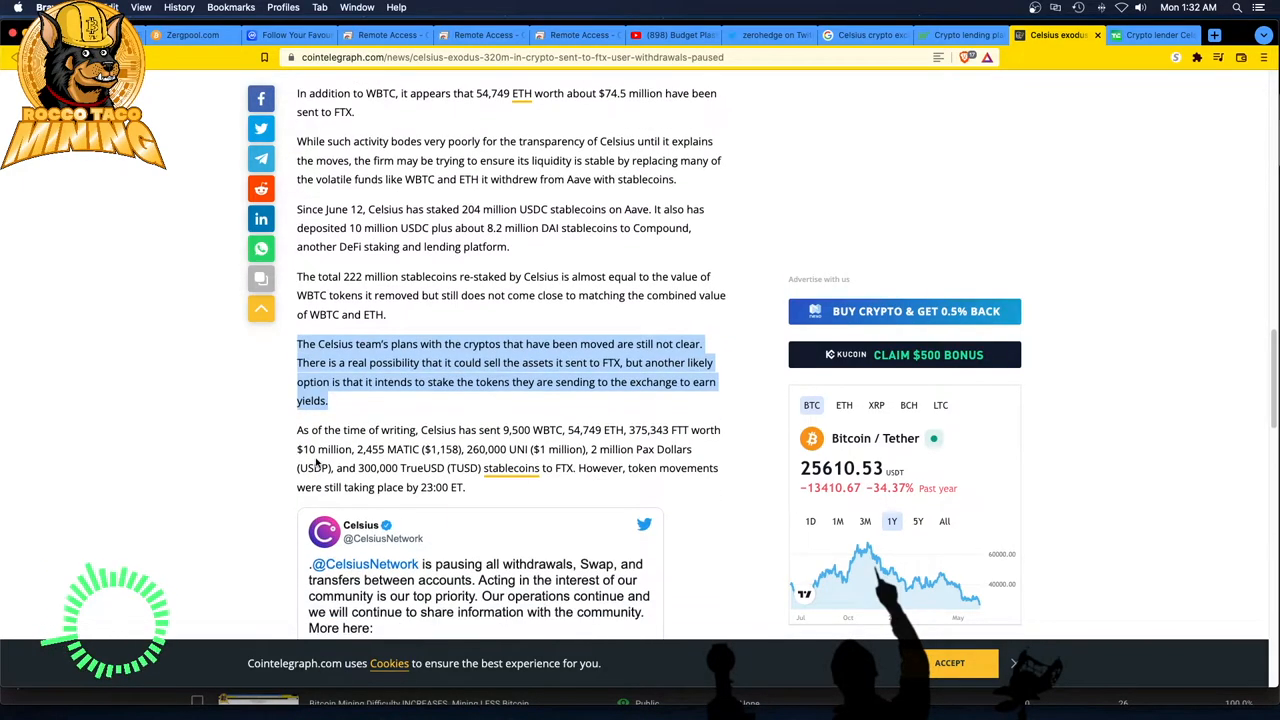
scroll(down, 3)
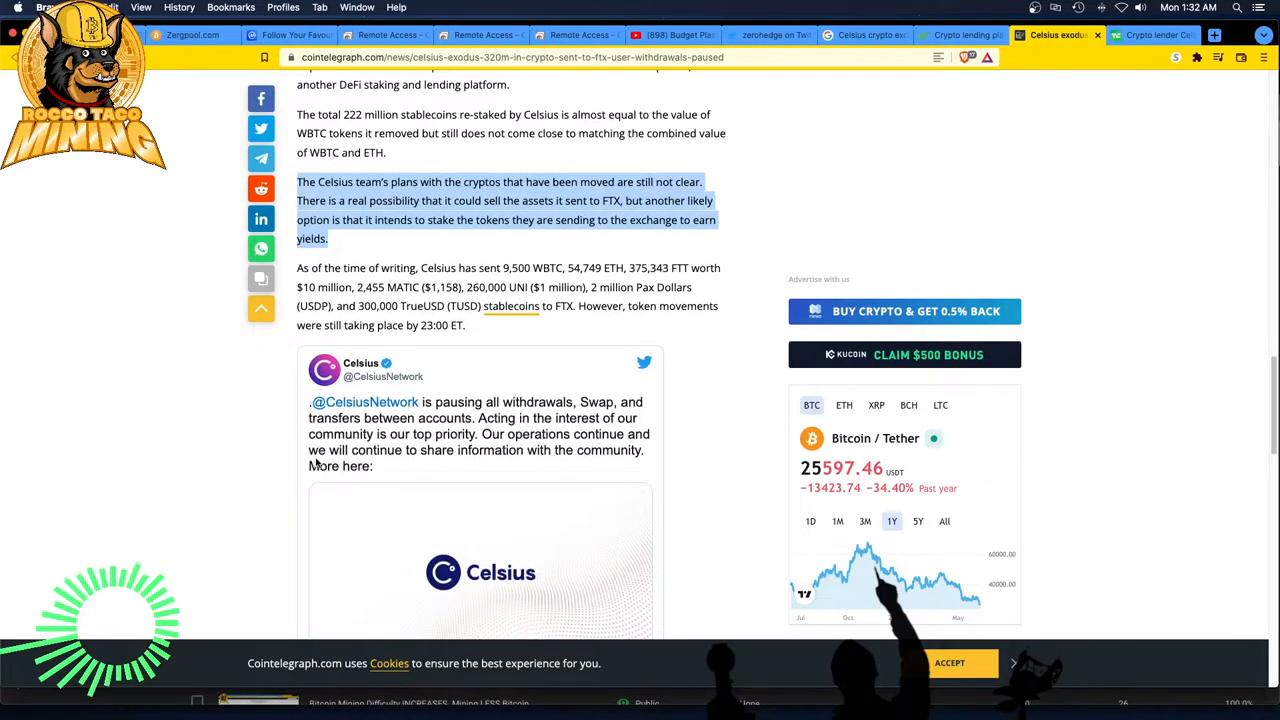
scroll(down, 3)
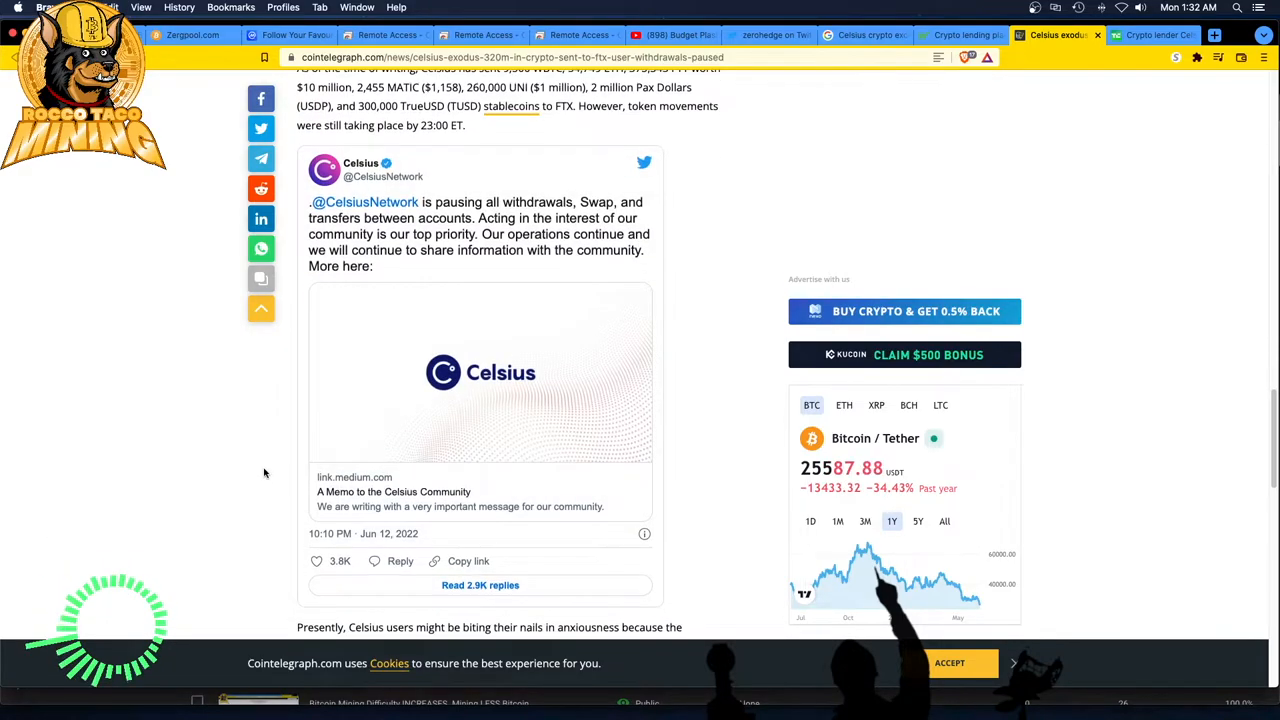
scroll(down, 3)
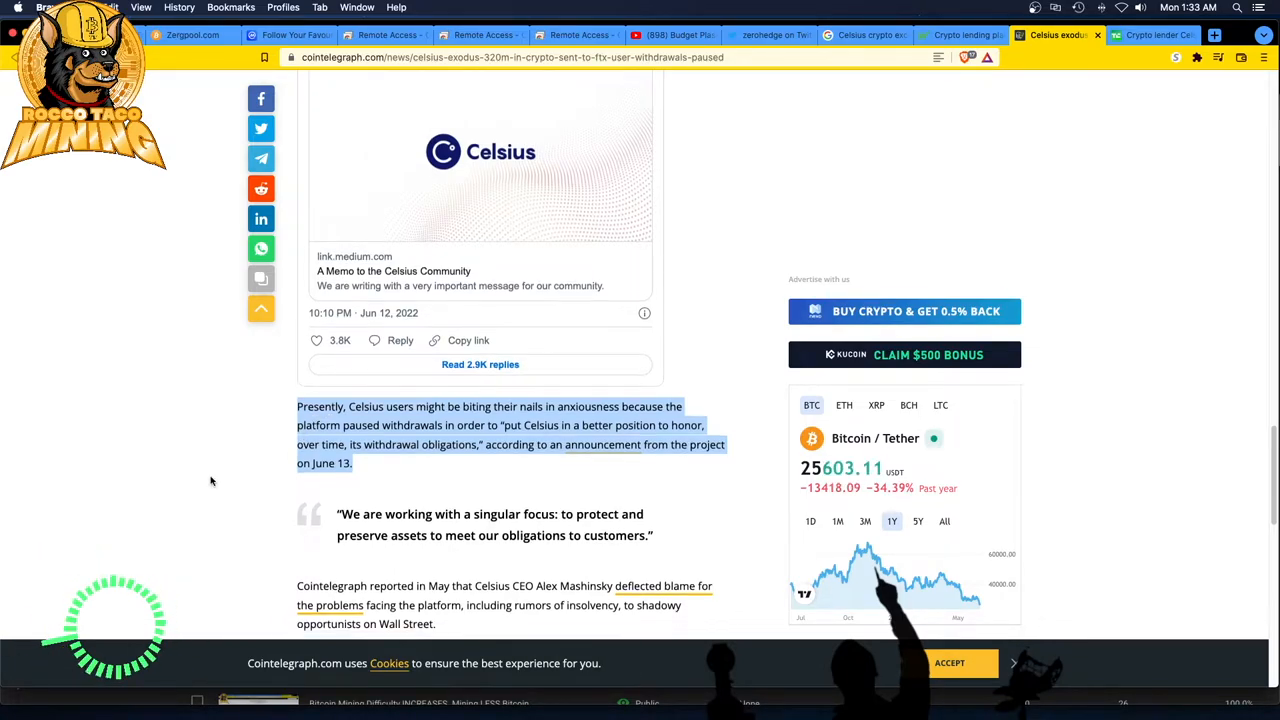
Scroll through the passage on why Celsius paused withdrawals, Mashinsky blaming FUD and CEL's 60% drop
scroll(down, 3)
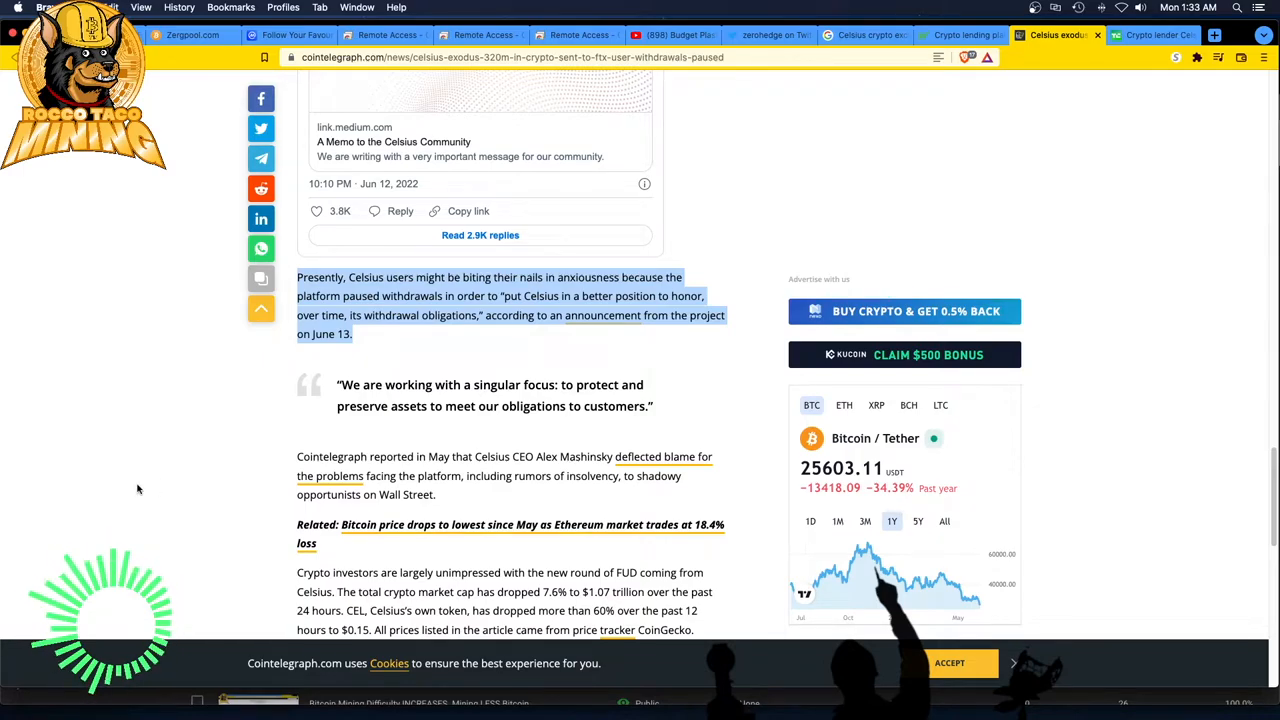
scroll(down, 3)
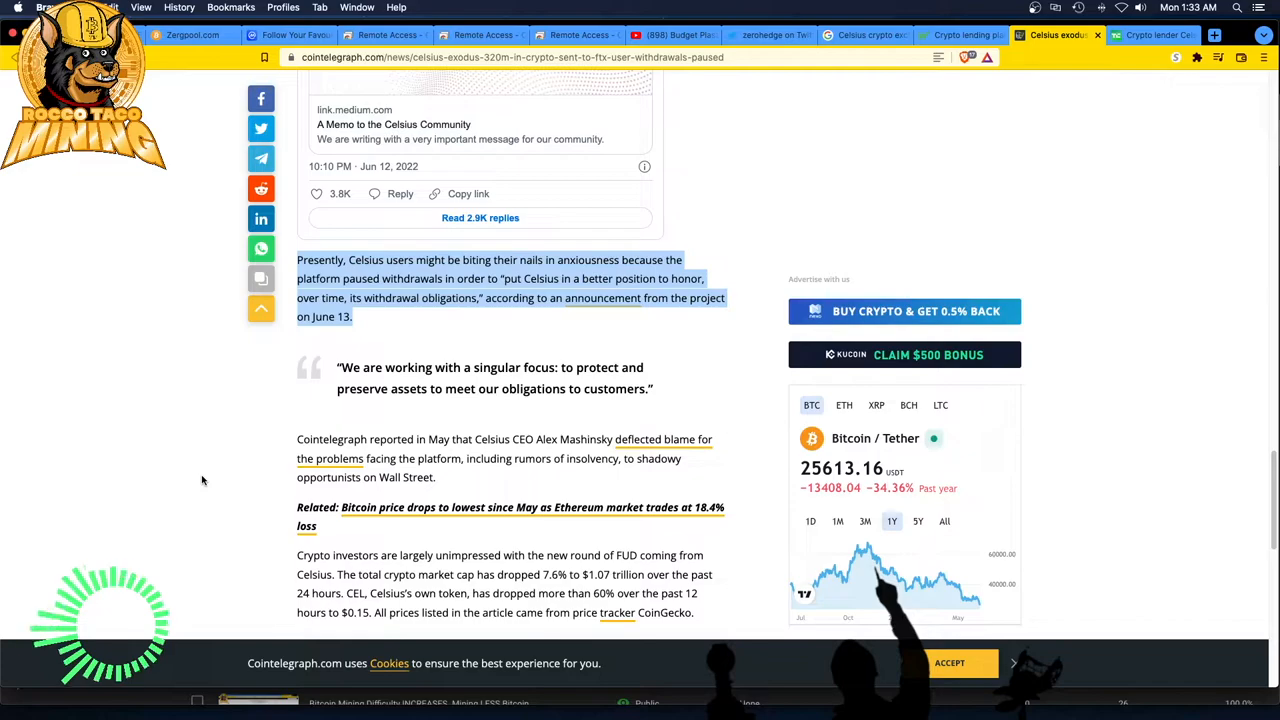
scroll(down, 3)
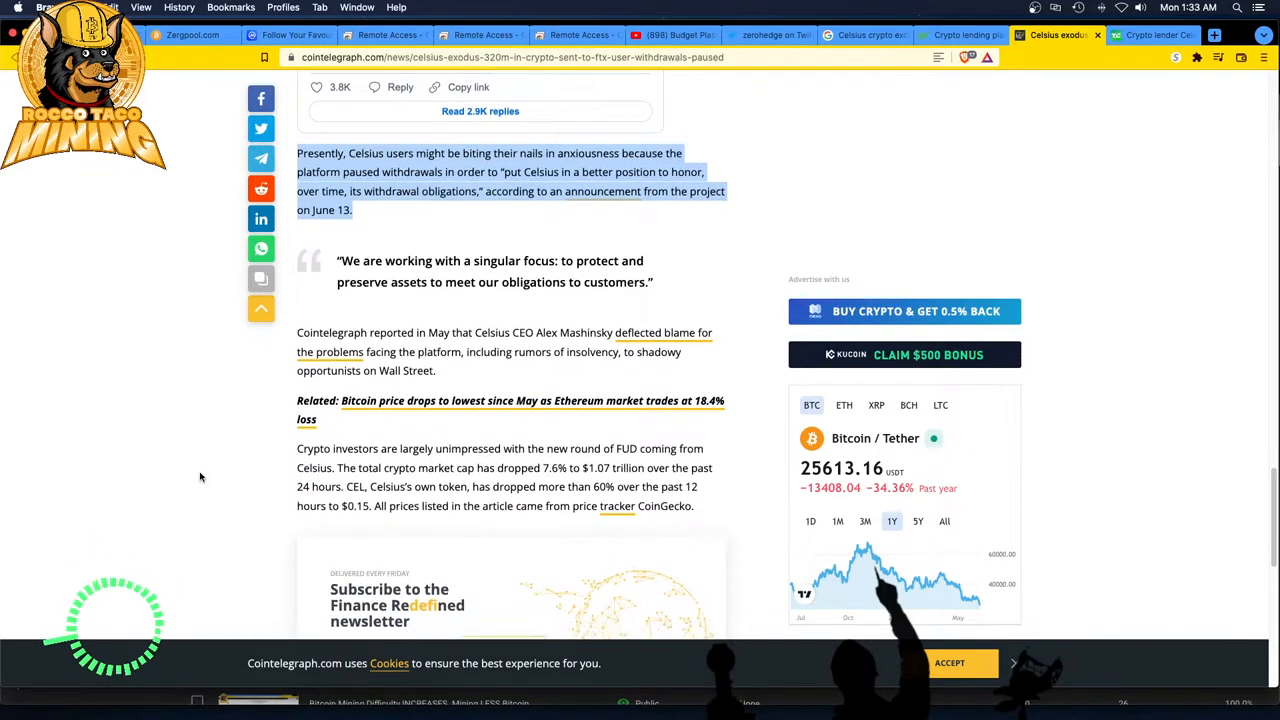
scroll(down, 3)
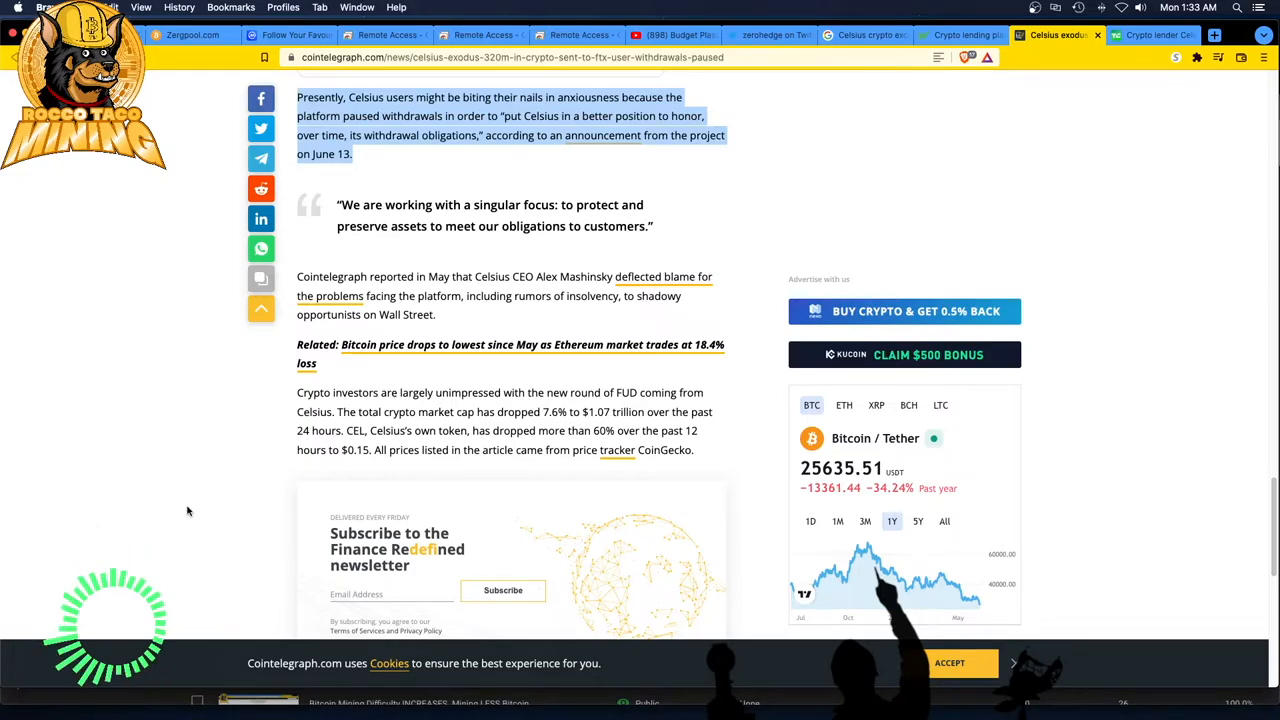
mouse_move(180, 512)
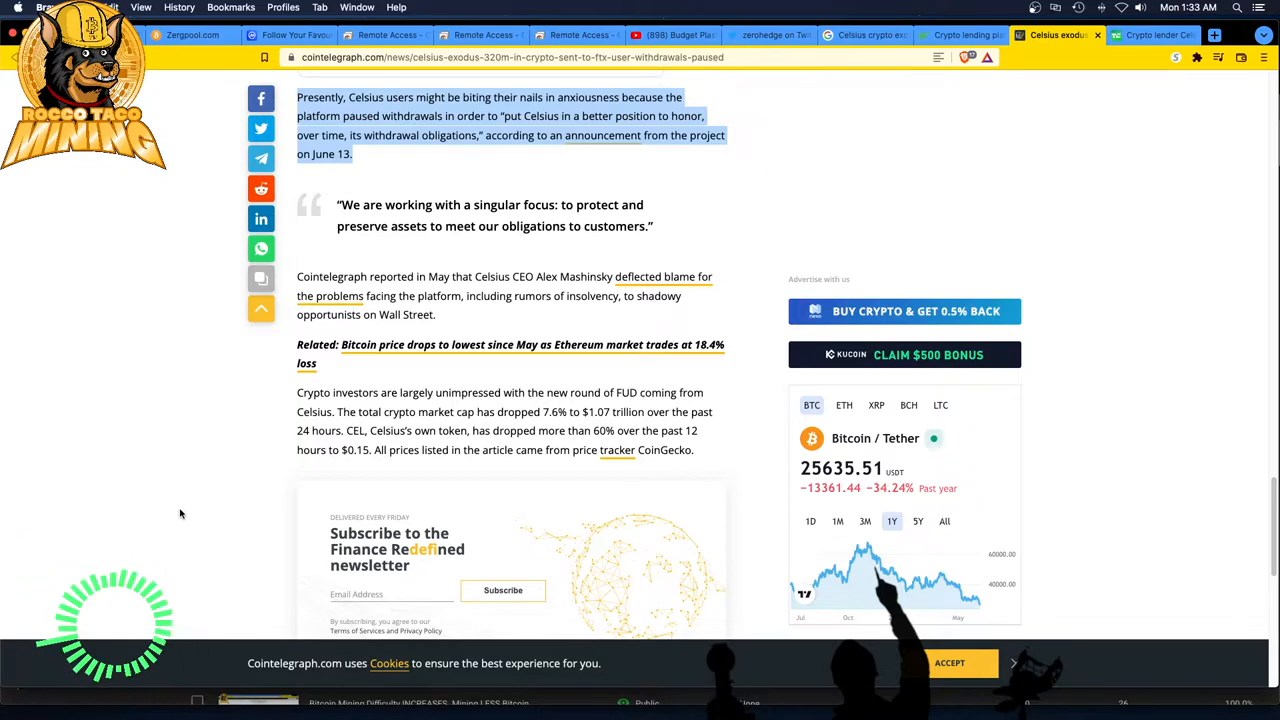
scroll(down, 3)
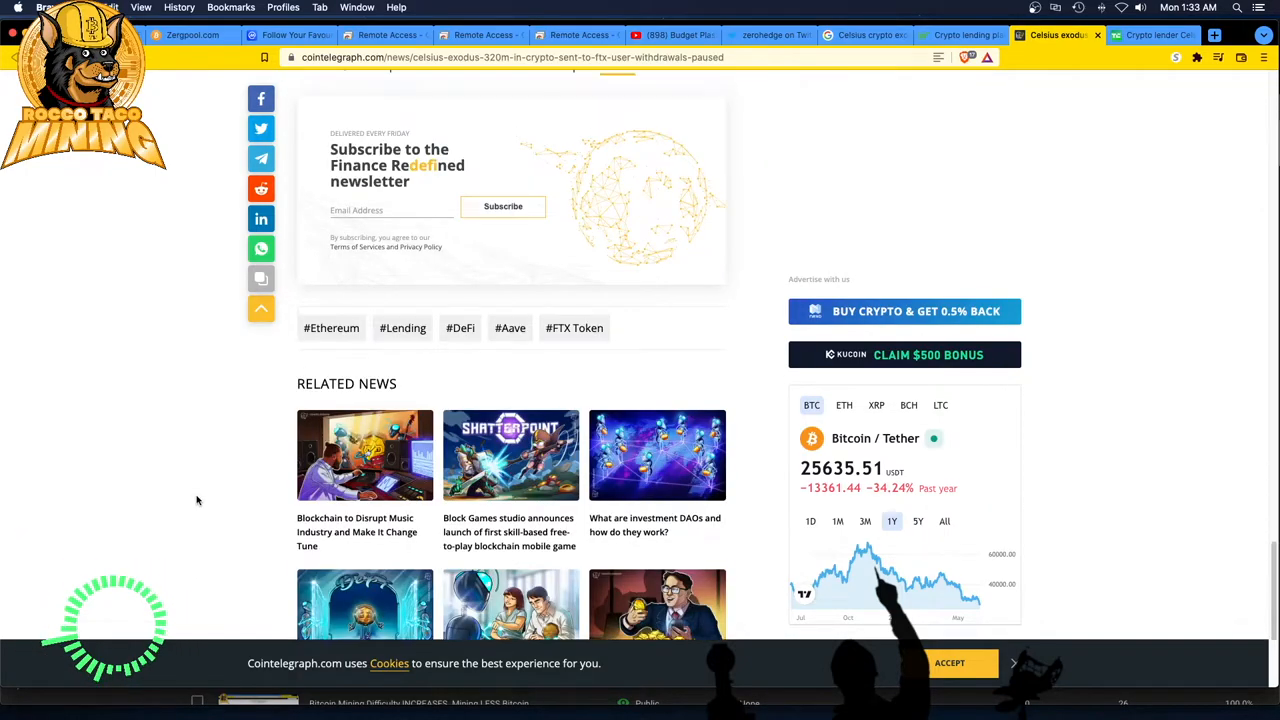
scroll(down, 3)
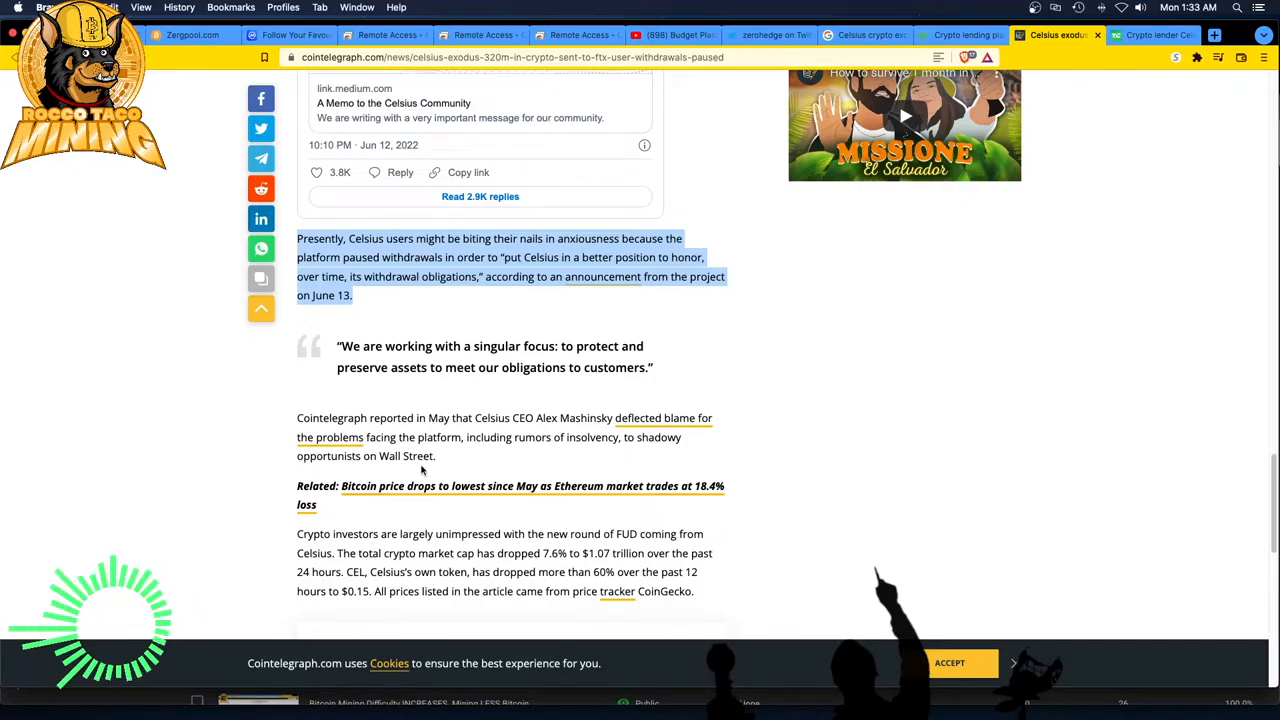
mouse_move(204, 488)
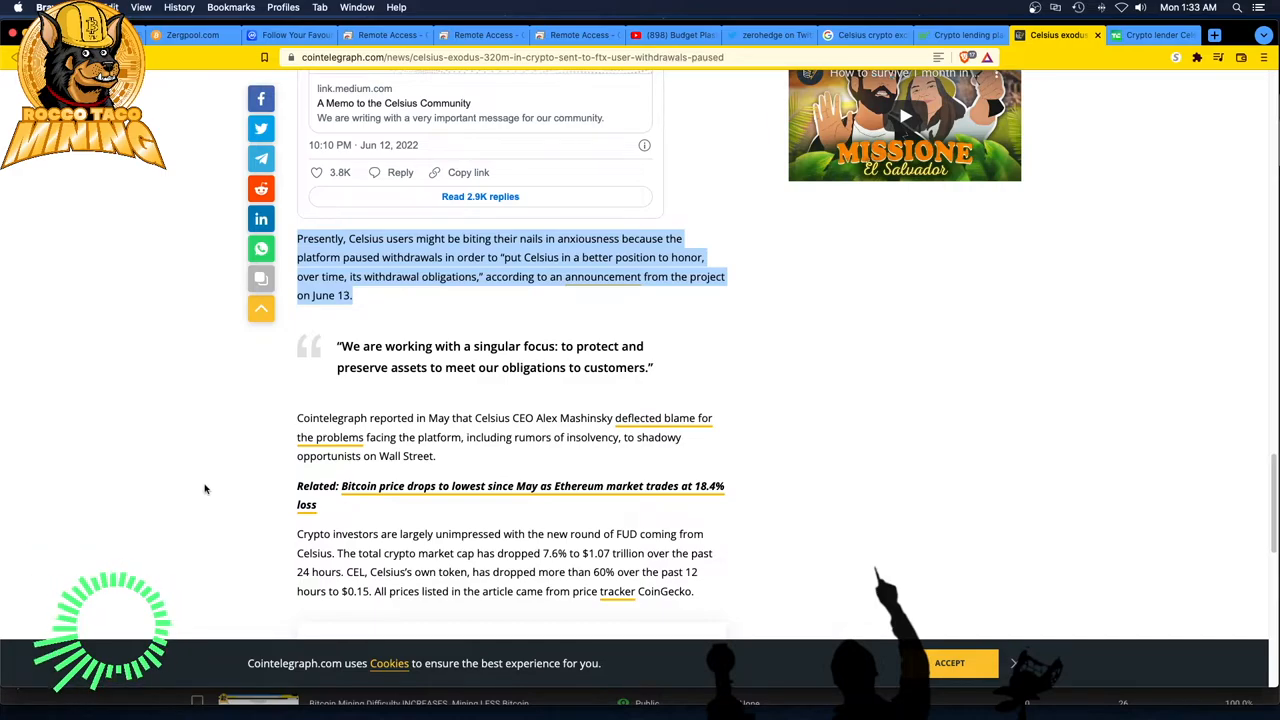
mouse_move(184, 504)
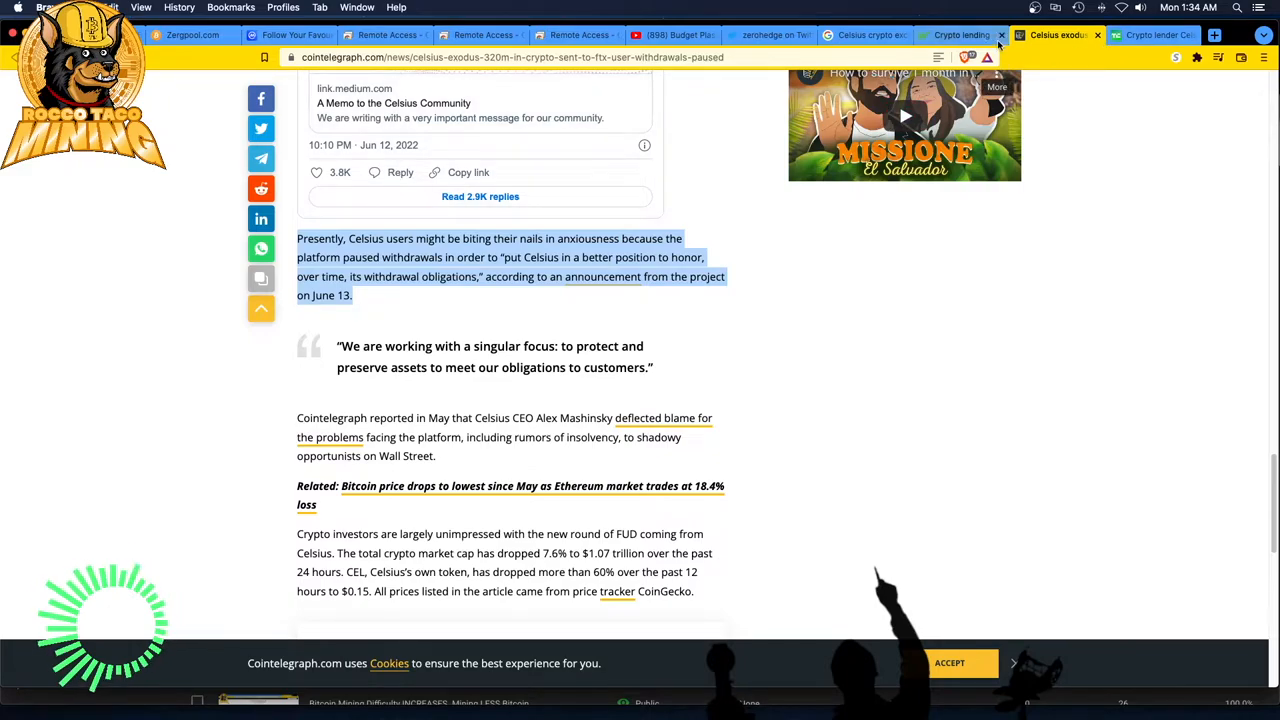
Read the TechCrunch article on Celsius pausing withdrawals, scrolling past the embedded Ledger tweet
click(960, 36)
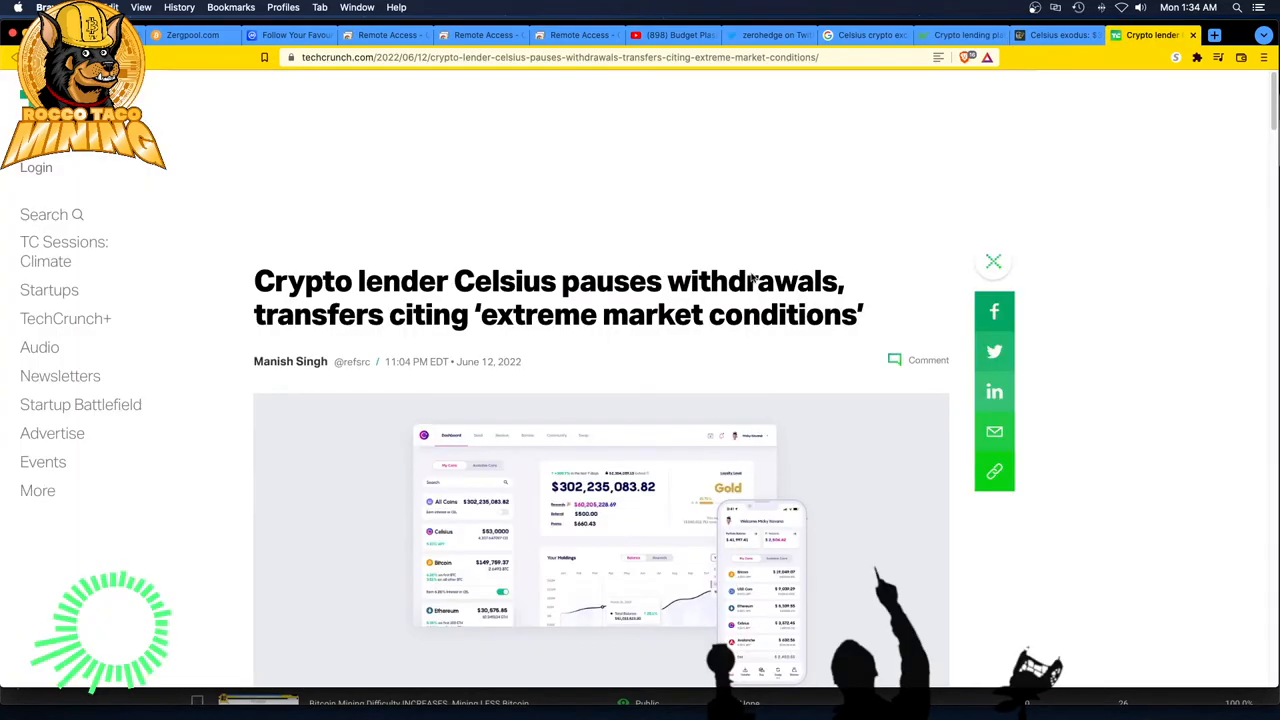
scroll(down, 3)
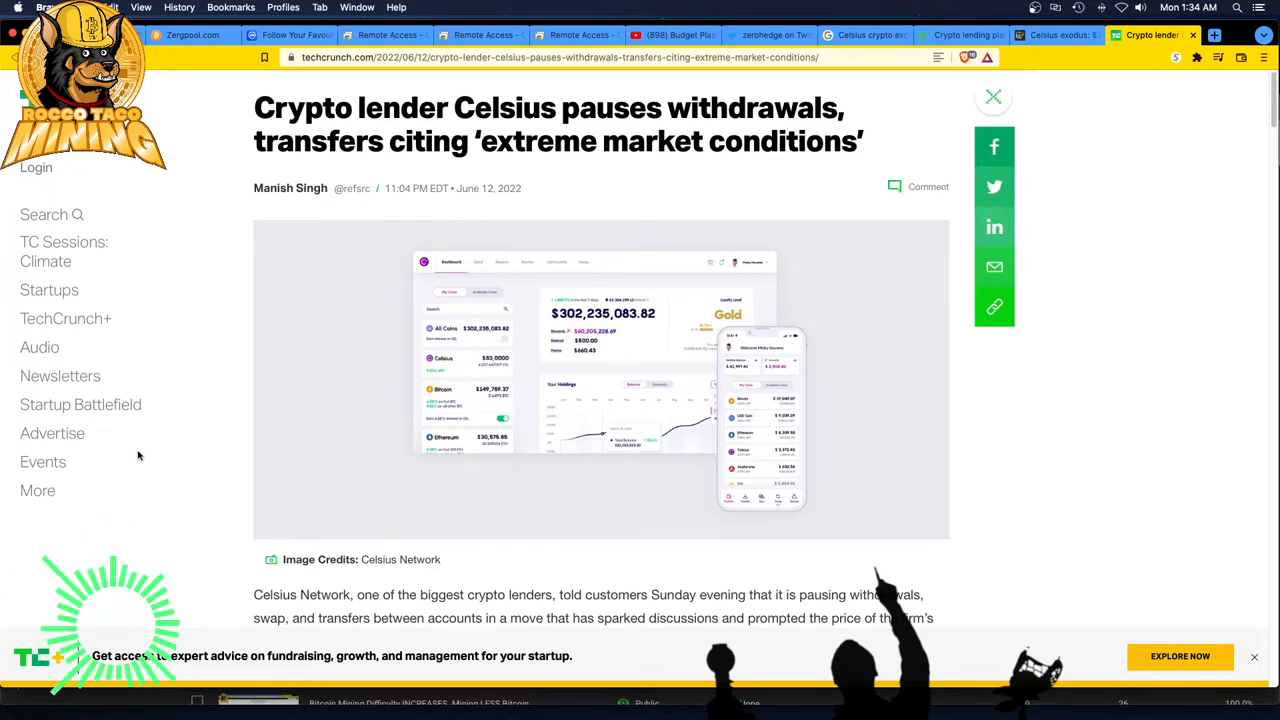
scroll(down, 3)
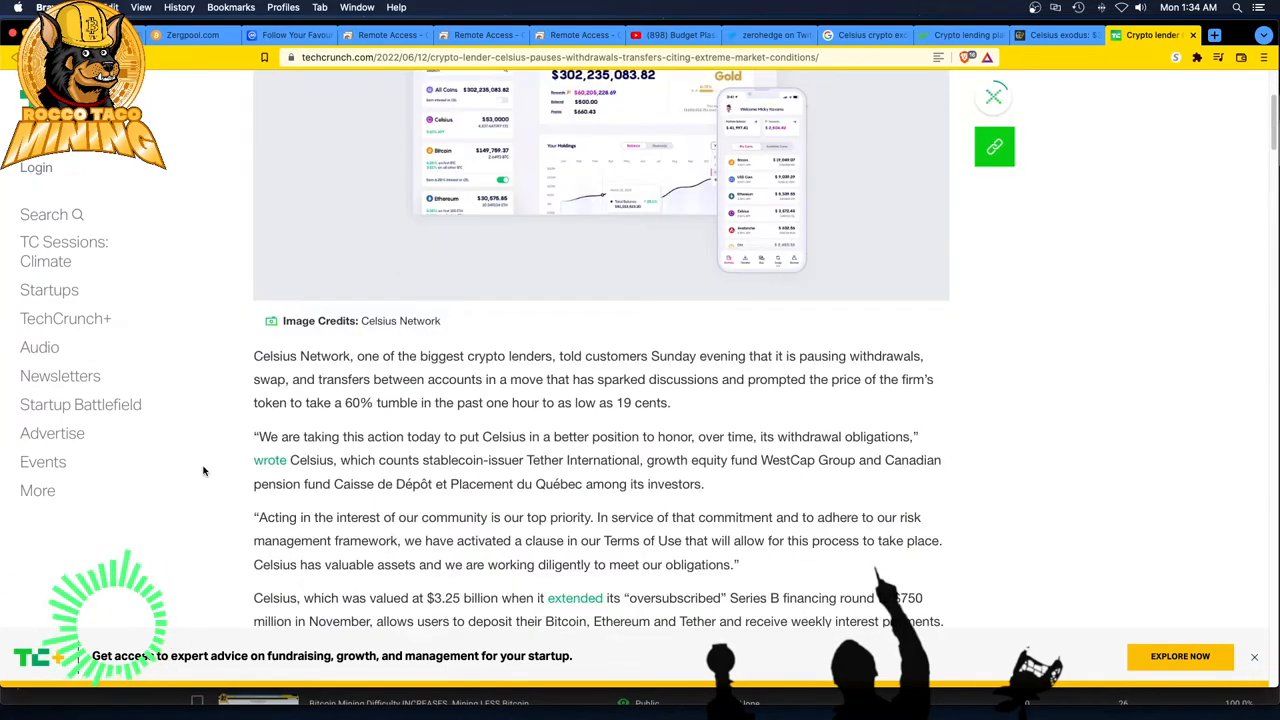
scroll(down, 3)
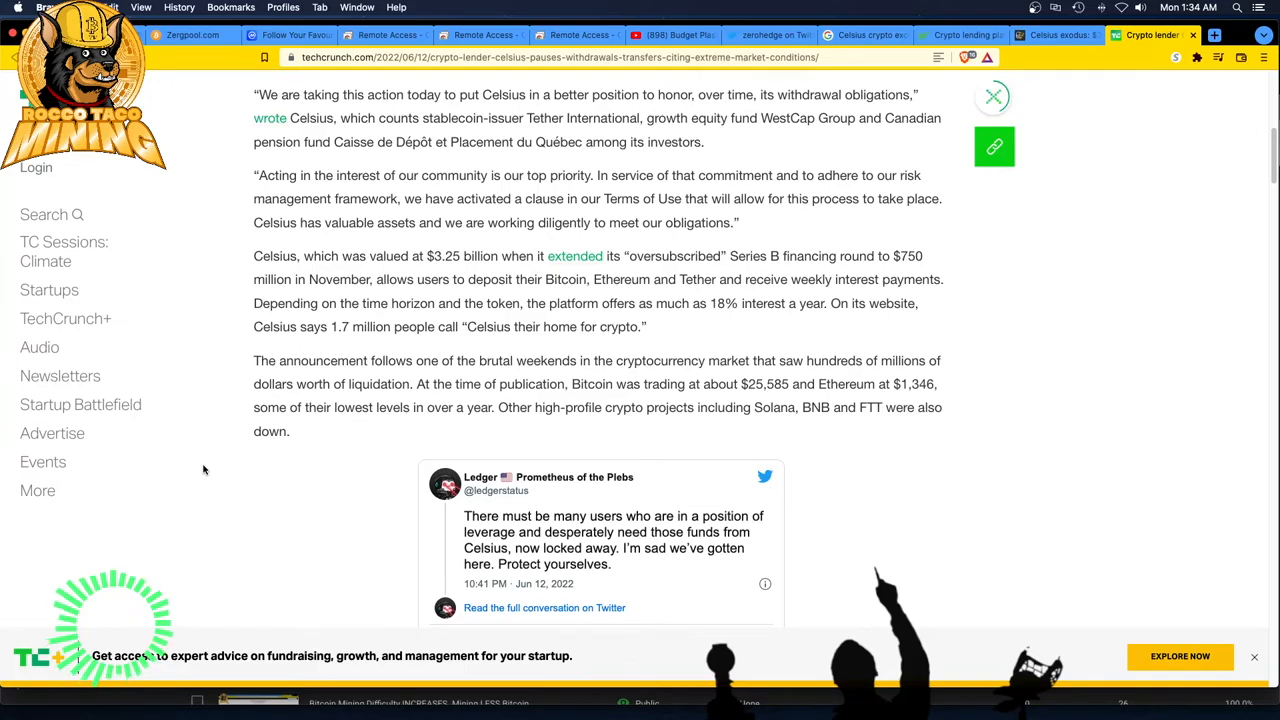
scroll(down, 3)
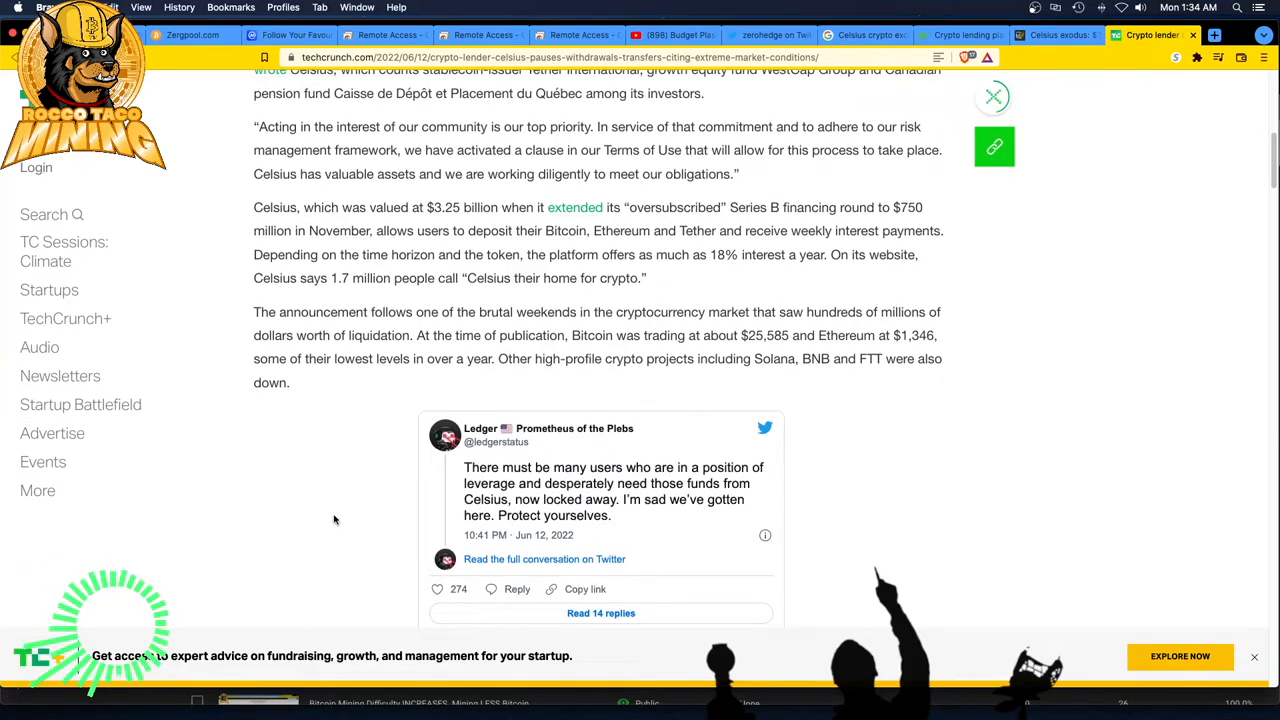
mouse_move(310, 524)
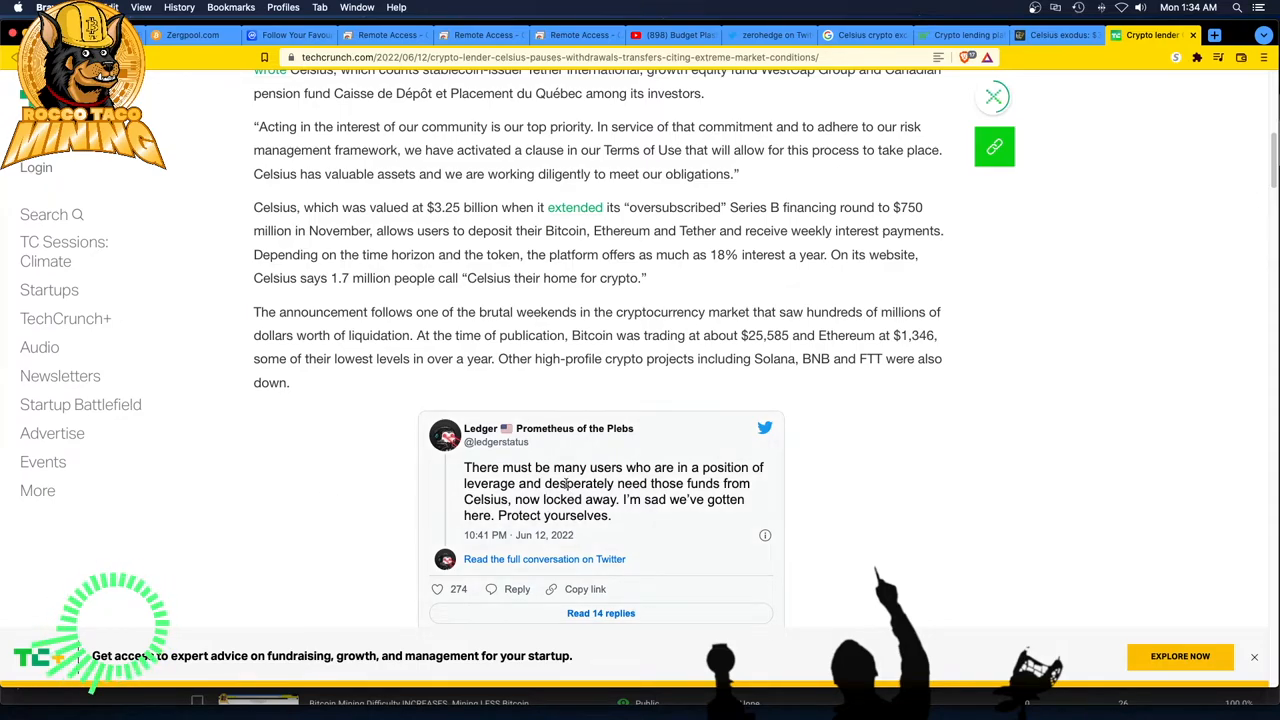
scroll(down, 3)
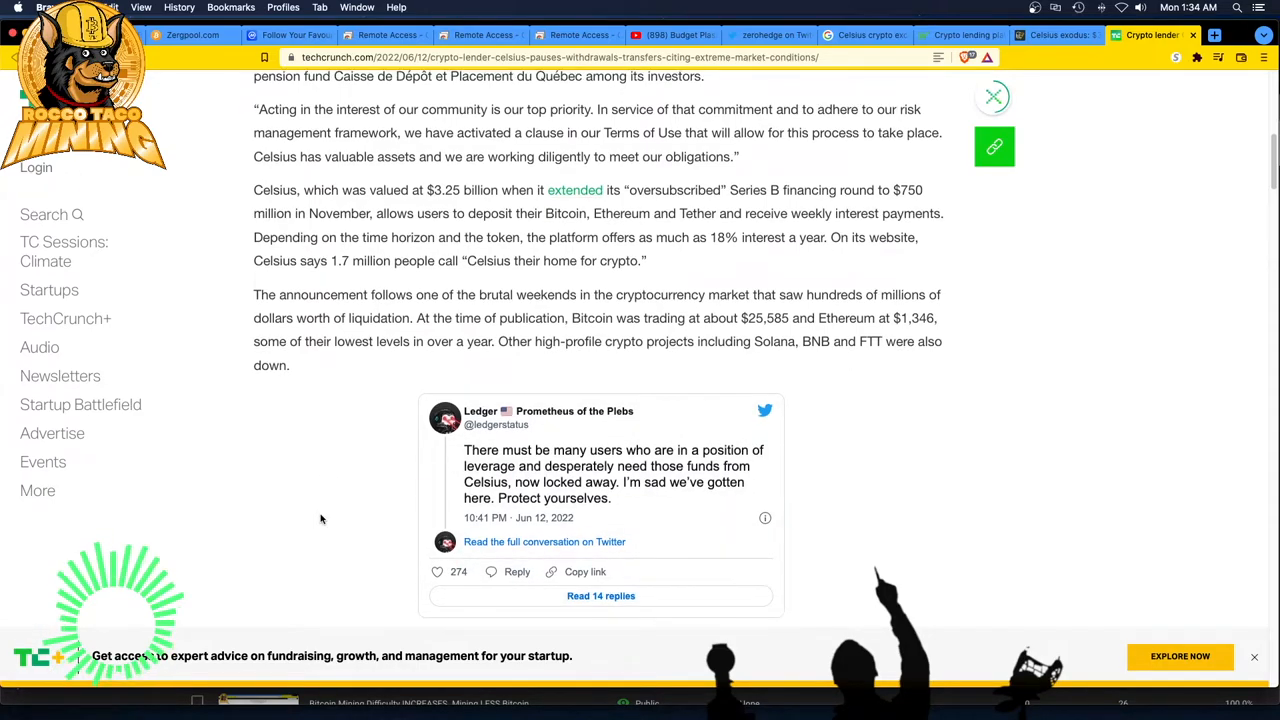
scroll(down, 3)
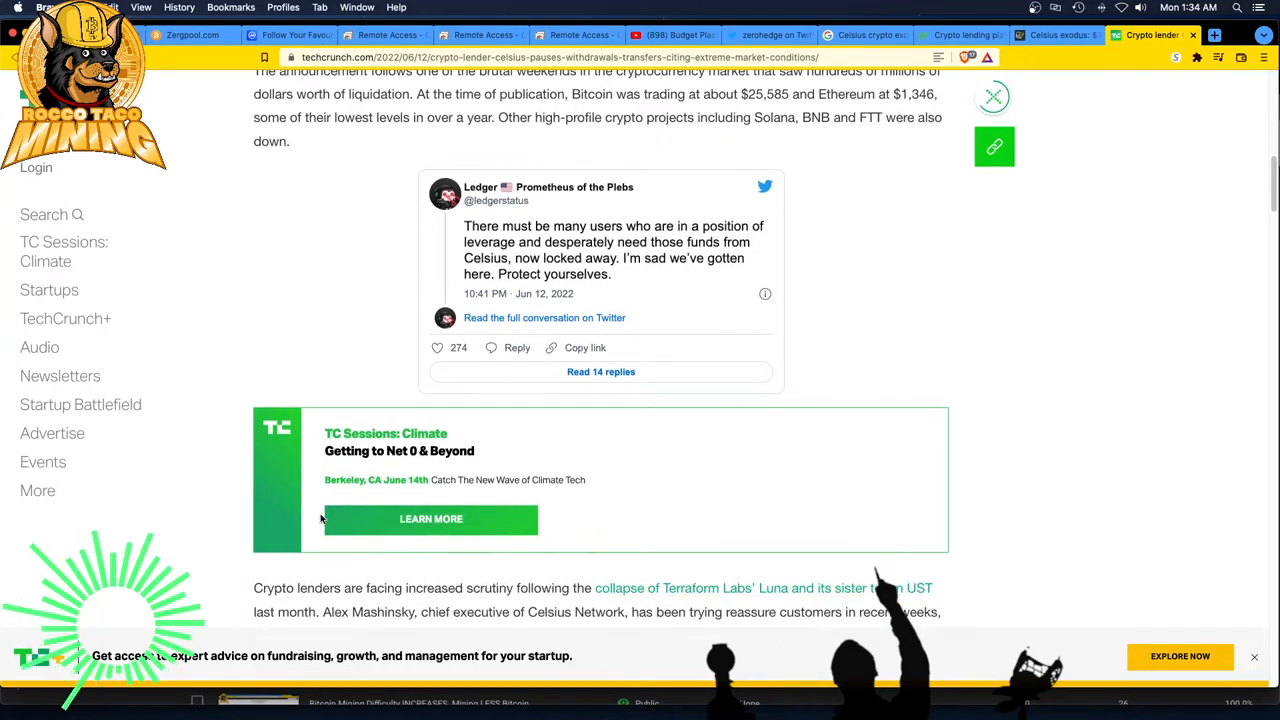
scroll(down, 3)
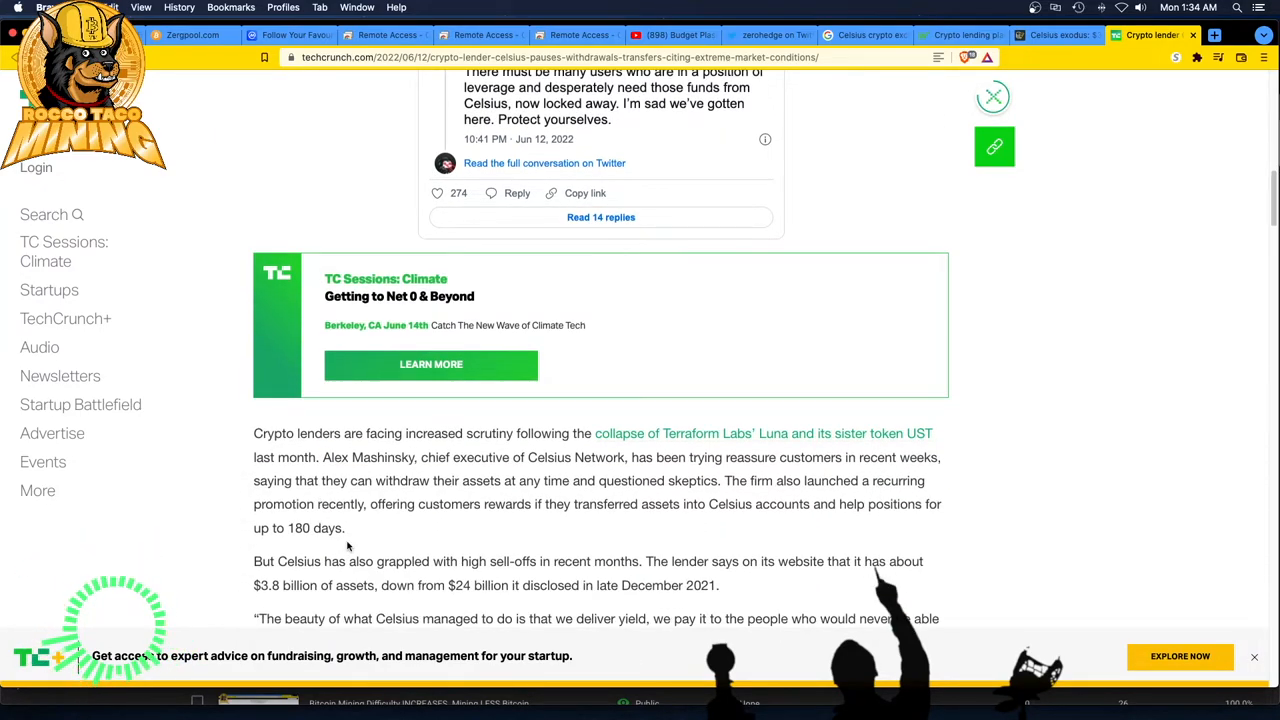
mouse_move(364, 544)
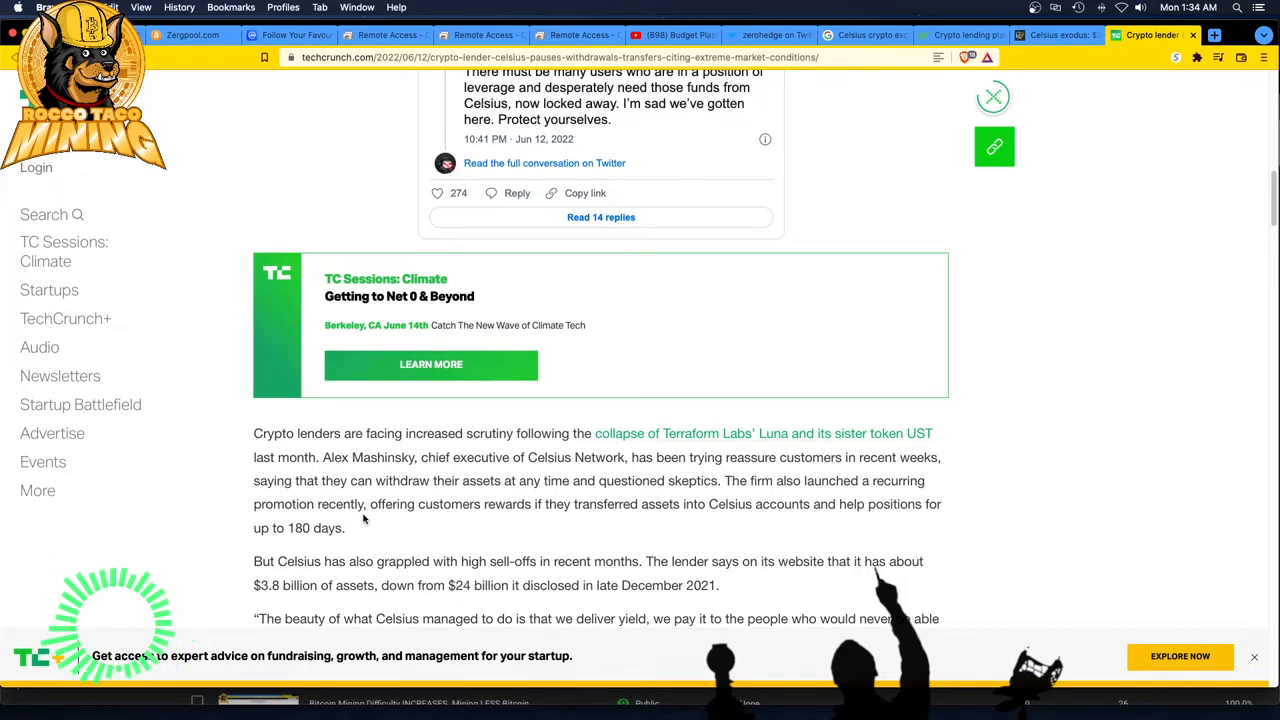
scroll(down, 3)
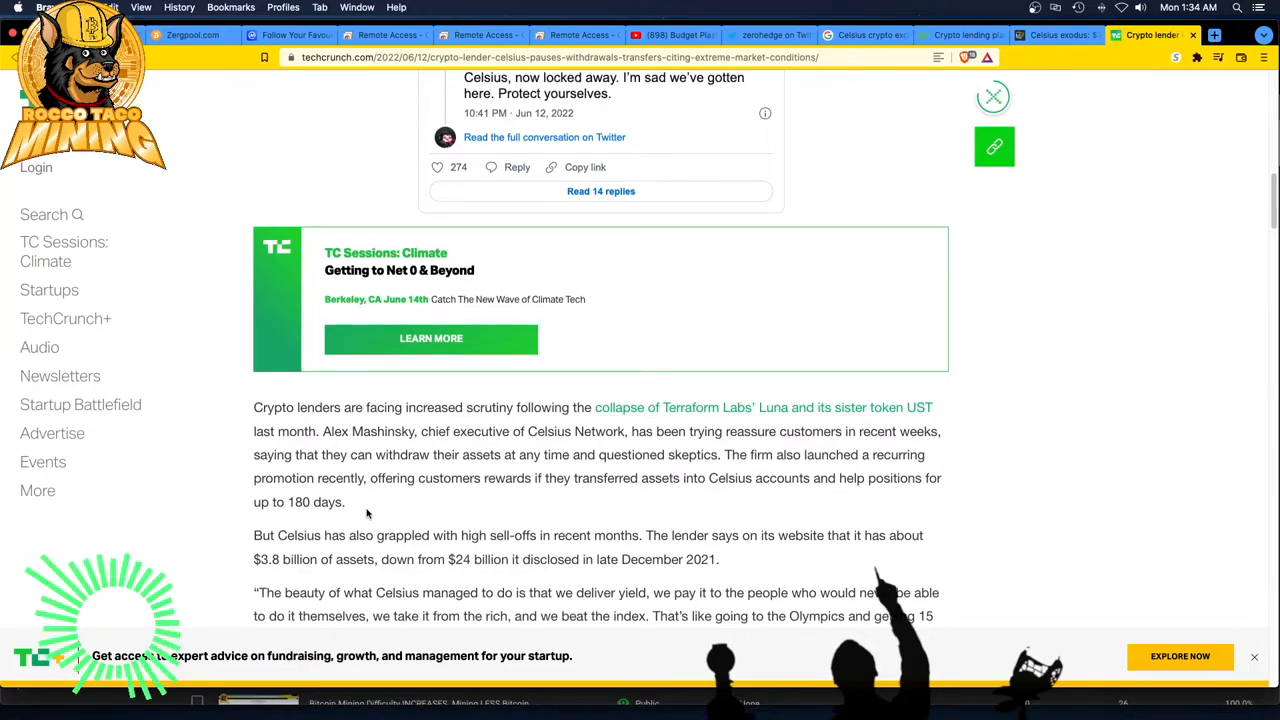
scroll(down, 3)
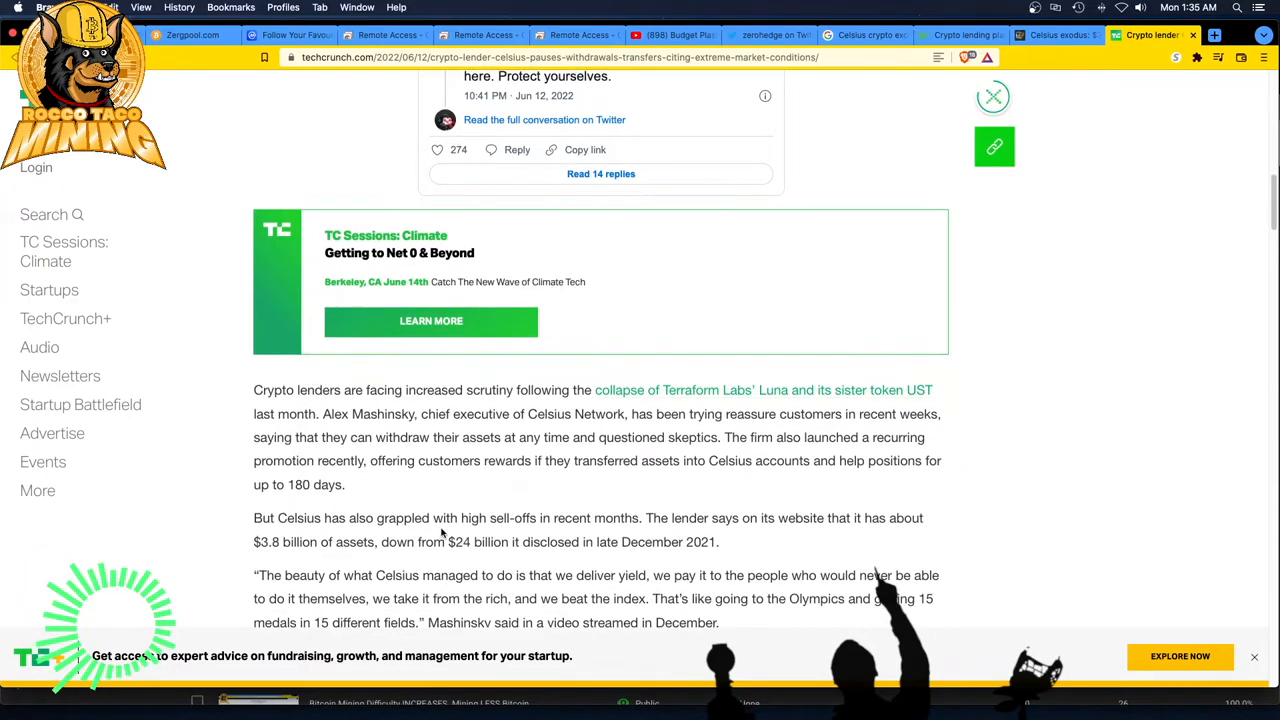
scroll(down, 3)
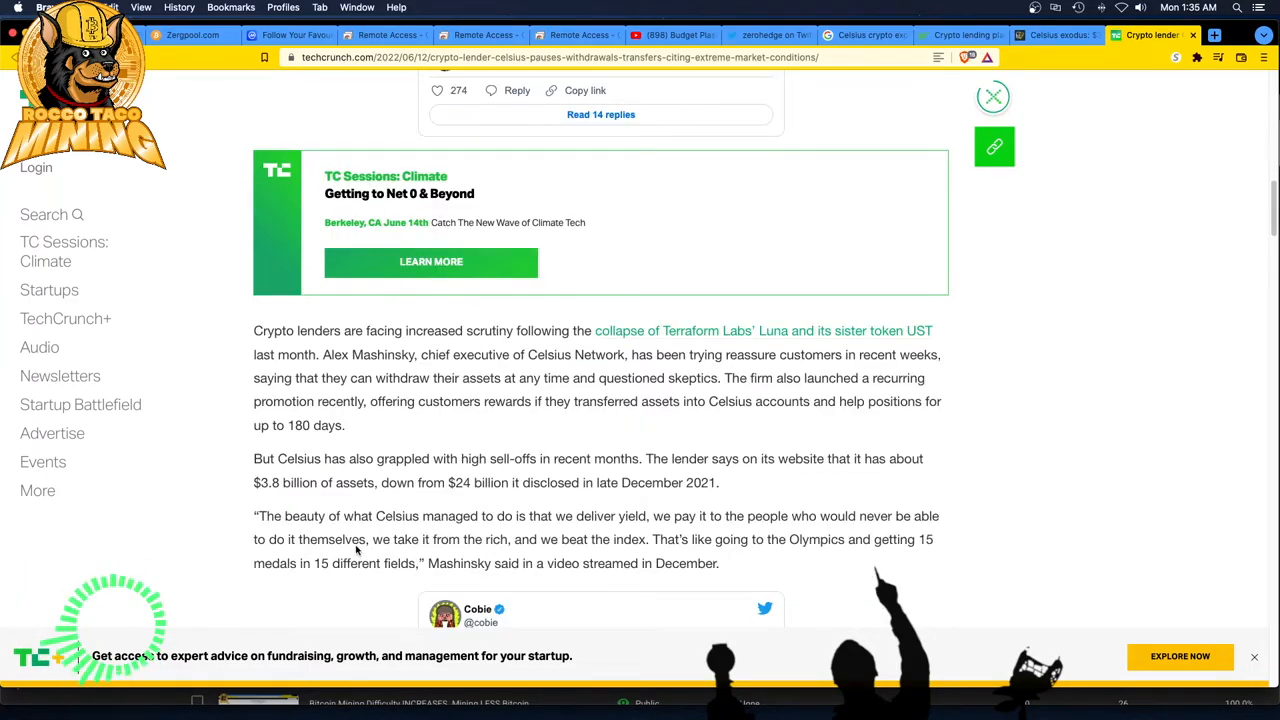
scroll(down, 3)
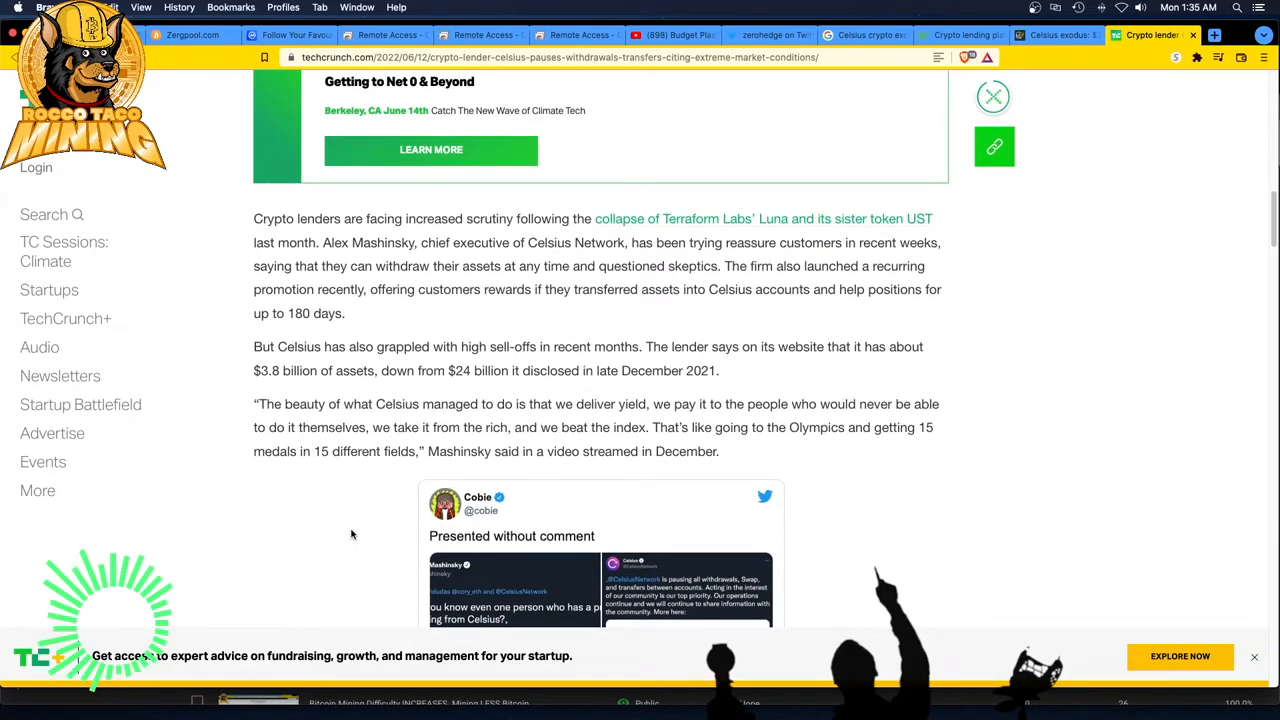
scroll(down, 3)
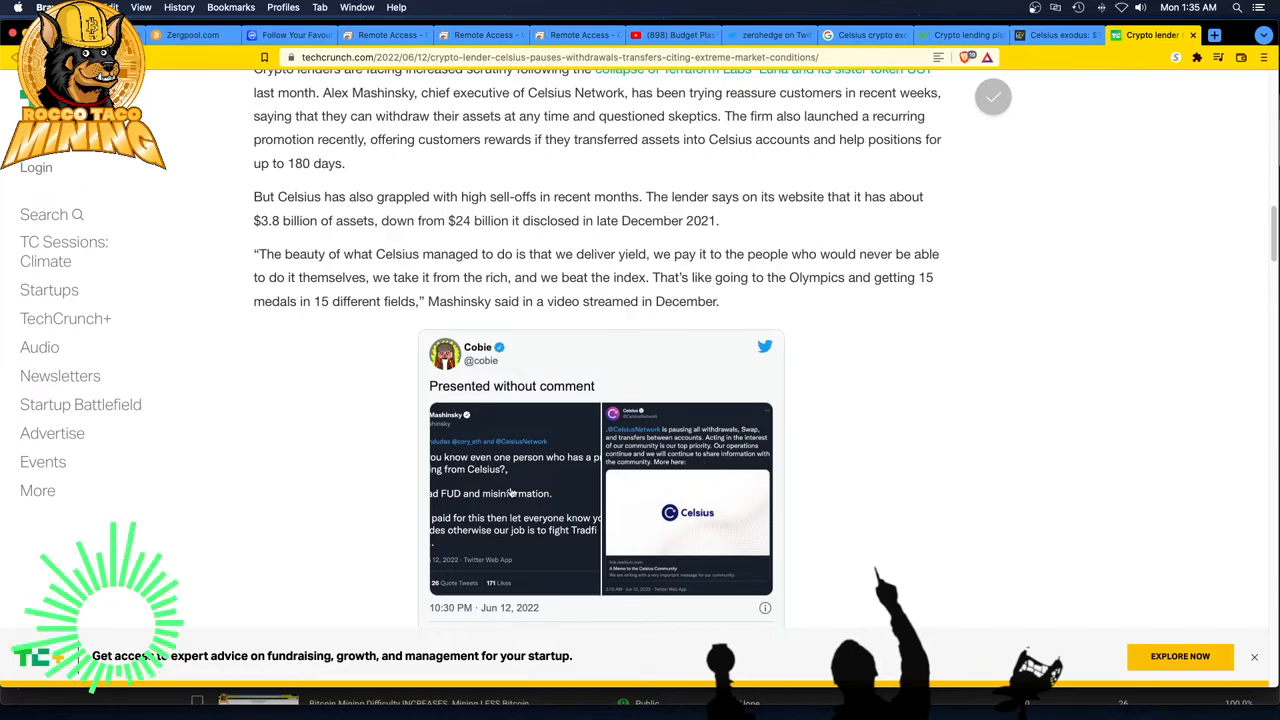
scroll(down, 3)
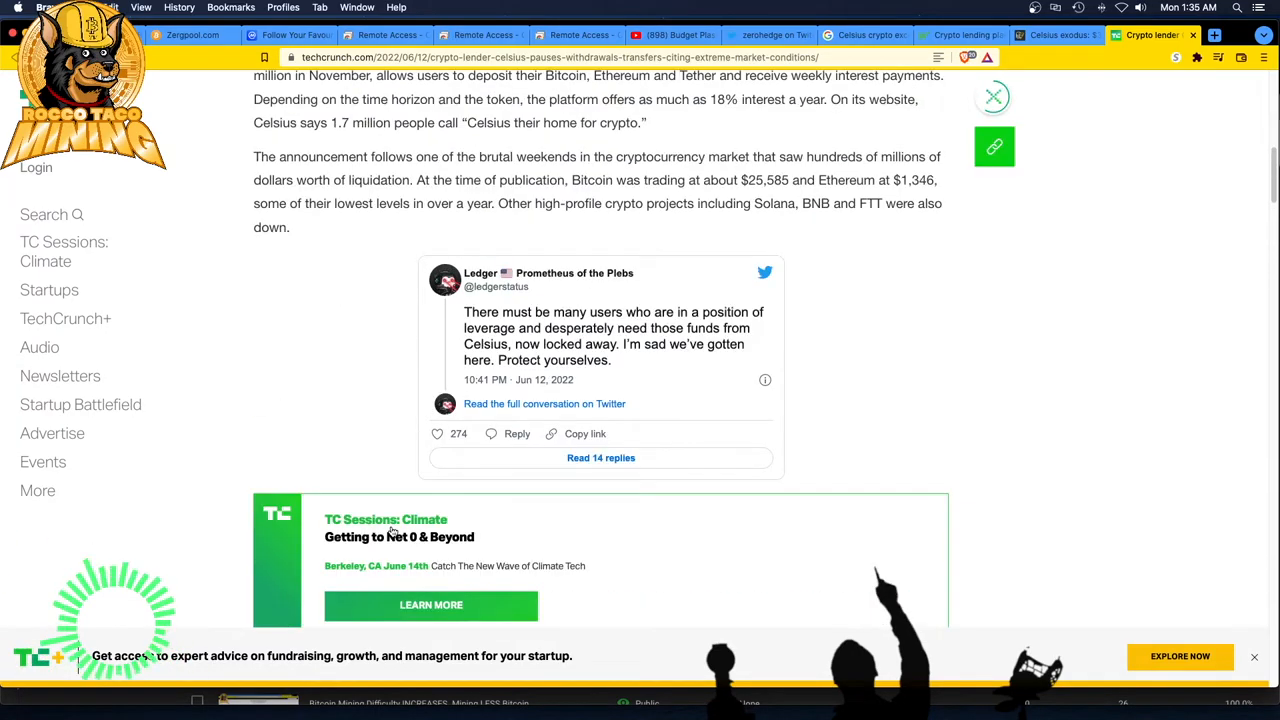
scroll(up, 3)
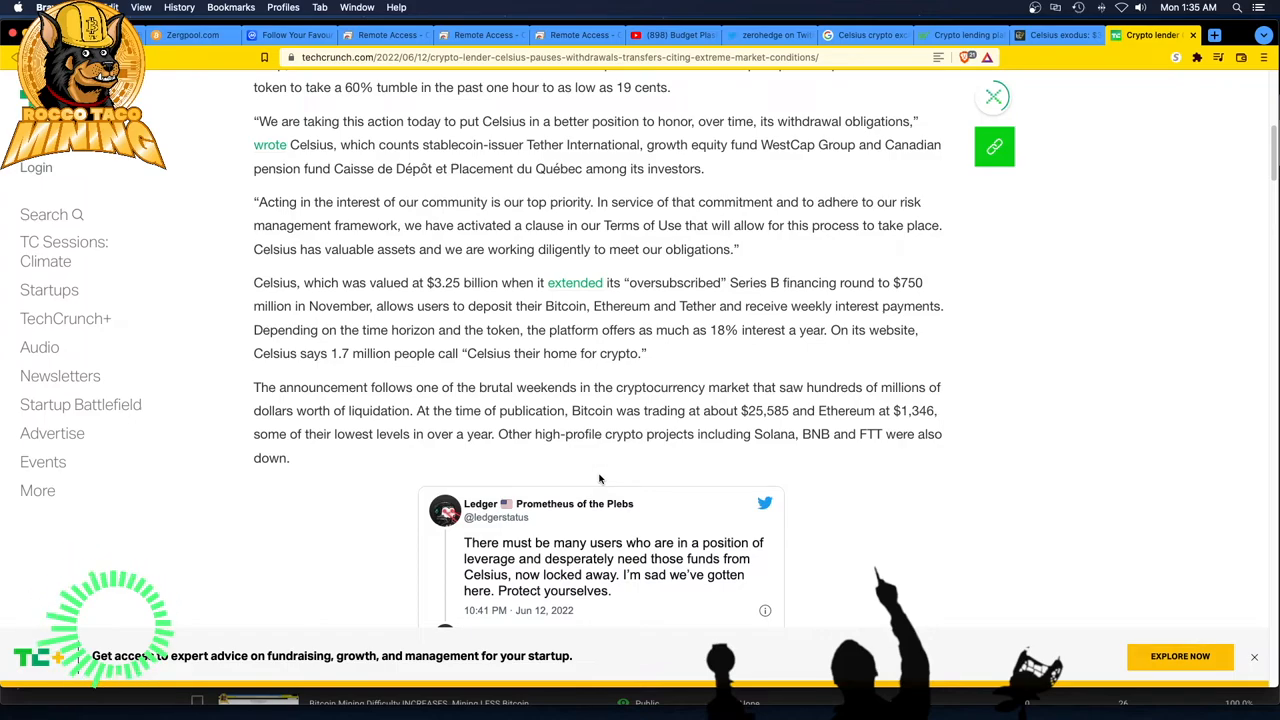
mouse_move(660, 510)
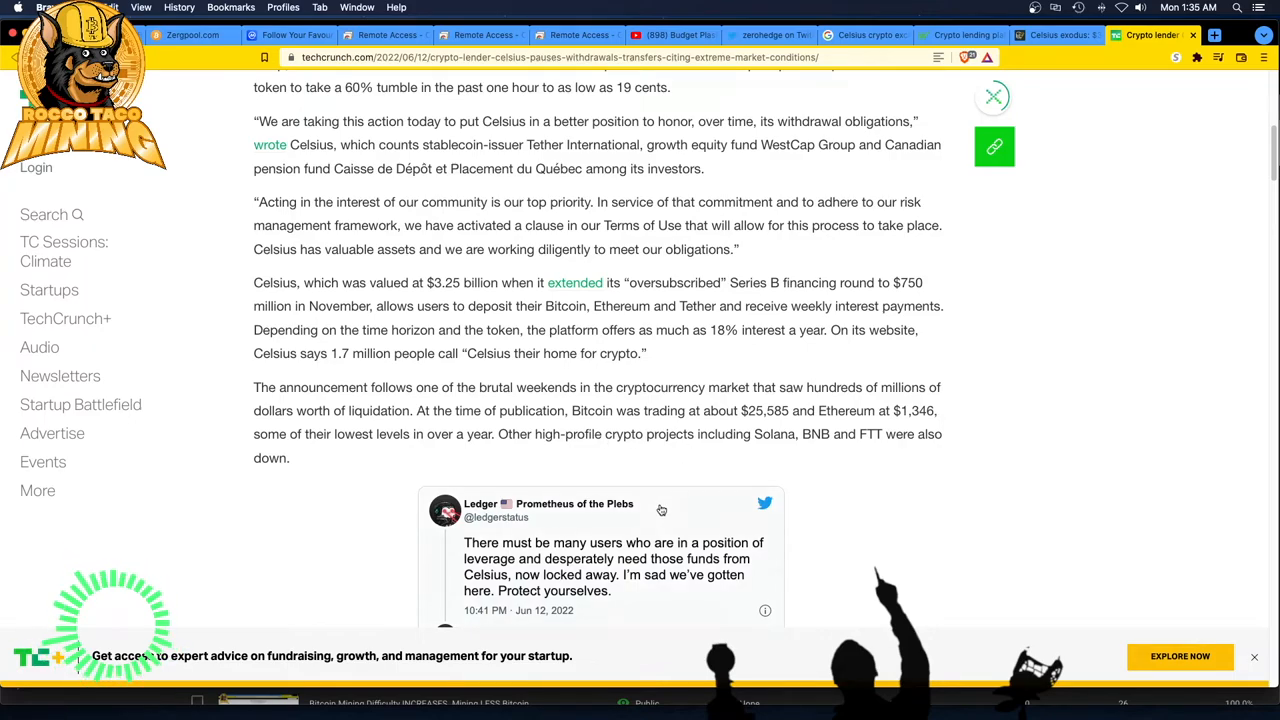
mouse_move(618, 488)
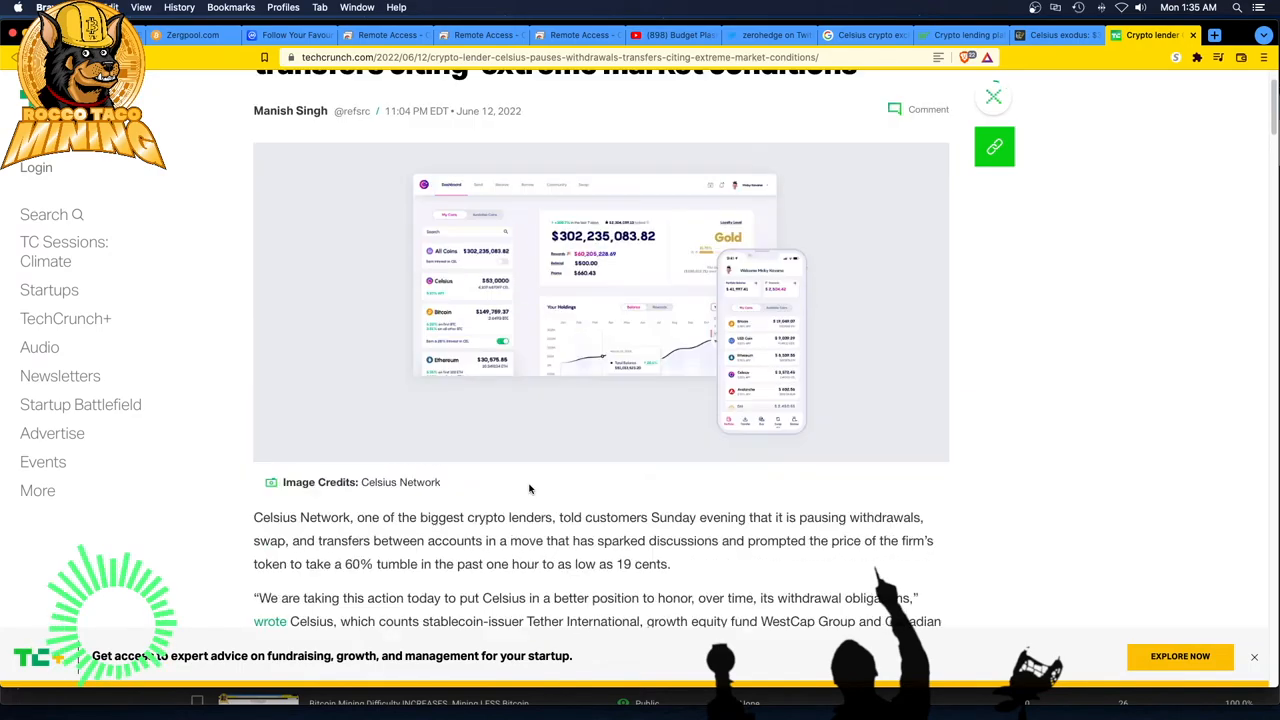
scroll(down, 3)
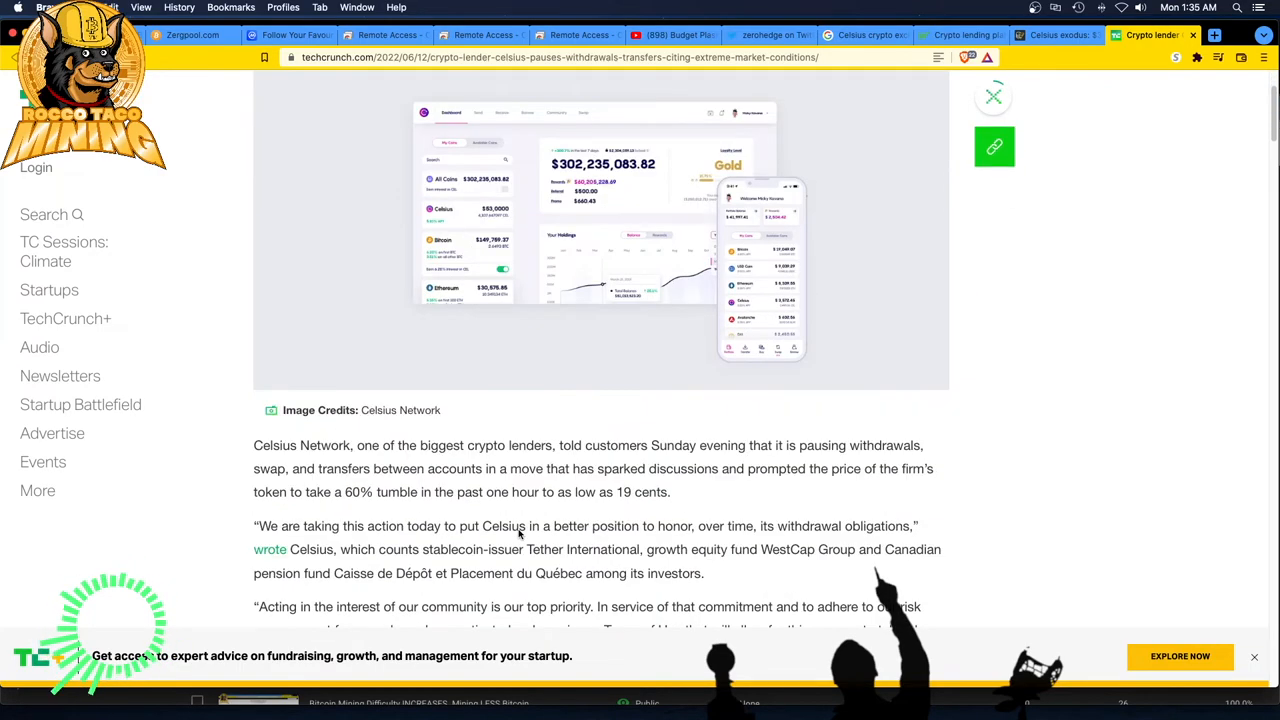
scroll(down, 3)
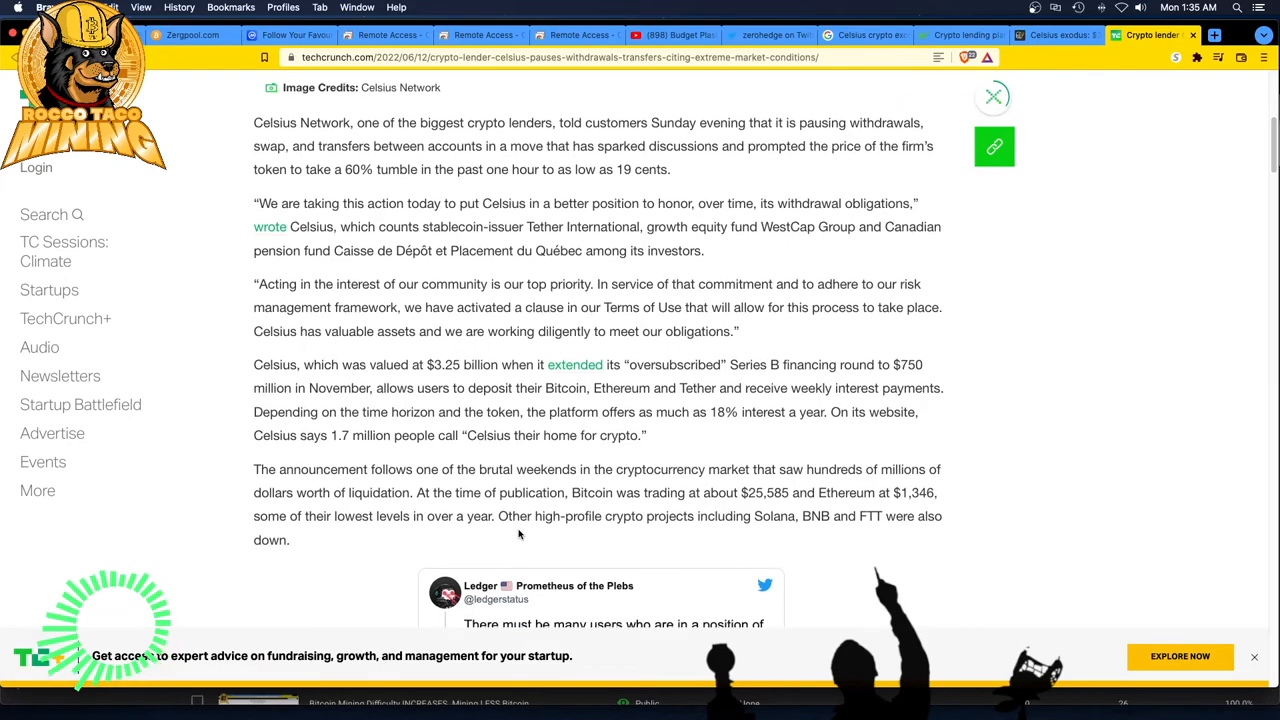
mouse_move(578, 476)
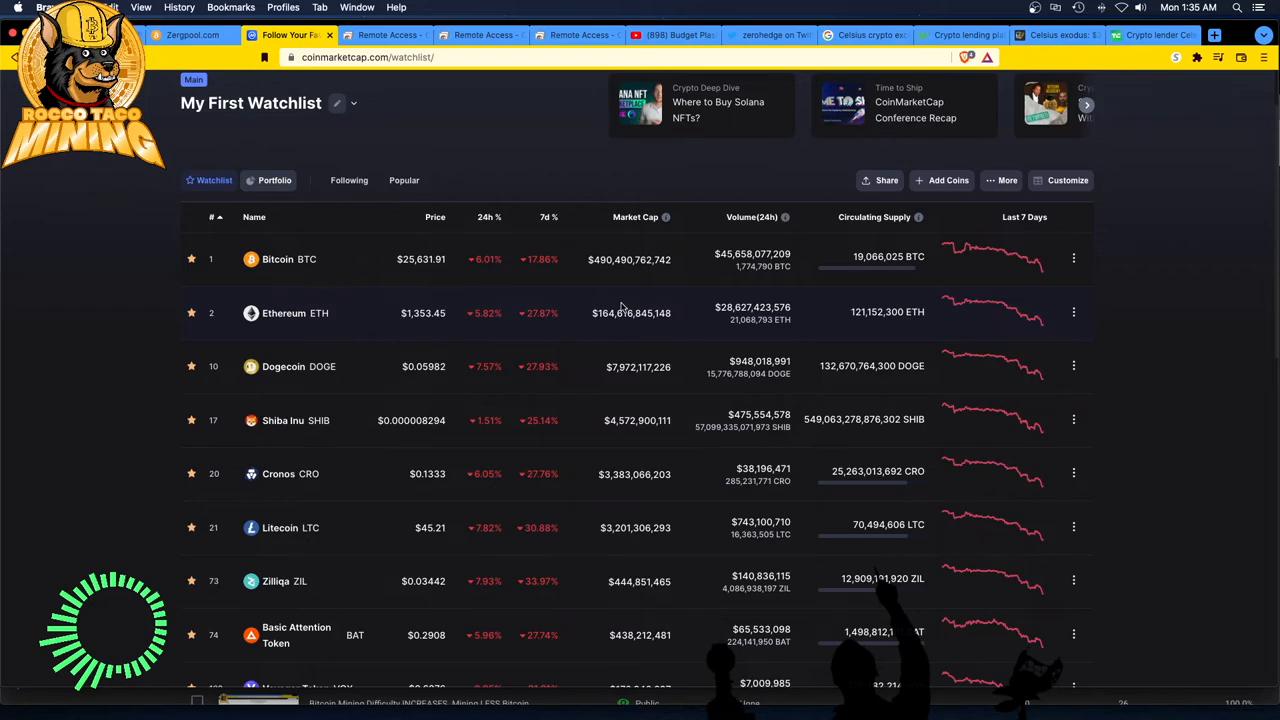
mouse_move(450, 328)
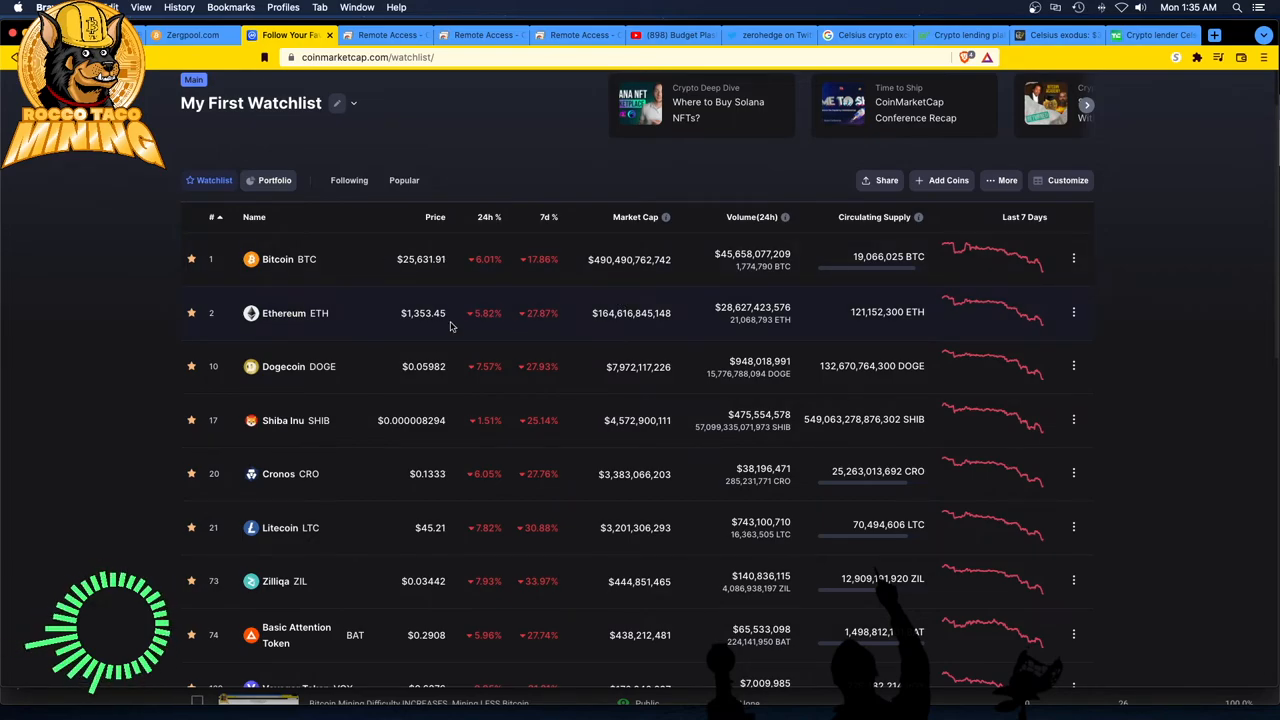
mouse_move(454, 296)
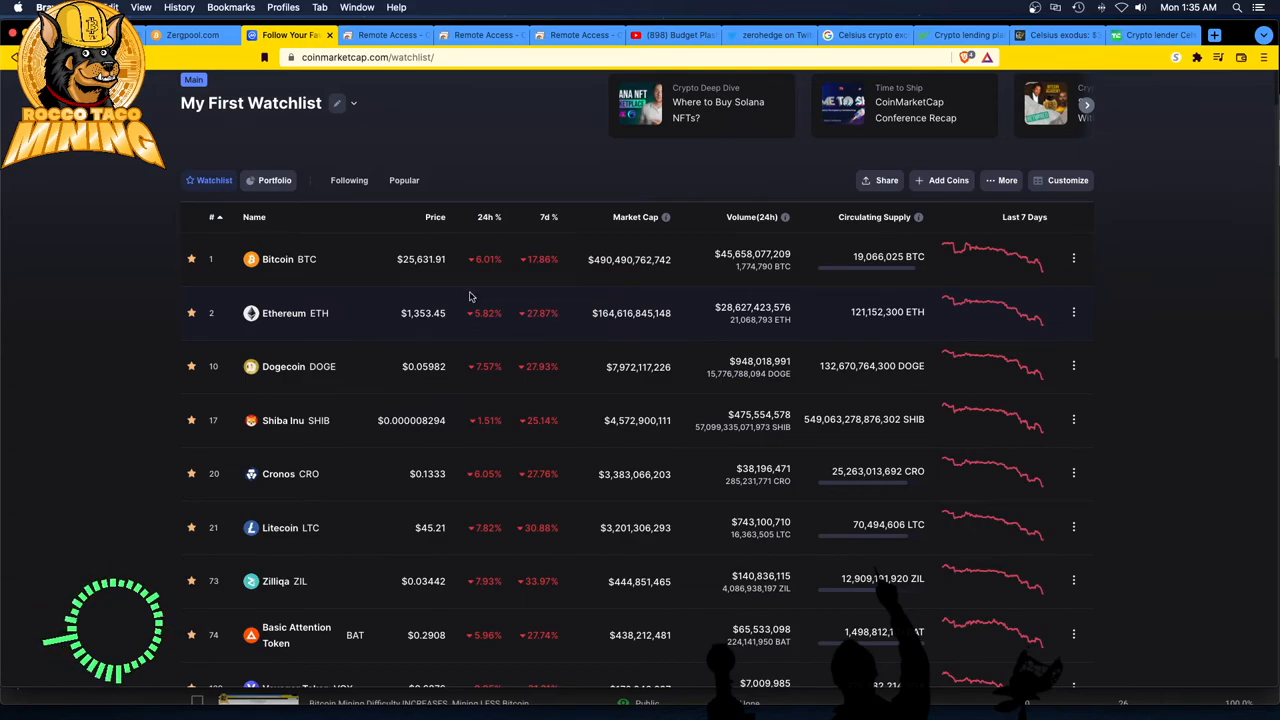
mouse_move(438, 290)
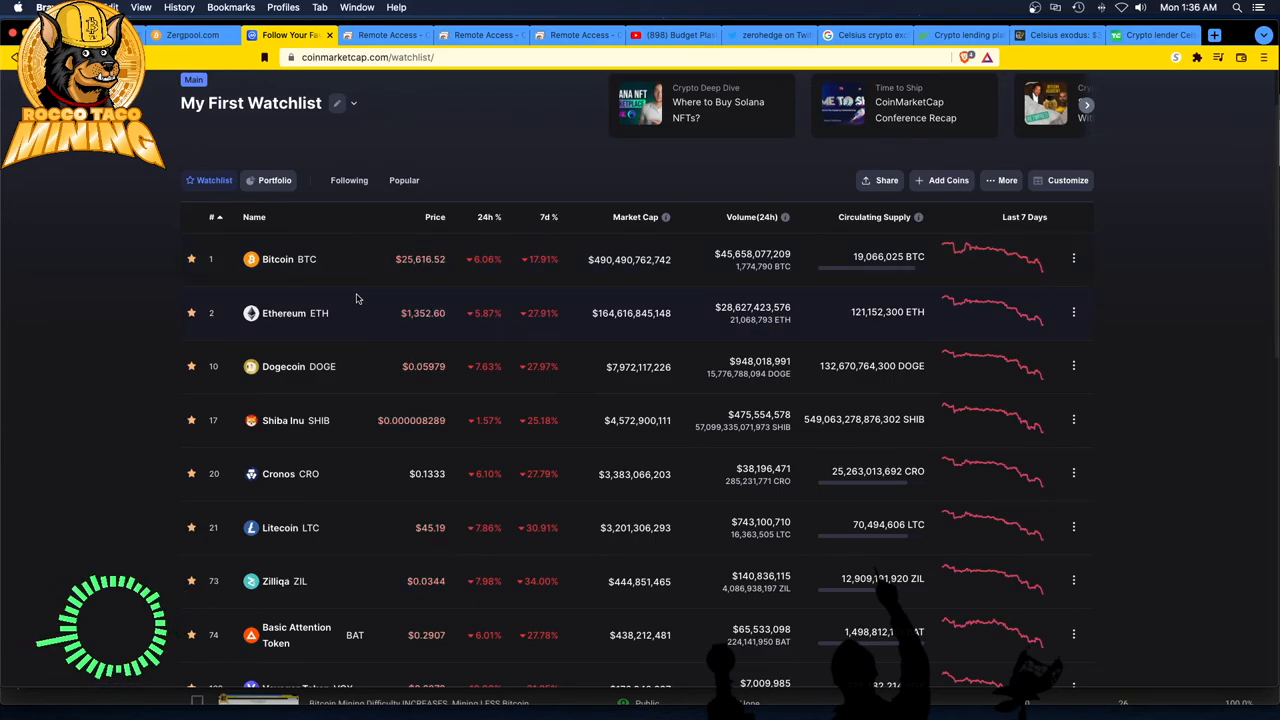
mouse_move(408, 326)
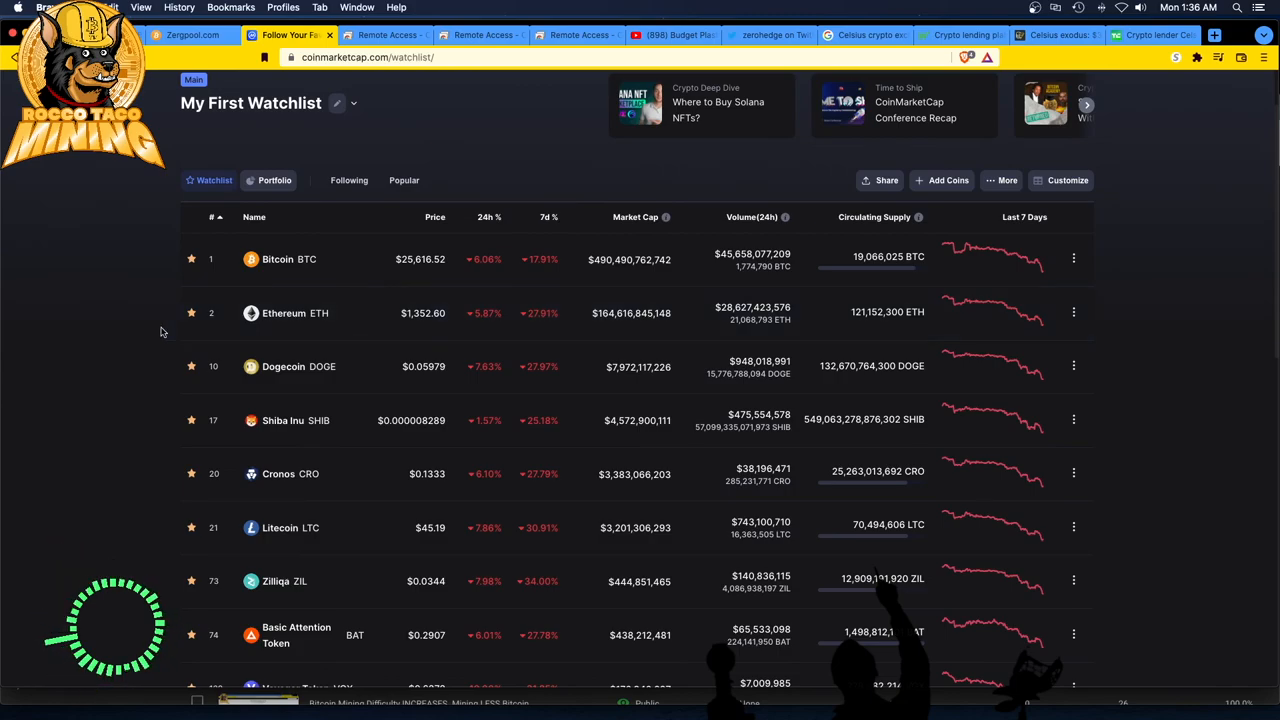
mouse_move(136, 284)
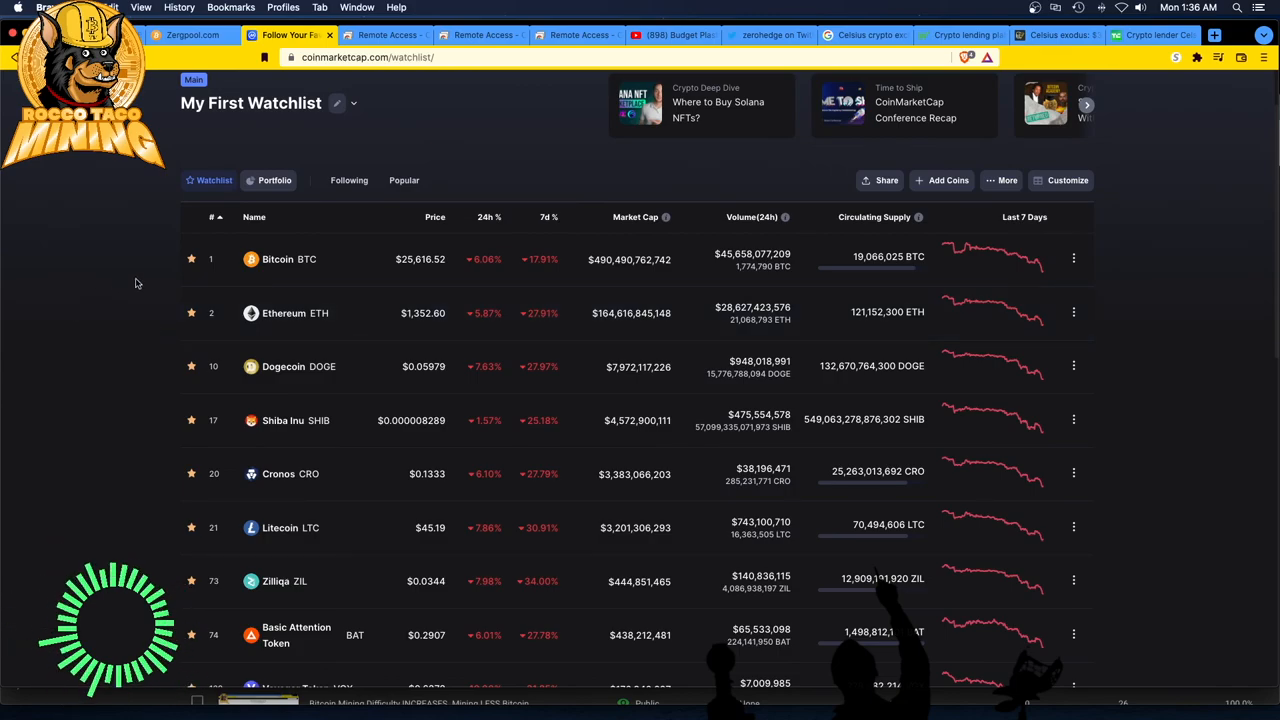